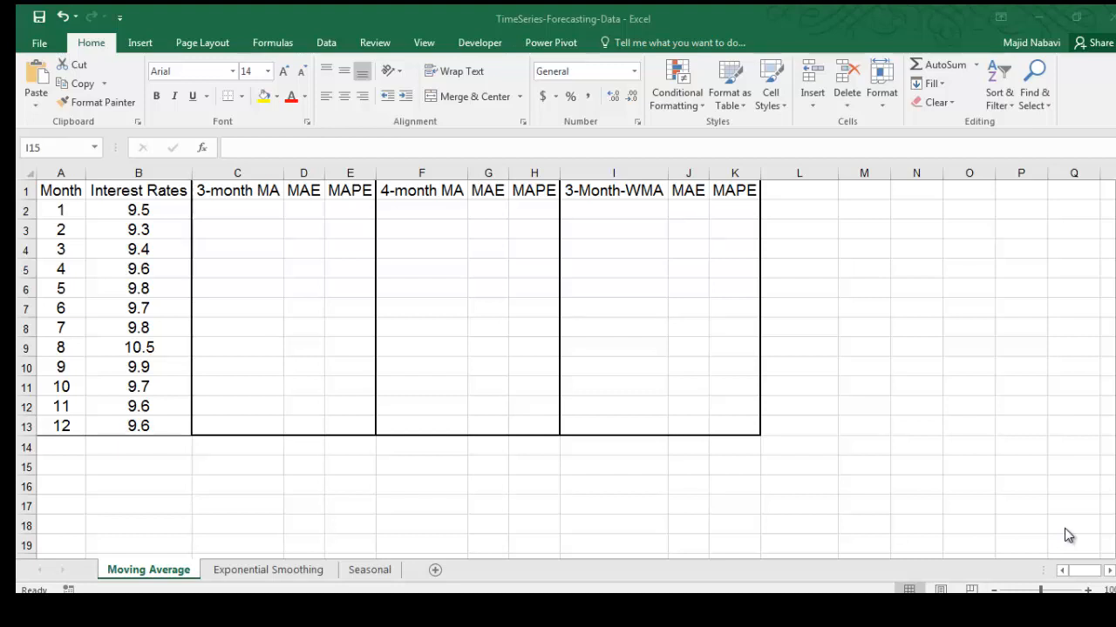
Enter =AVERAGE of the last three interest rates (B11:B13) in C14, giving 9.6333333
type("=a")
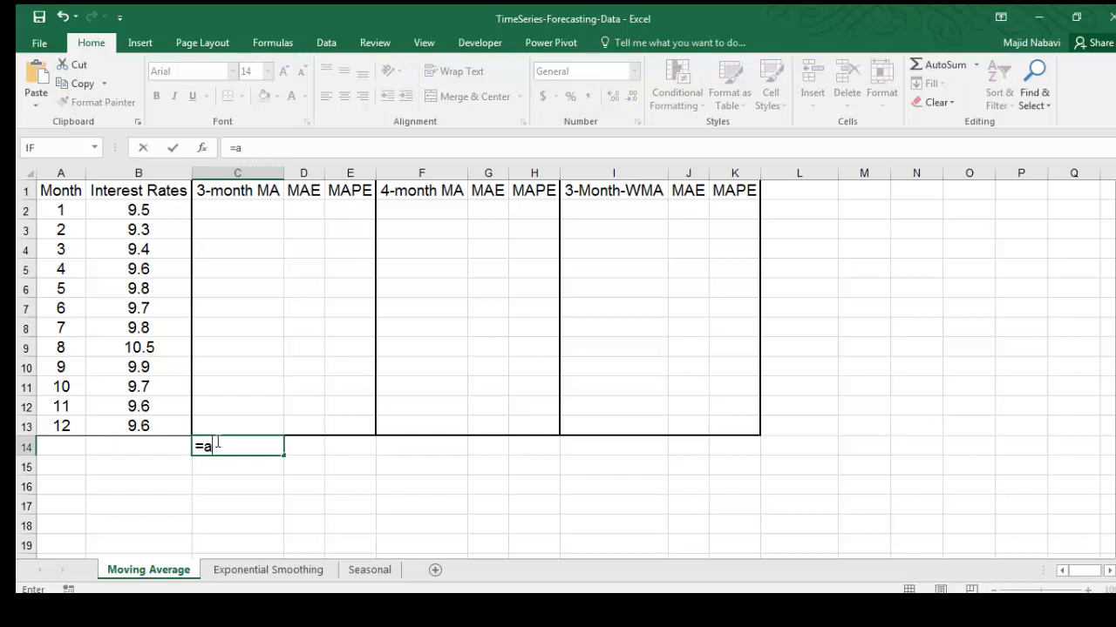
type("verage(")
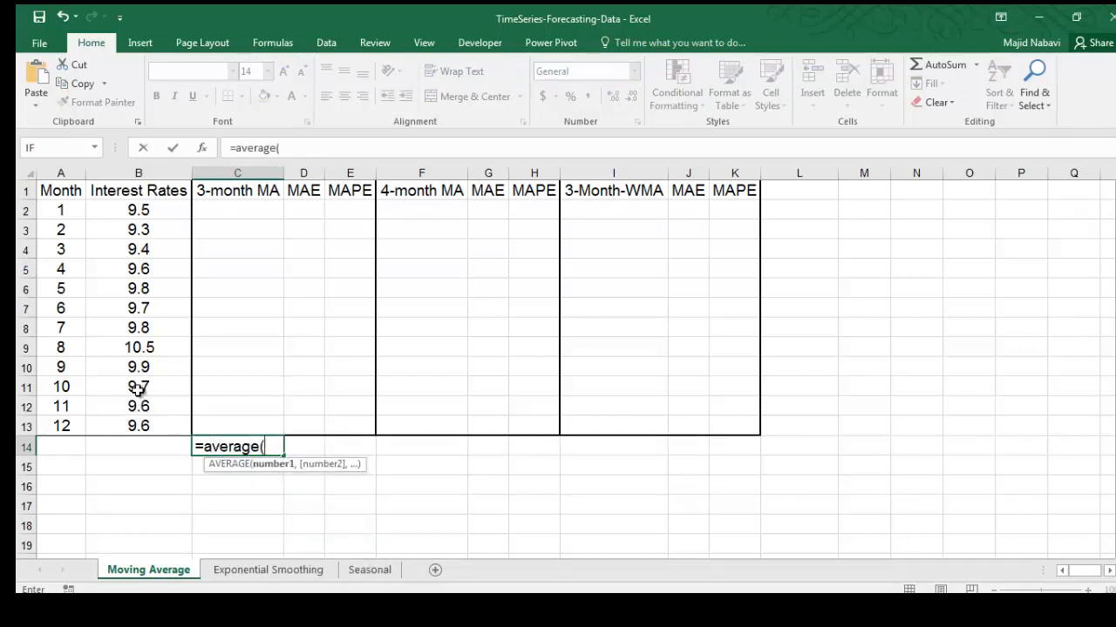
left_click_drag(139, 387, 139, 406)
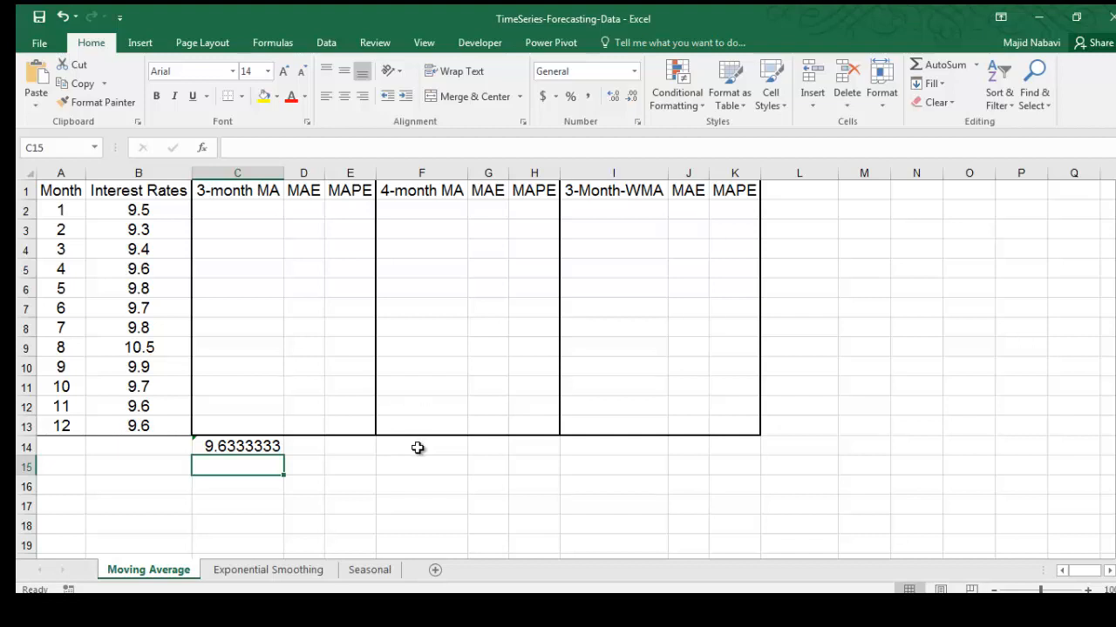
left_click(421, 446)
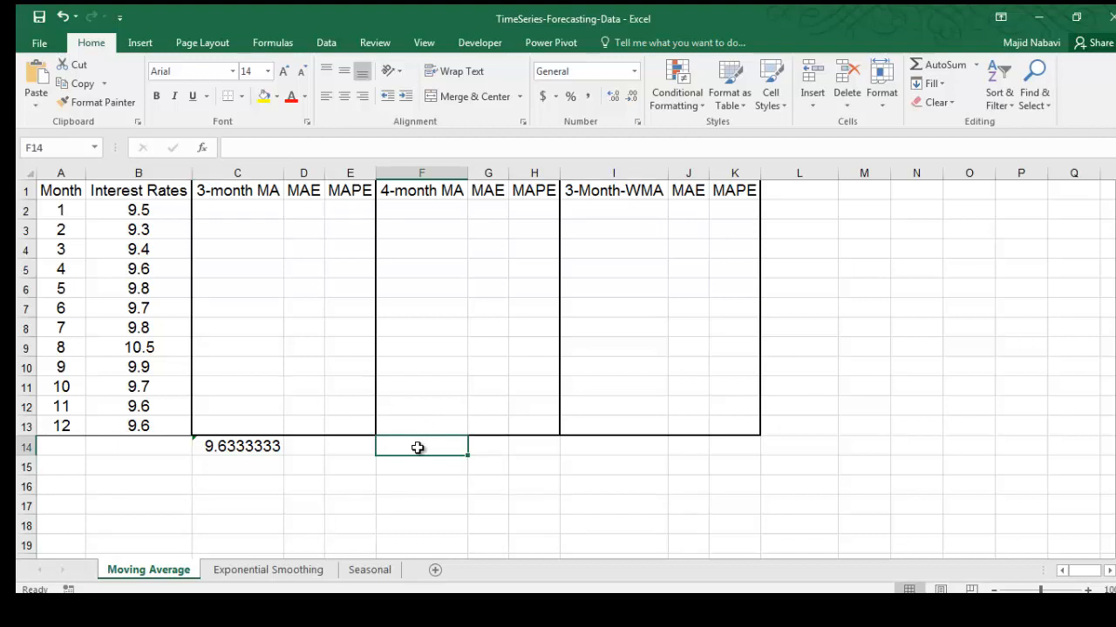
Enter =AVERAGE of the last four interest rates (B10:B13) in F14, giving 9.7
type("=average(")
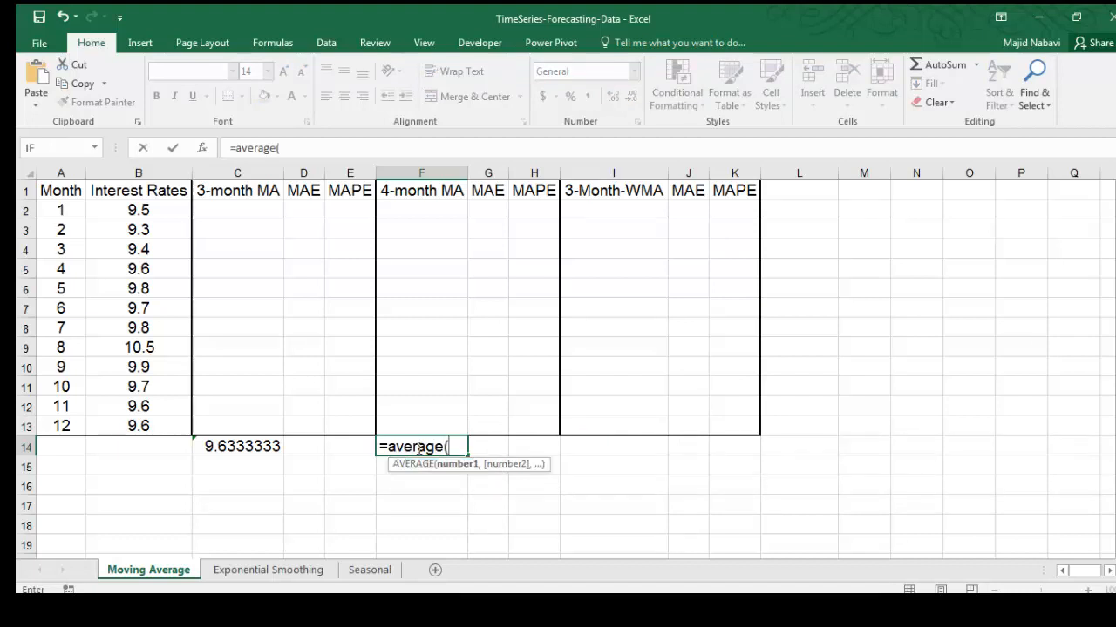
left_click_drag(139, 366, 138, 386)
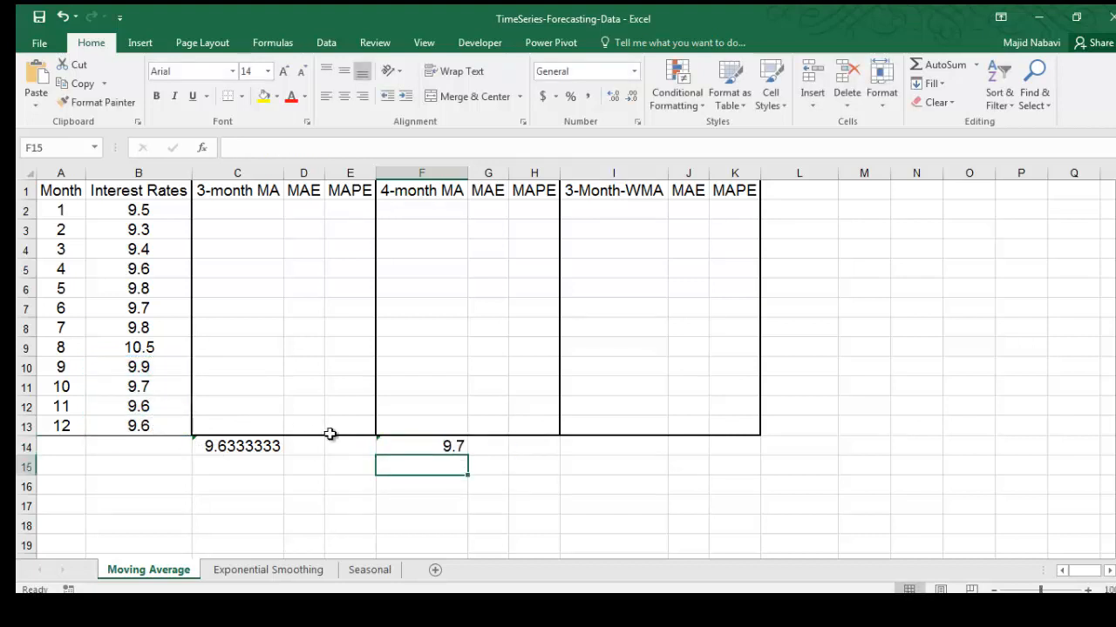
left_click(613, 446)
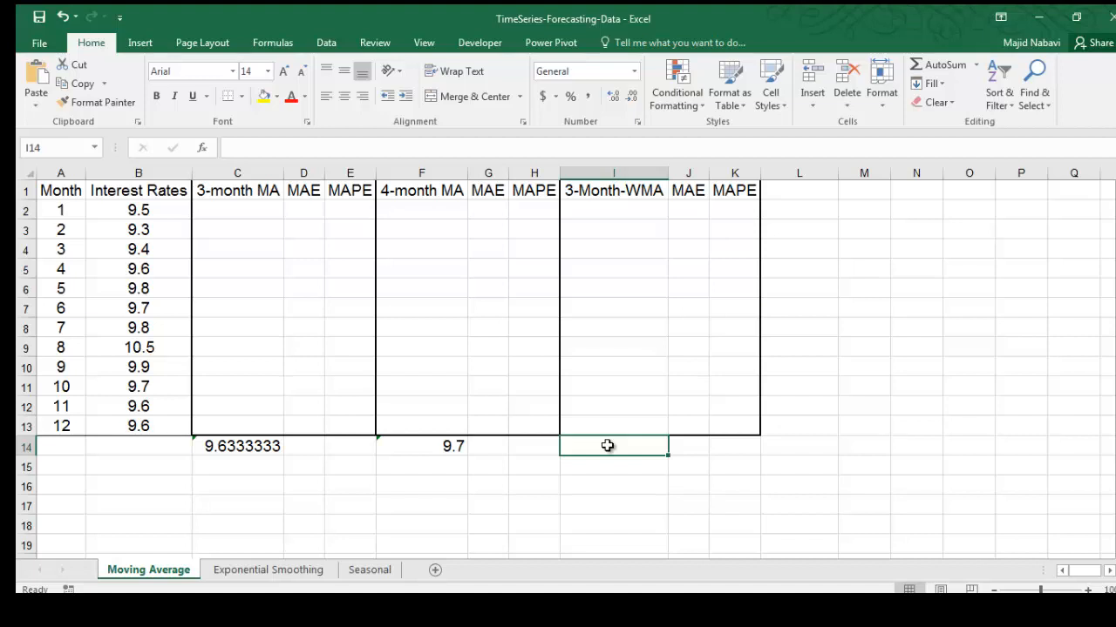
Enter the weighted three-month formula in I14, giving a forecast of 9.62
type("=")
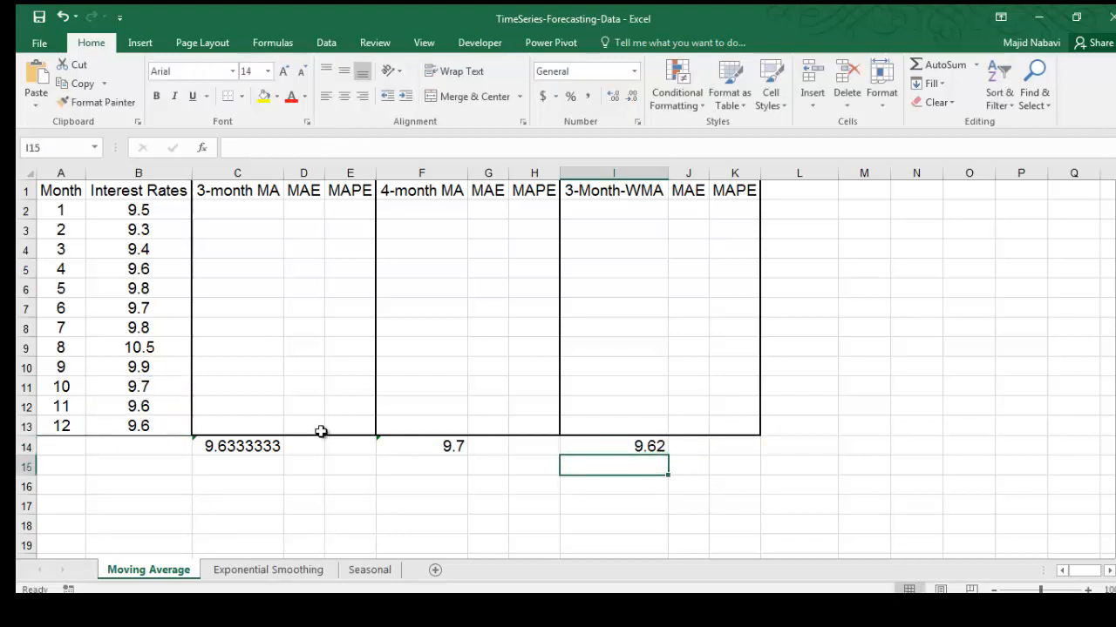
mouse_move(669, 422)
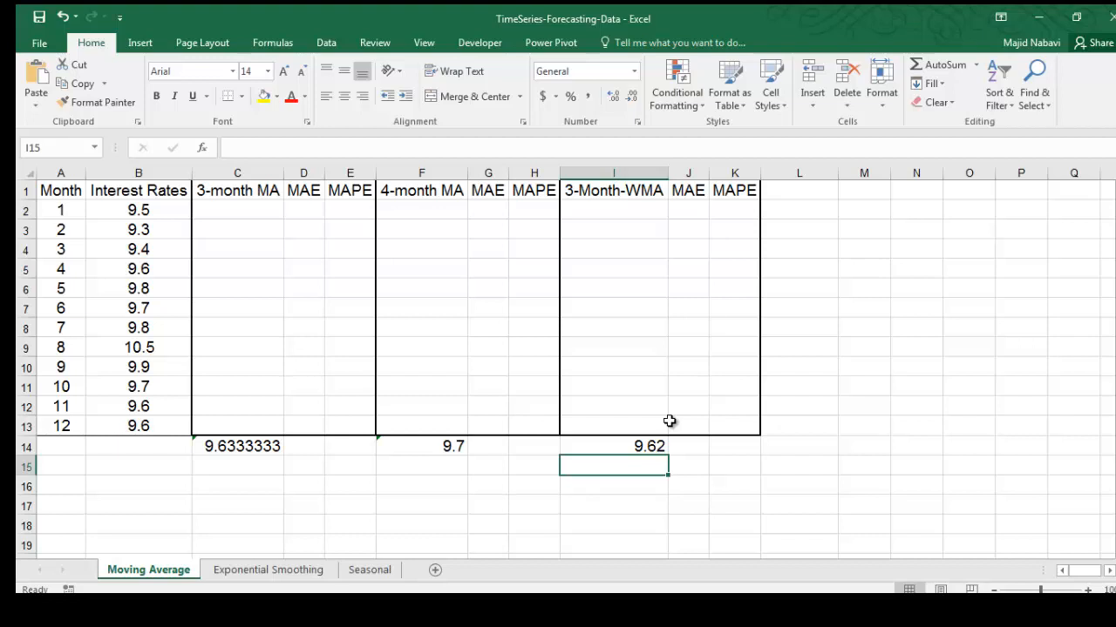
mouse_move(475, 387)
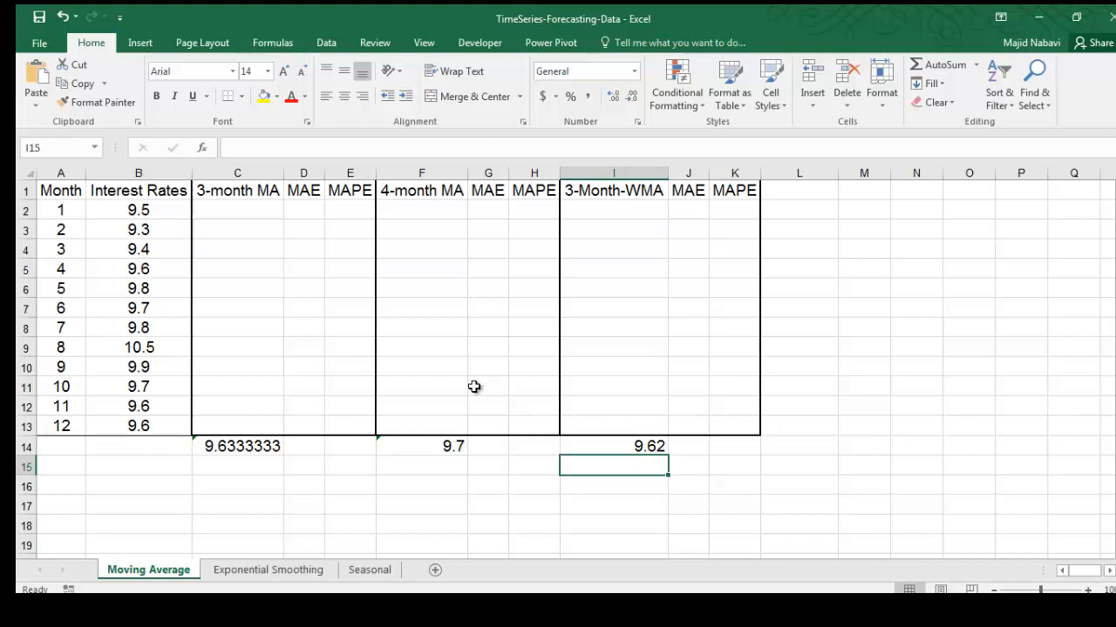
mouse_move(259, 436)
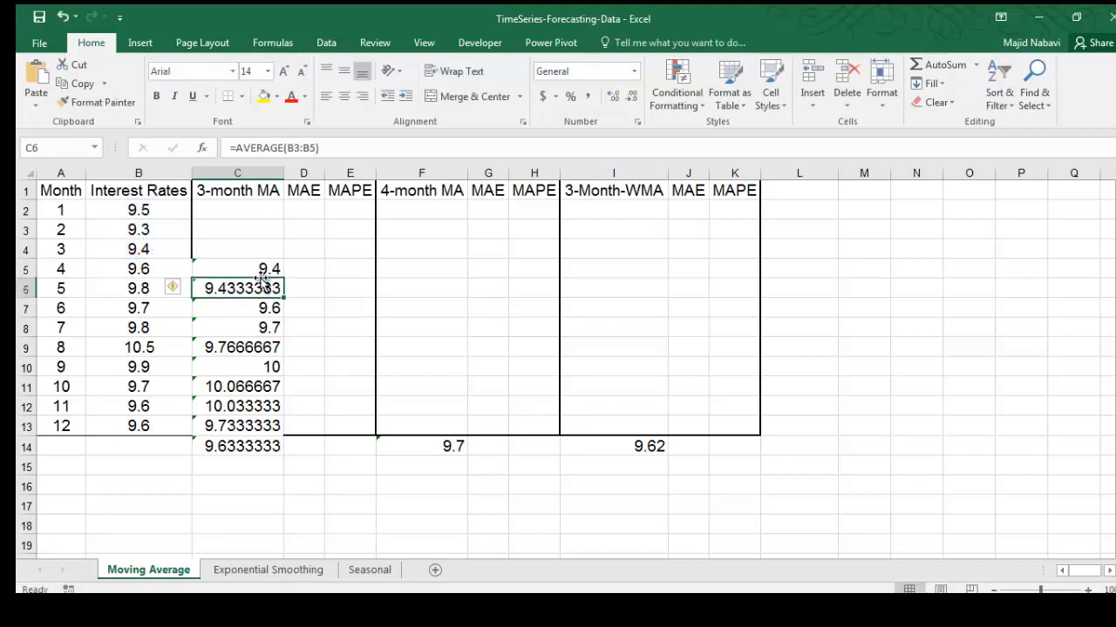
mouse_move(166, 270)
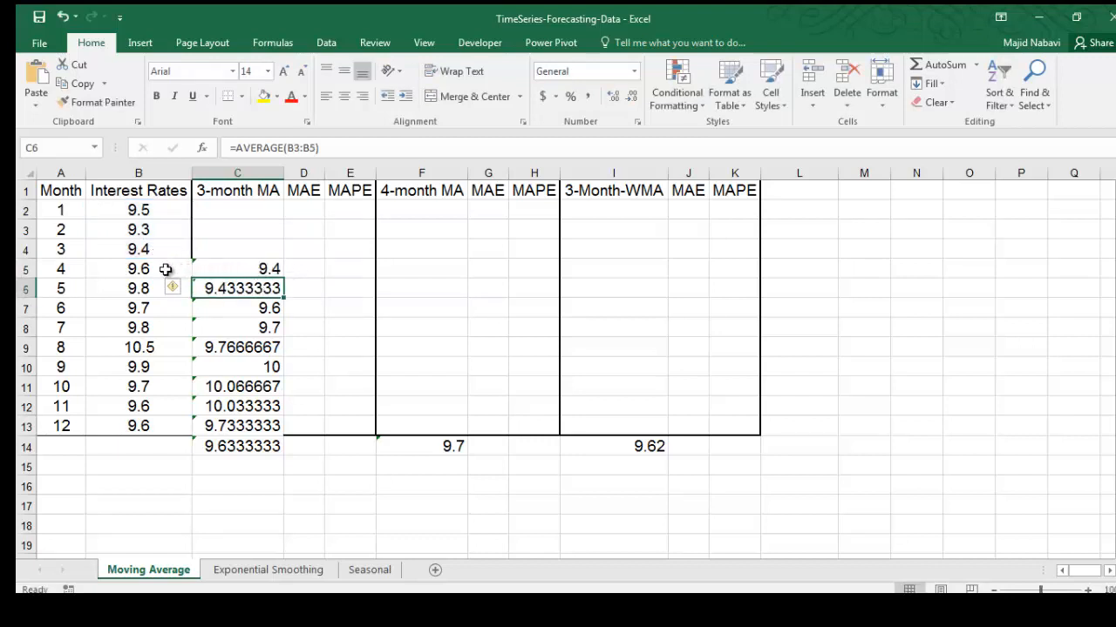
Check the month 4 rate and first 3-month average formula, then select D5 for the MAE
left_click(139, 268)
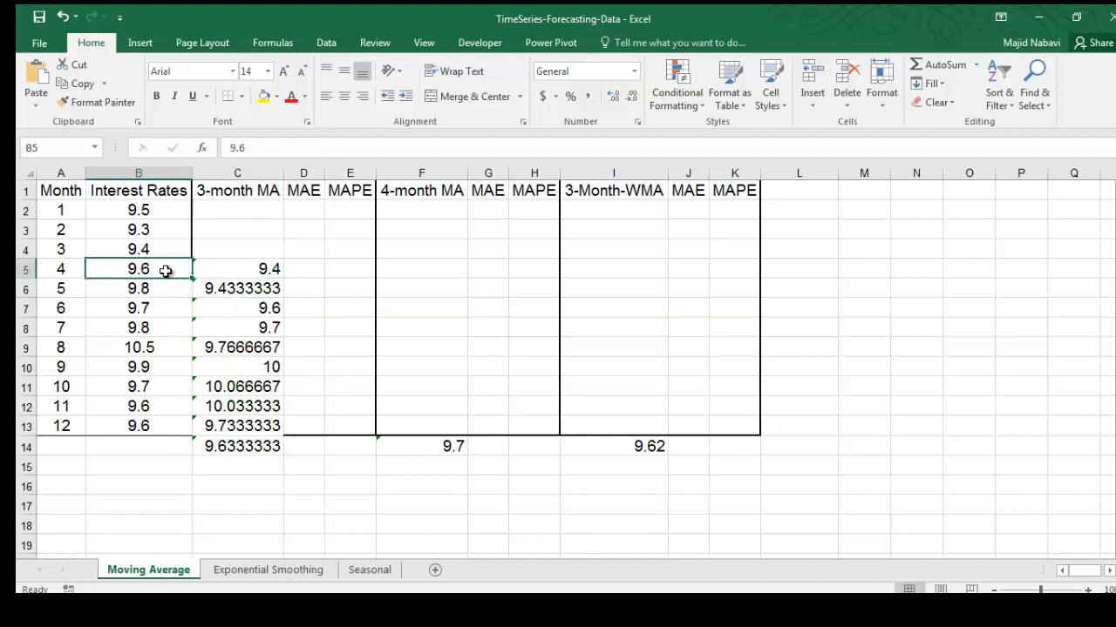
left_click(237, 268)
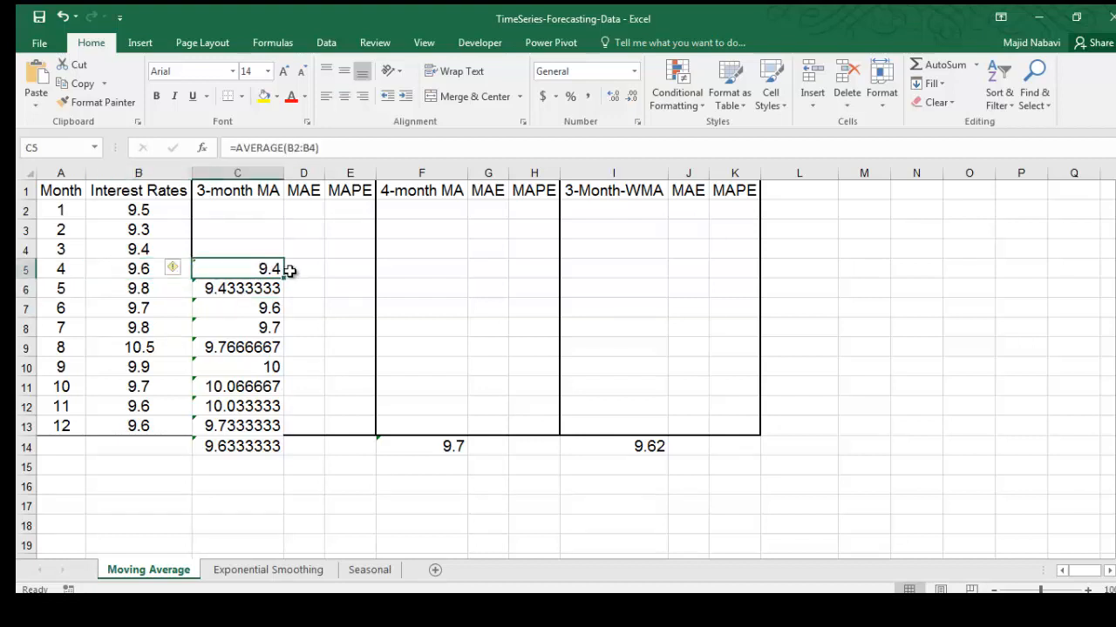
left_click(303, 268)
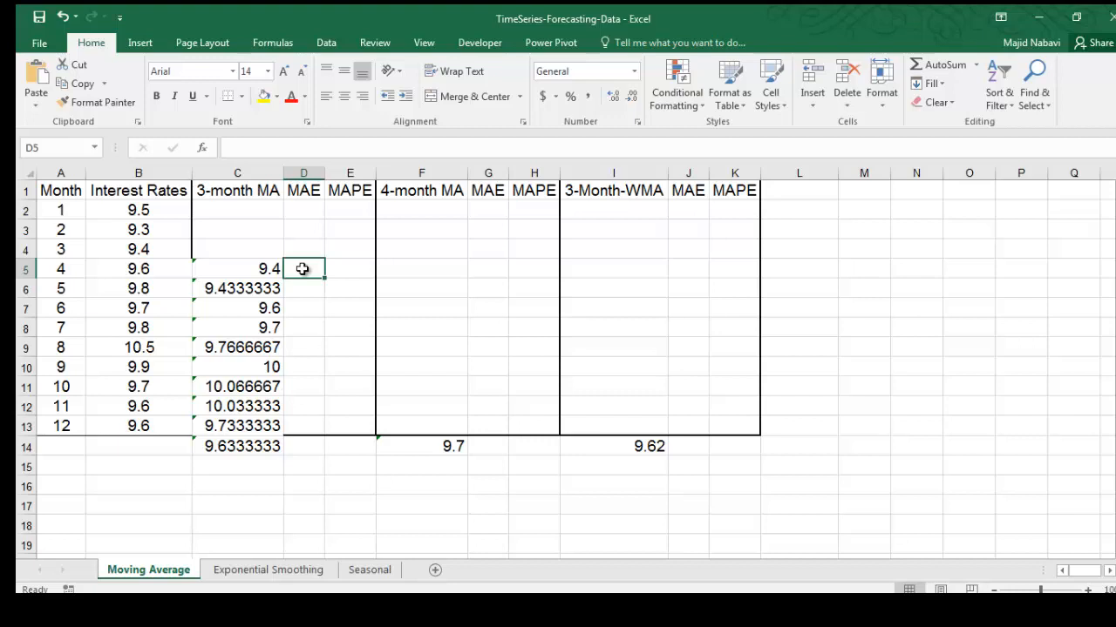
Enter =ABS(B5-C5) in D5 and fill the absolute errors down to D13
type("=ABS")
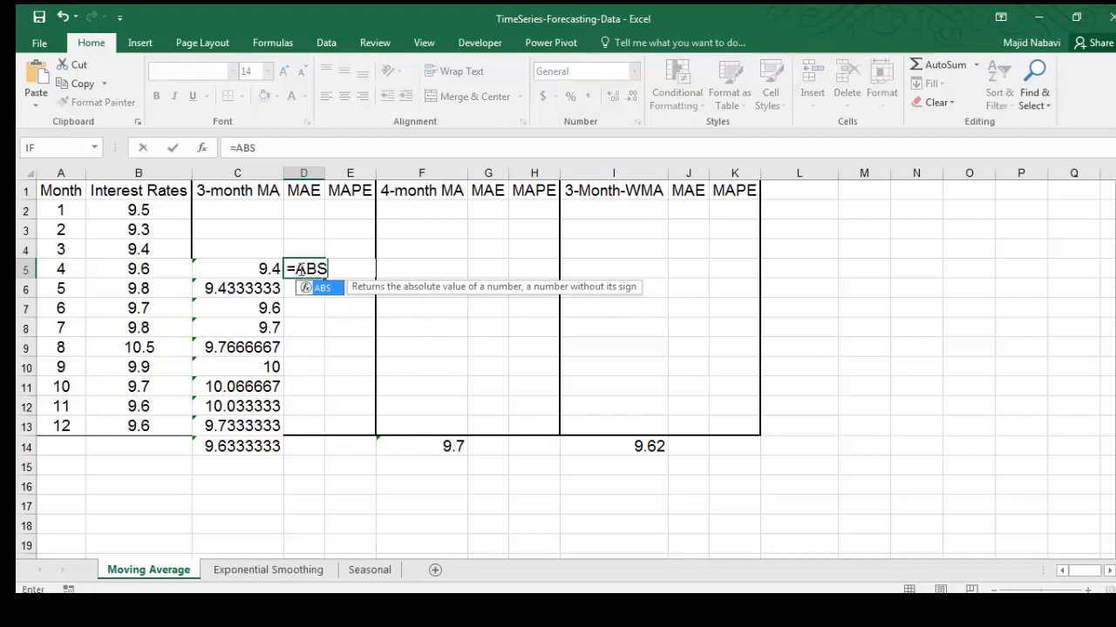
left_click(138, 268)
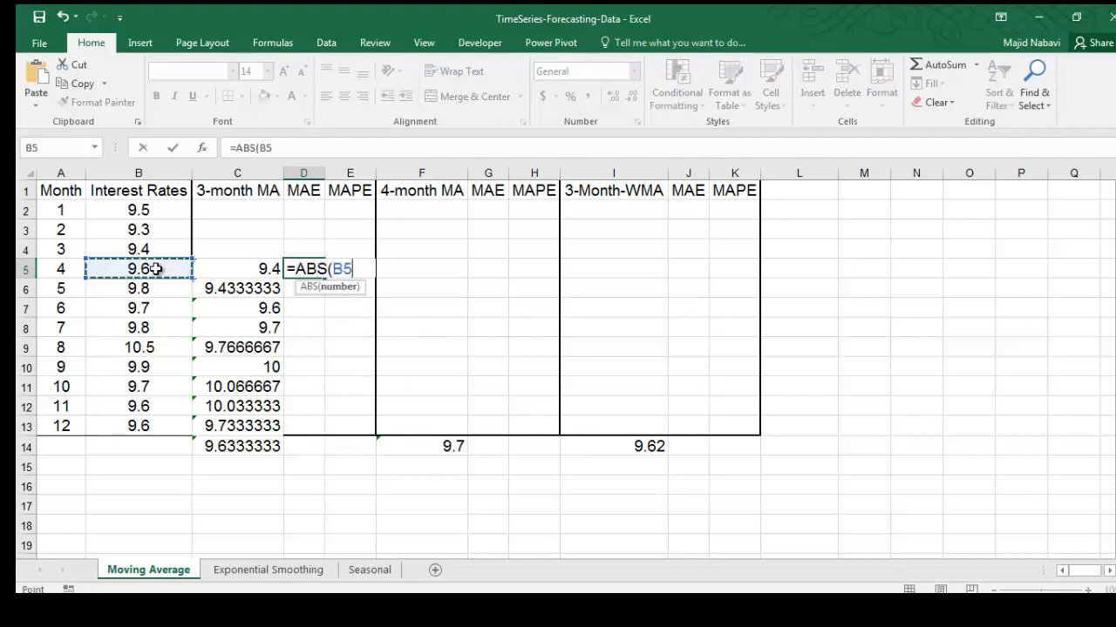
type("-")
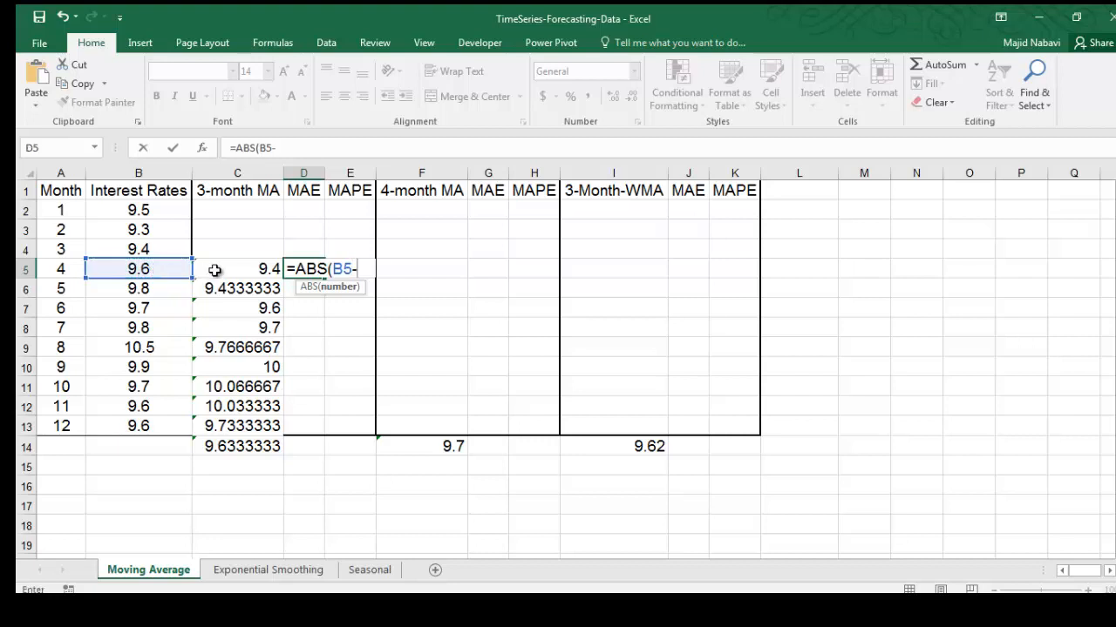
left_click(237, 268)
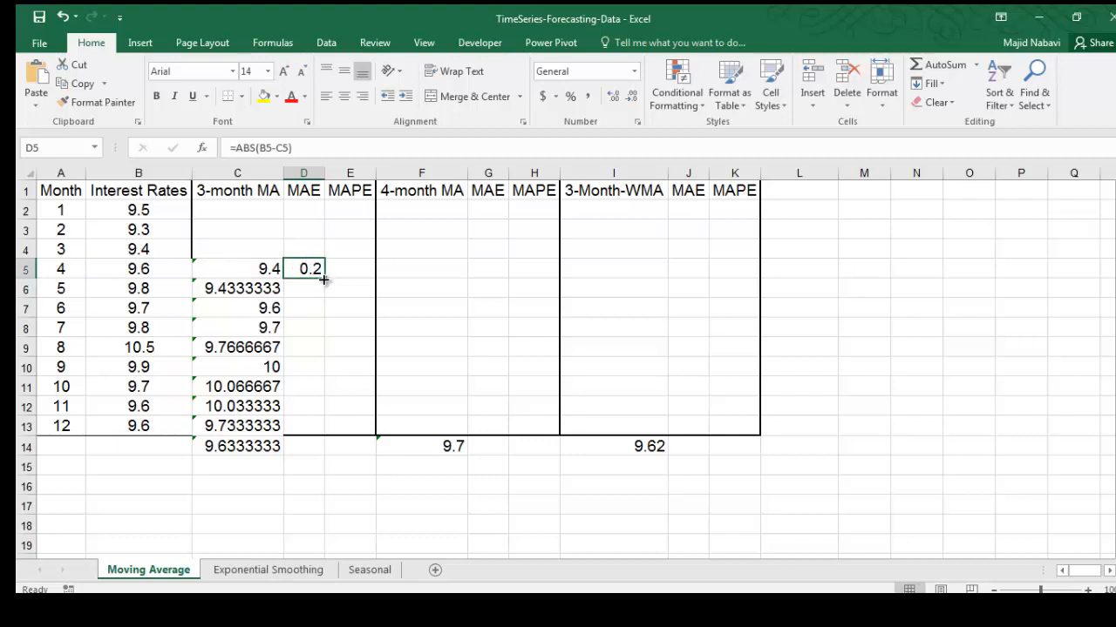
left_click_drag(324, 279, 311, 431)
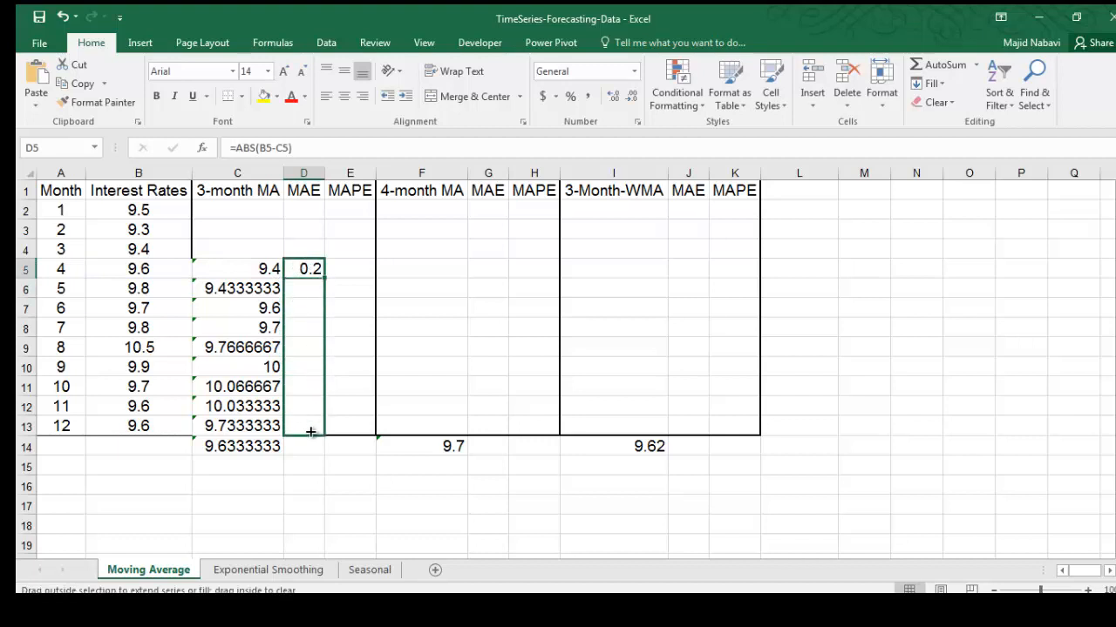
Widen the MAE column and show the errors to three decimal places
left_click_drag(311, 269, 312, 427)
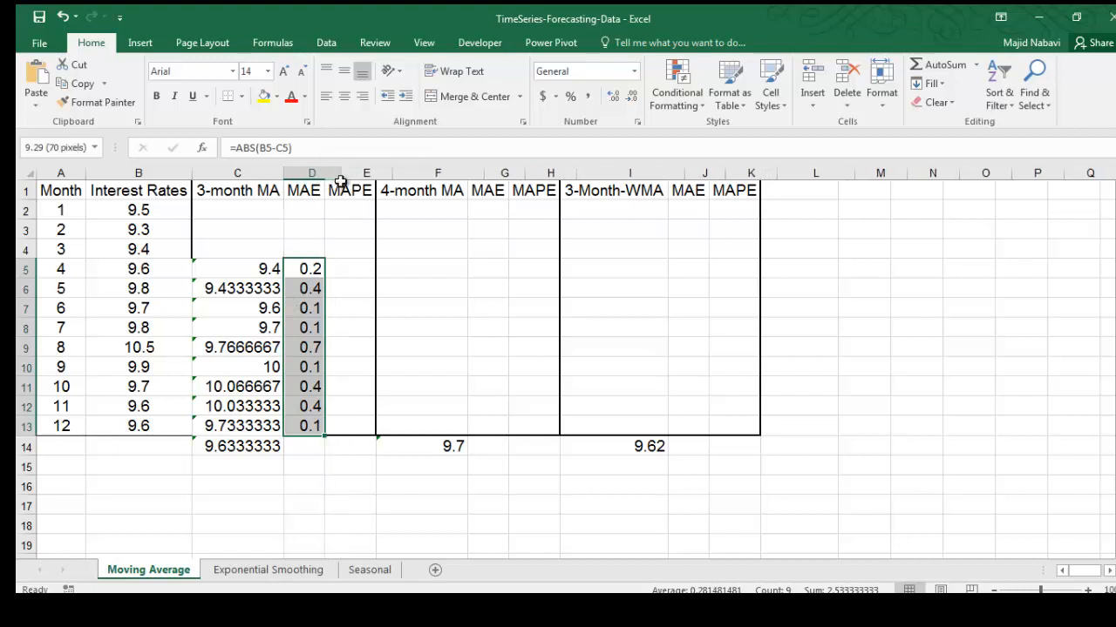
left_click(613, 96)
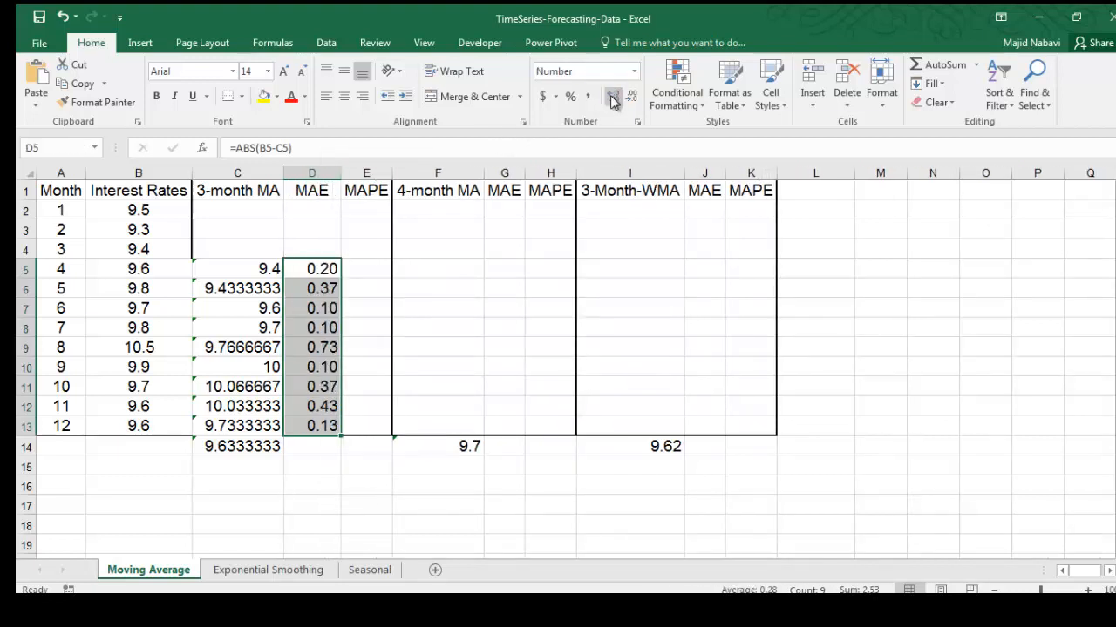
left_click(612, 95)
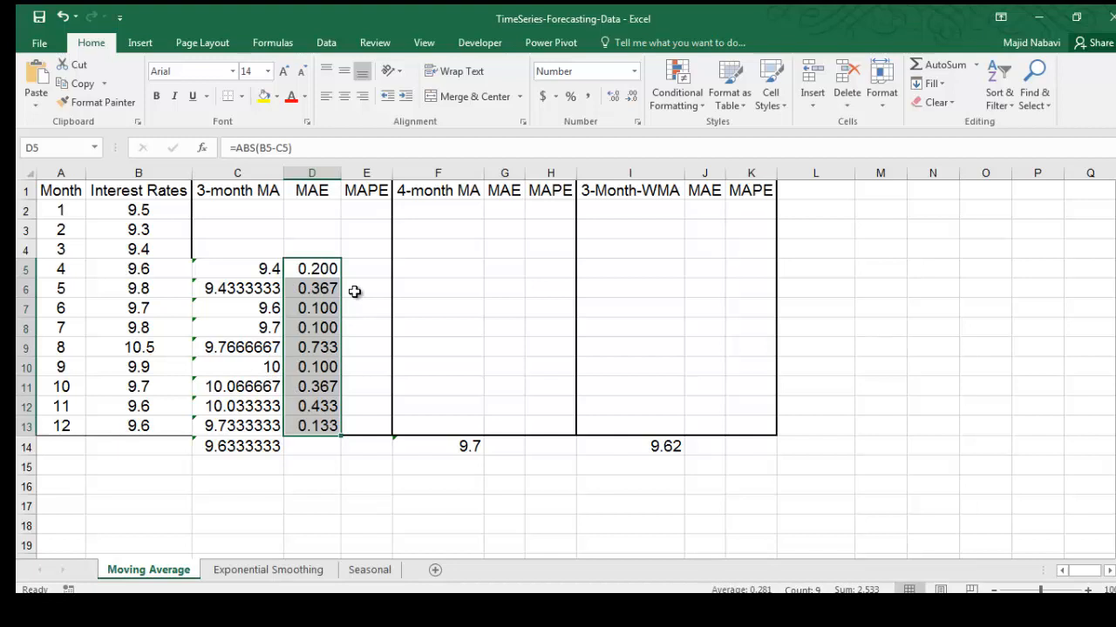
mouse_move(320, 447)
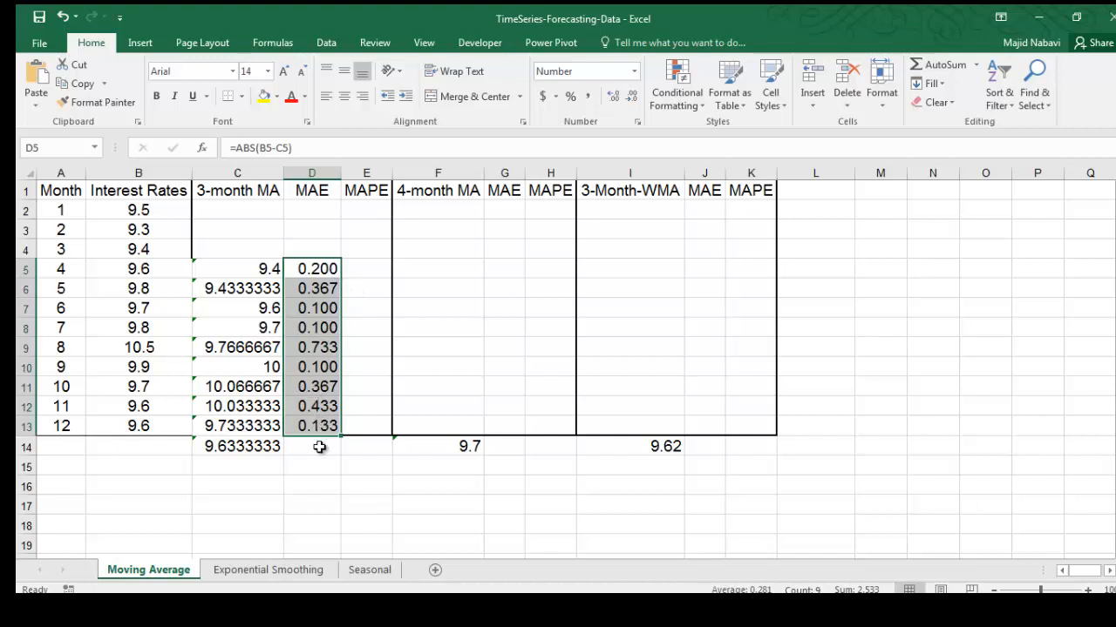
left_click(312, 446)
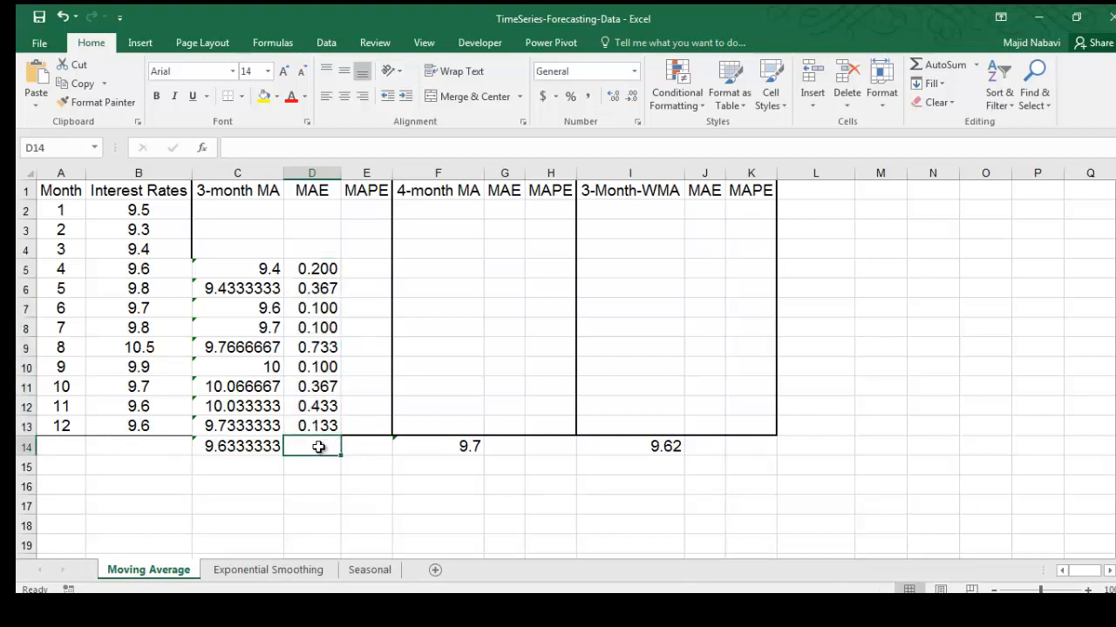
Enter =AVERAGE of the MAE values D5:D13 in D14, giving 0.281, and set its font red
type("=average")
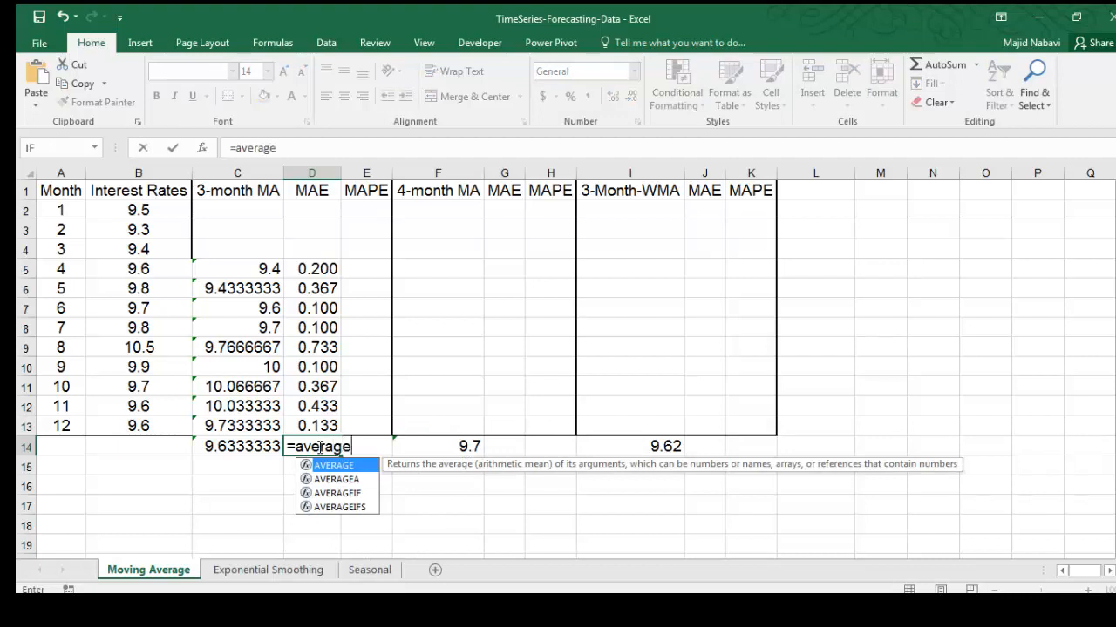
type("(")
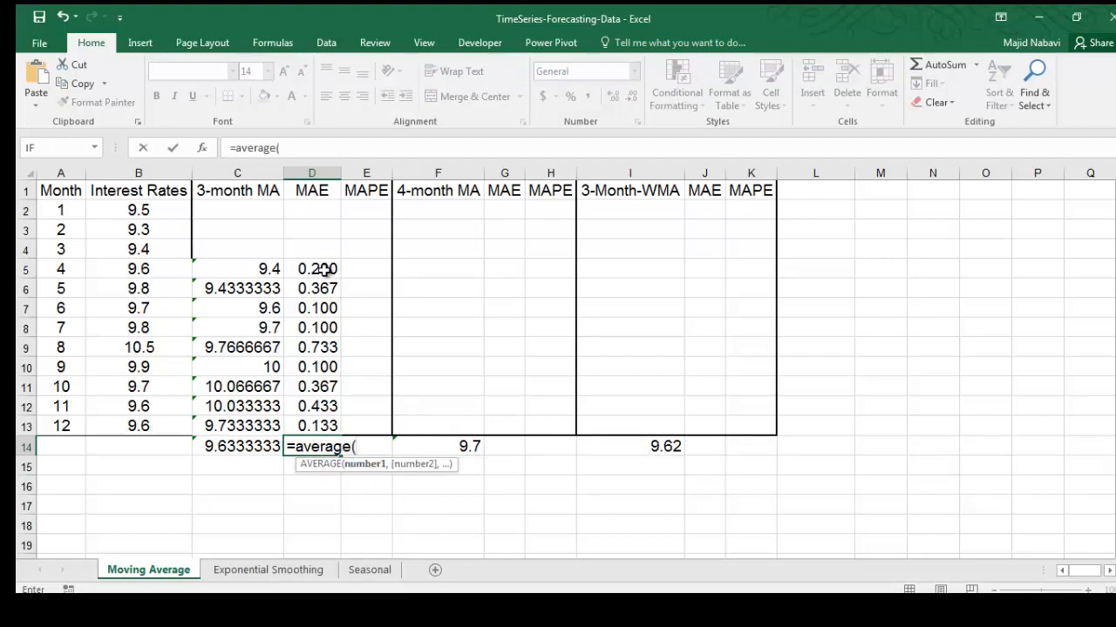
left_click_drag(311, 268, 311, 425)
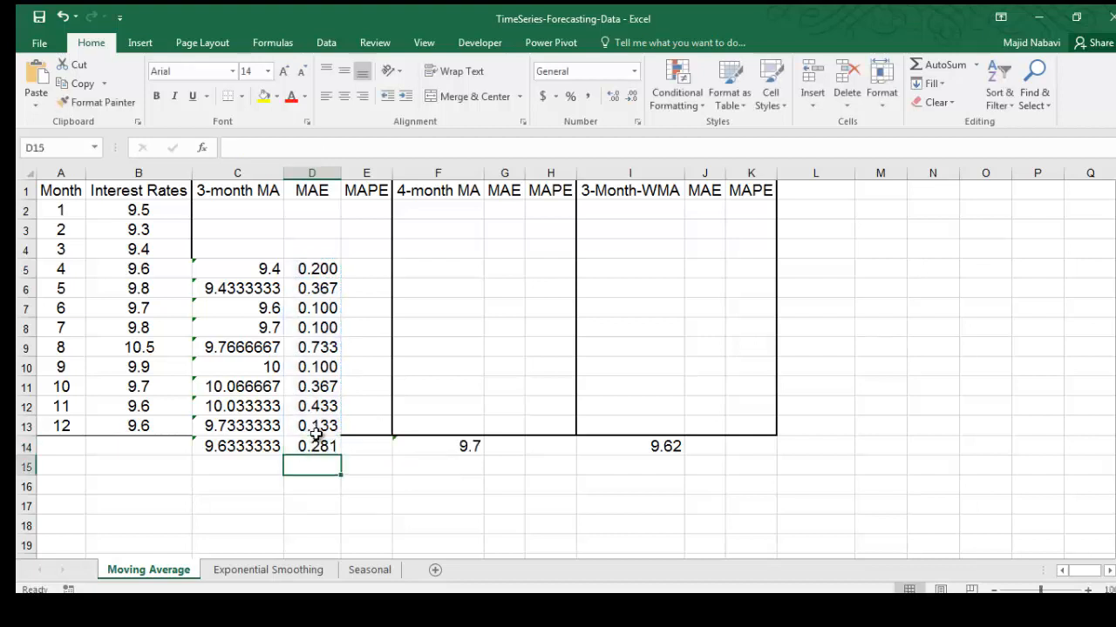
left_click(311, 446)
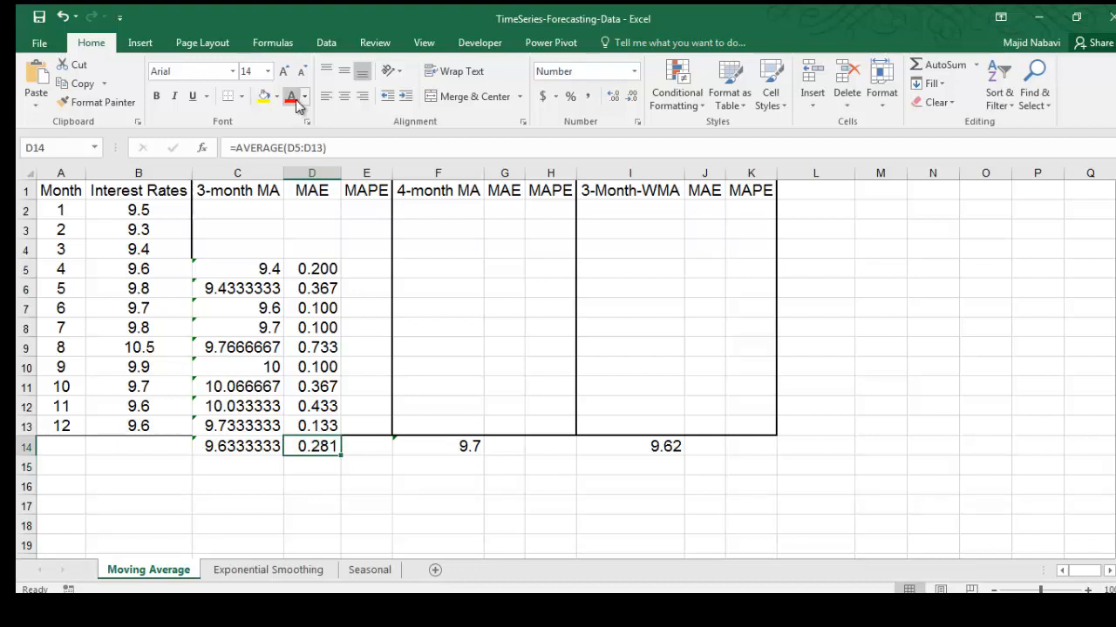
left_click(290, 96)
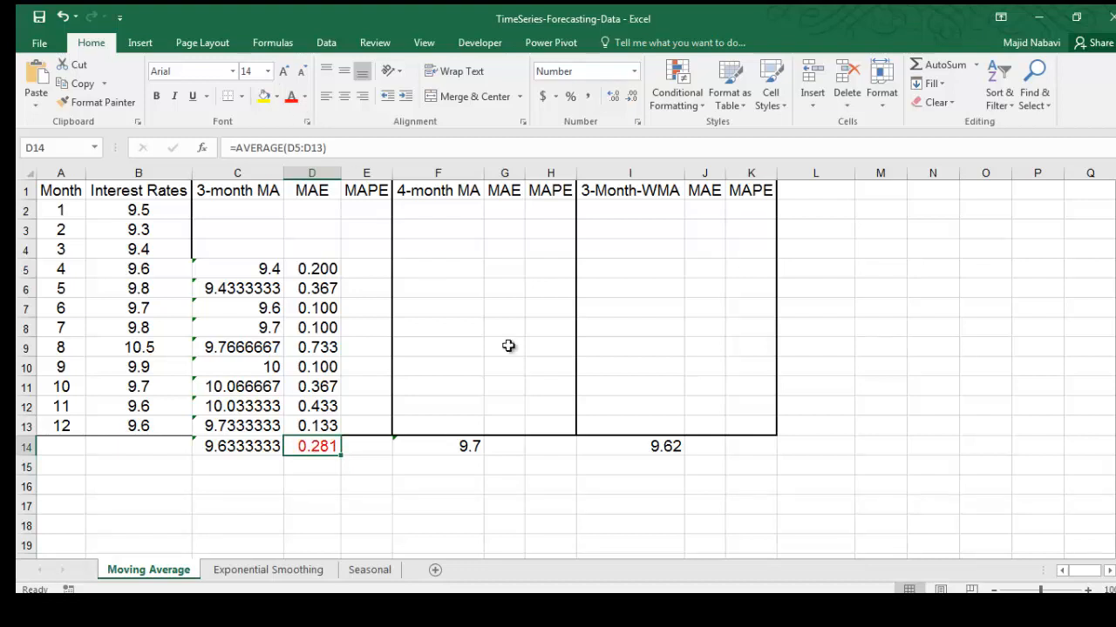
mouse_move(325, 464)
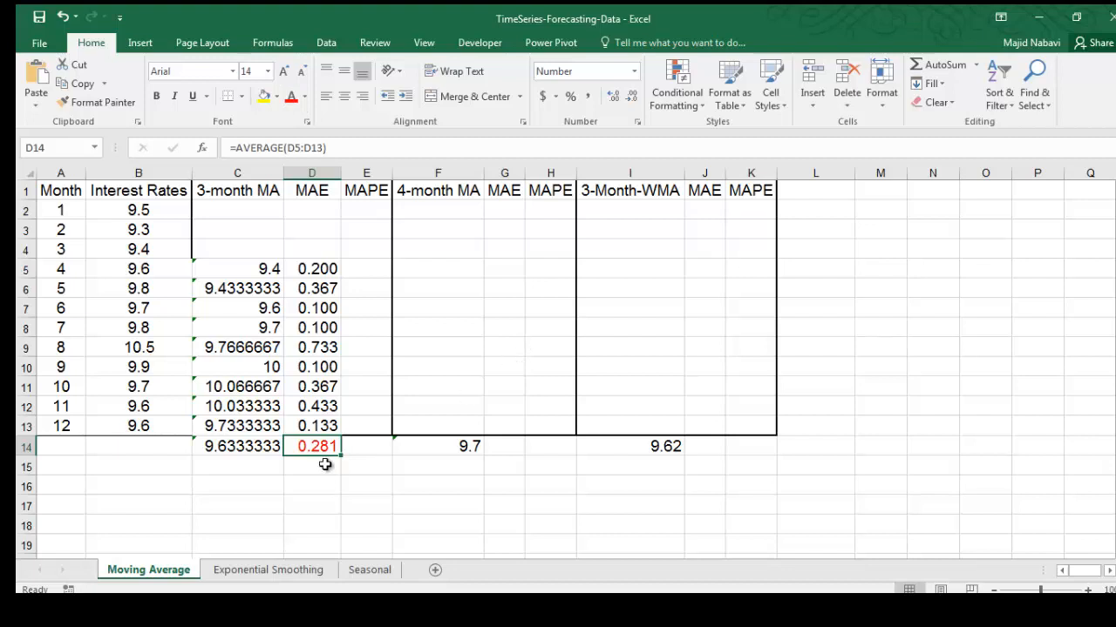
mouse_move(443, 444)
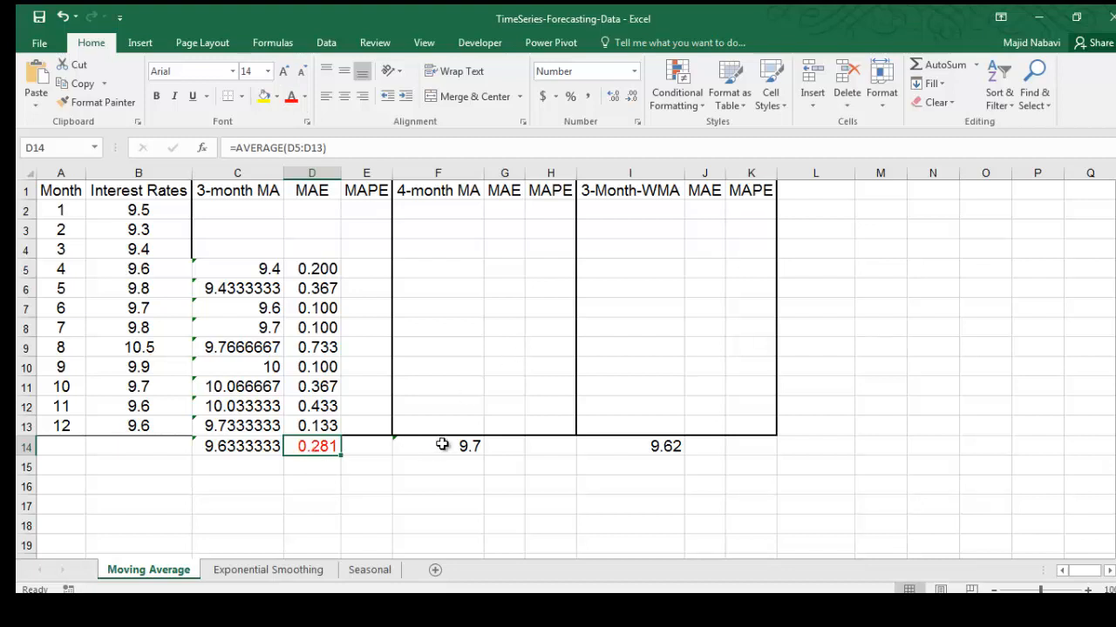
Fill the 4-month AVERAGE formula down F6:F13 and check F6 averages months 1–4
left_click(438, 445)
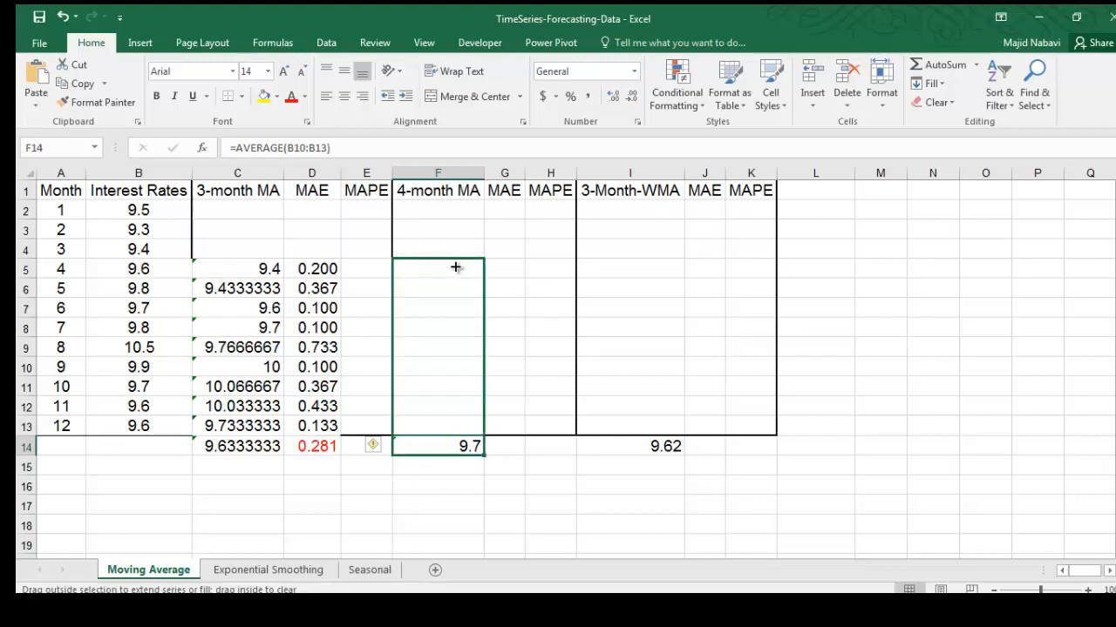
left_click_drag(455, 268, 455, 425)
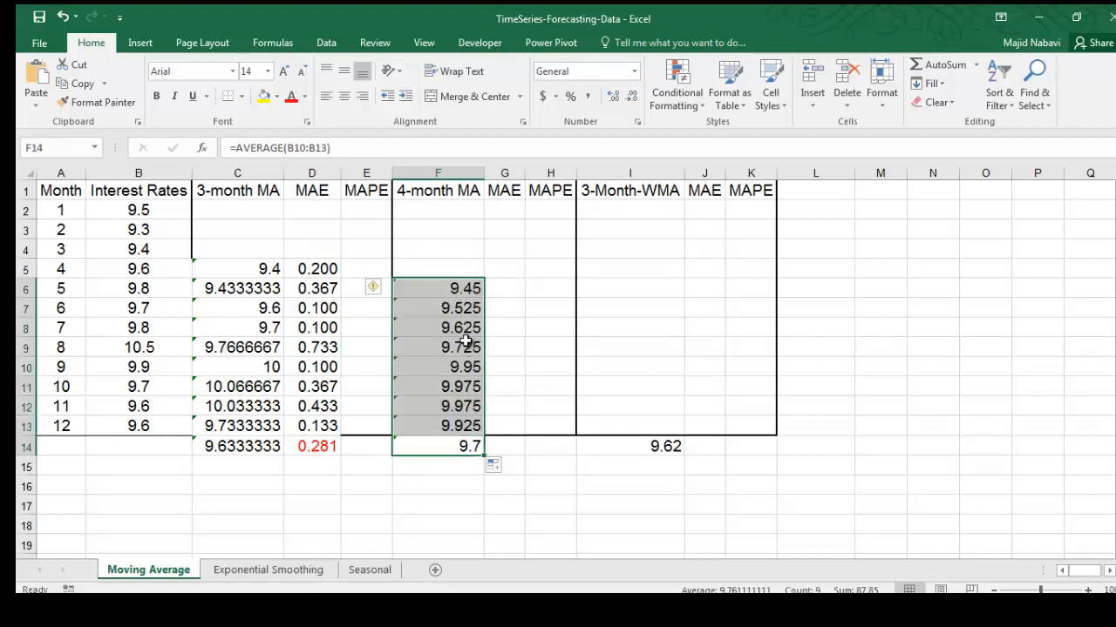
double_click(437, 288)
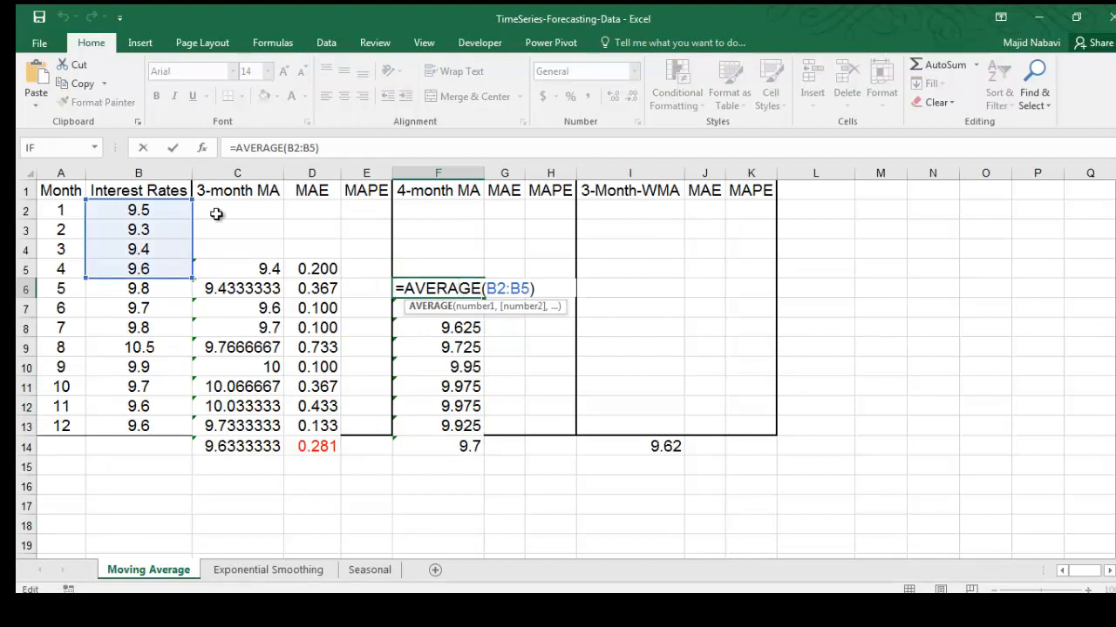
mouse_move(367, 236)
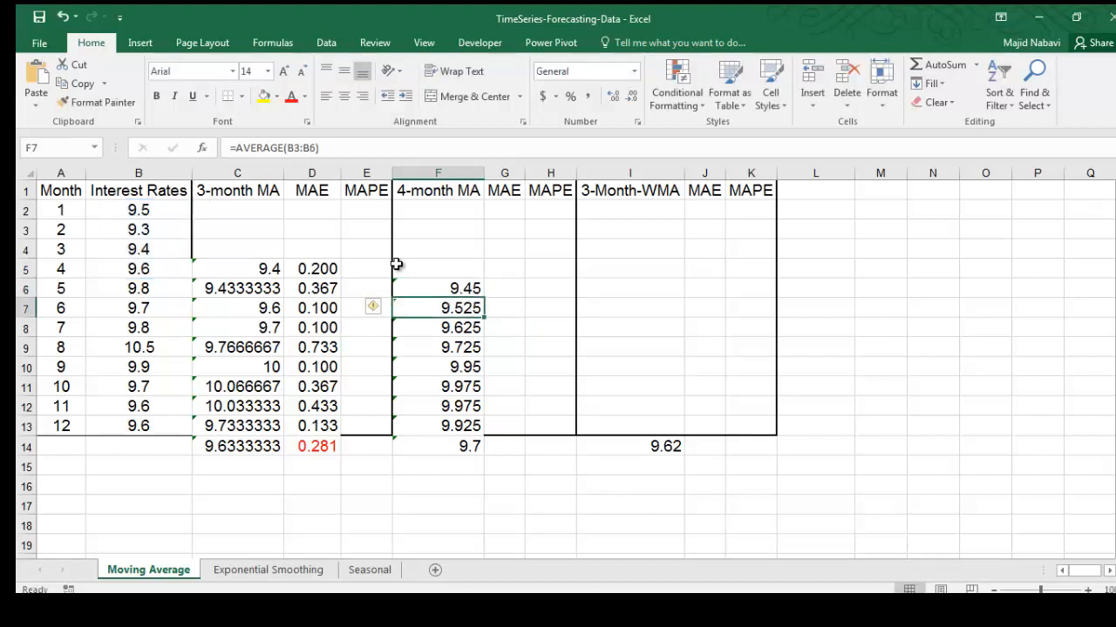
Enter =ABS(B6-F6) in G6 and fill the 4-month MA absolute errors down to G13
left_click(504, 287)
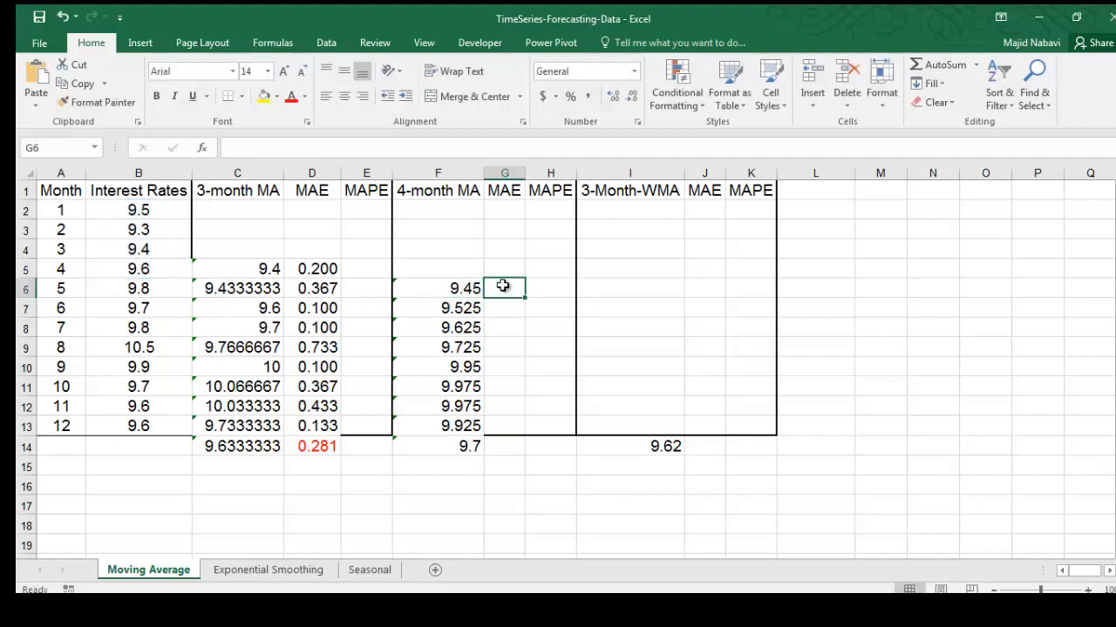
type("=")
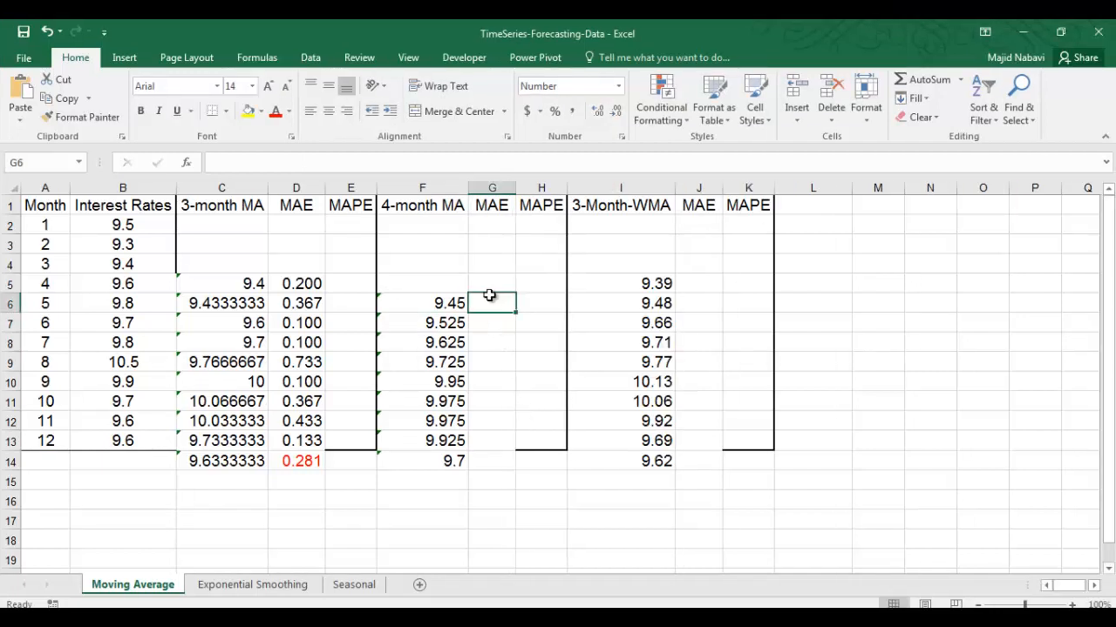
type("=")
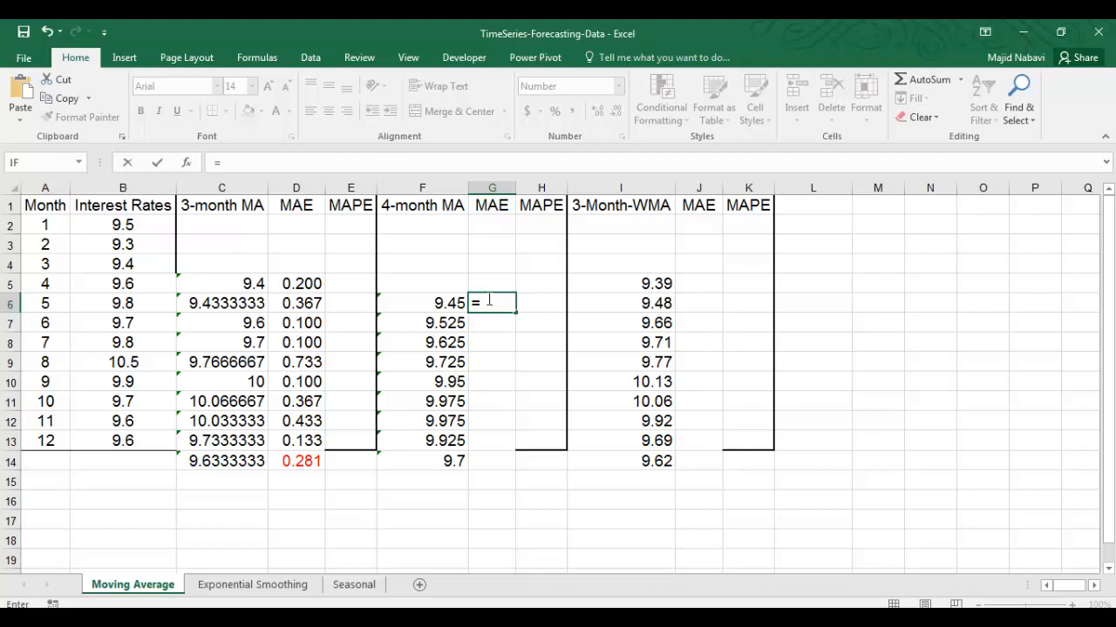
type("ABS(")
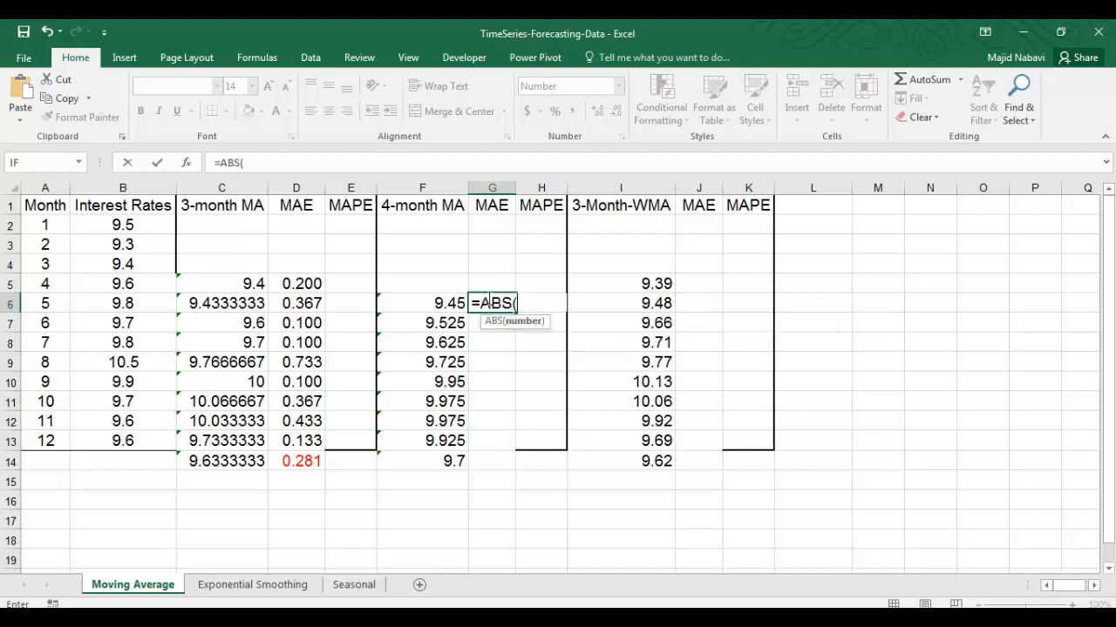
left_click(123, 302)
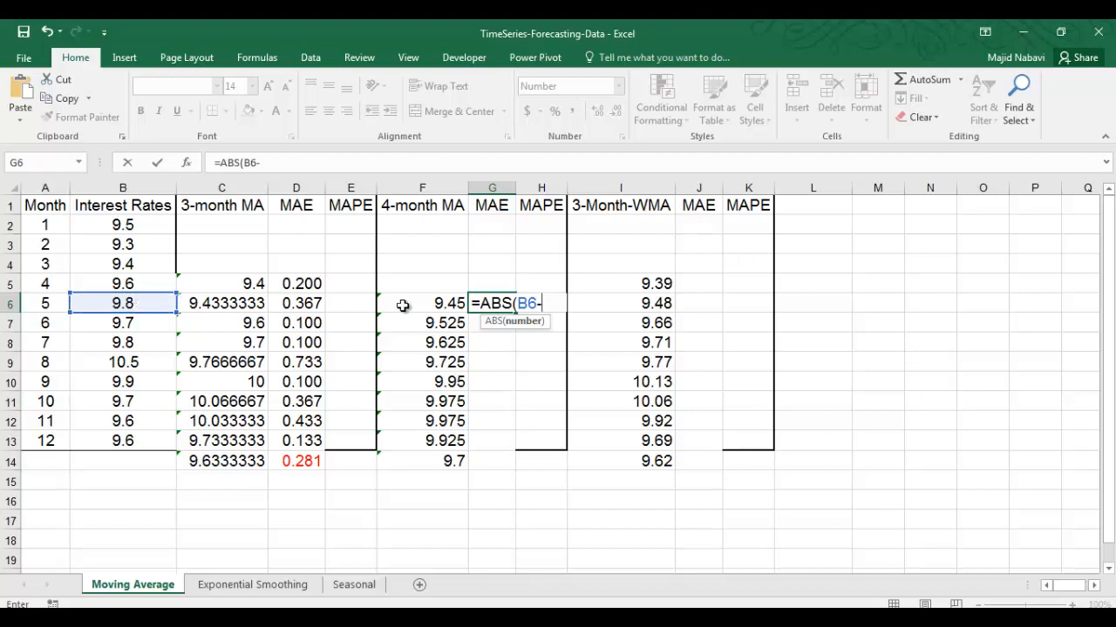
left_click(422, 304)
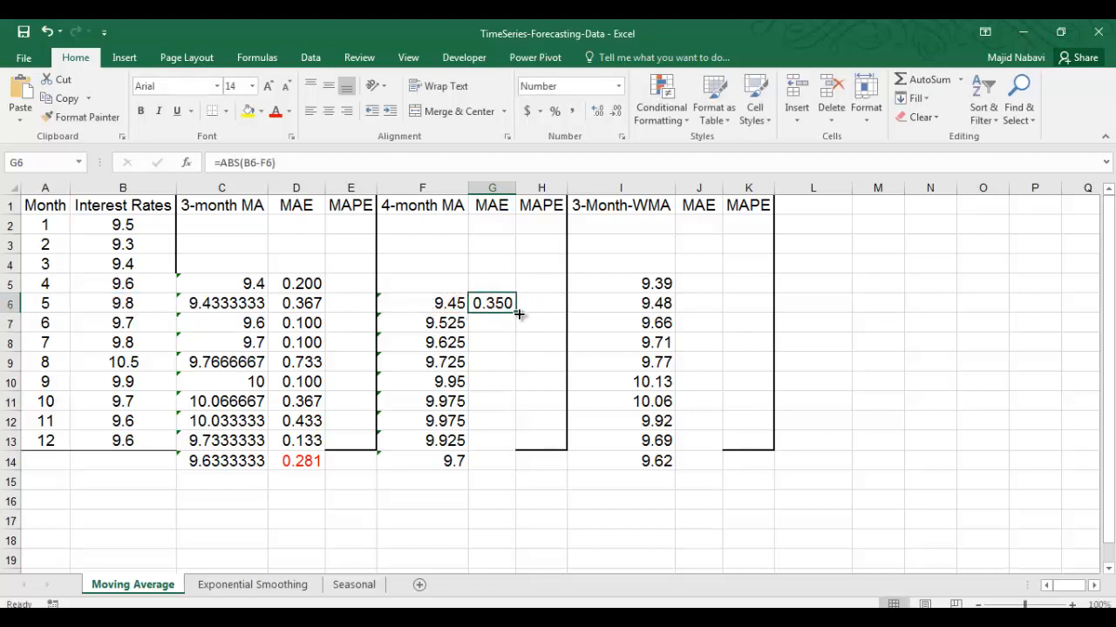
left_click_drag(492, 303, 492, 447)
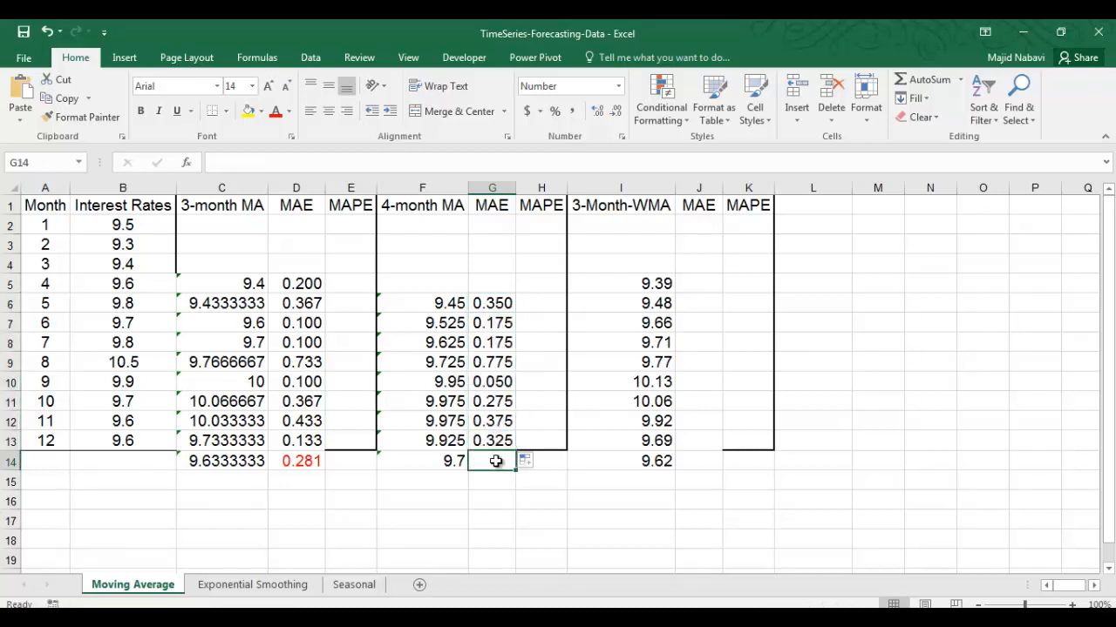
Enter =AVERAGE(G6:G13) in G14, giving the 4-month MA's average MAE of 0.313 in red
type("=average")
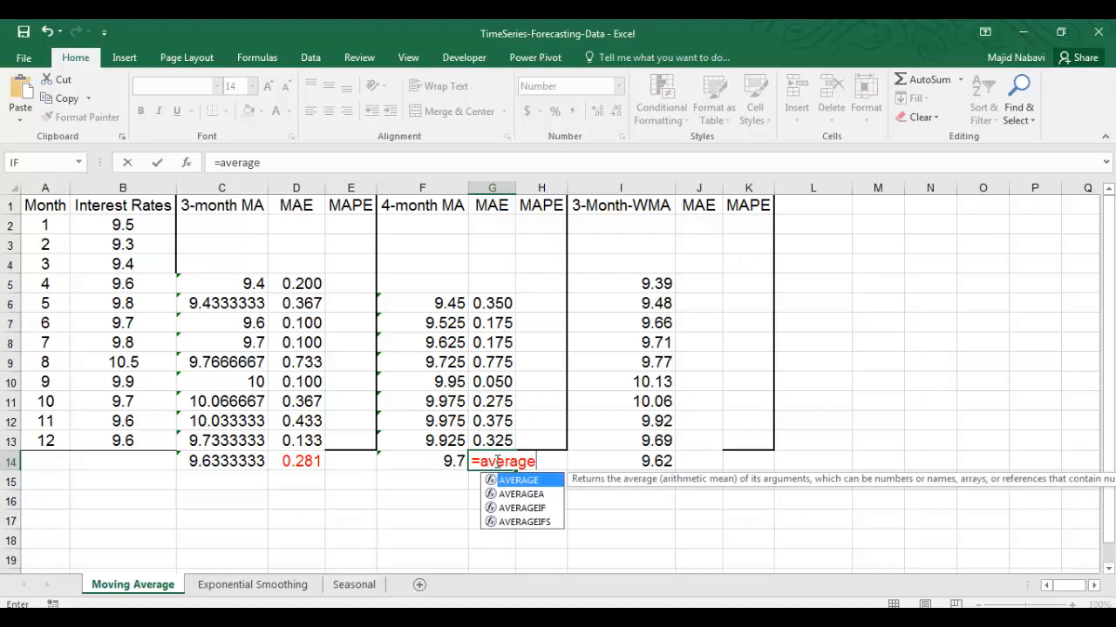
type("(")
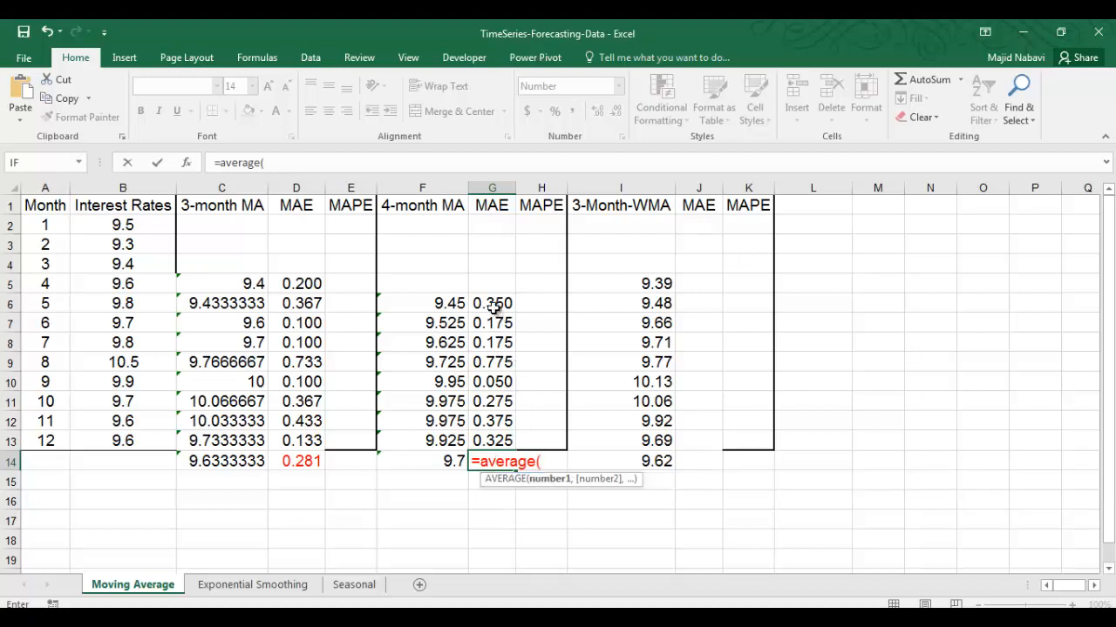
left_click_drag(491, 303, 492, 440)
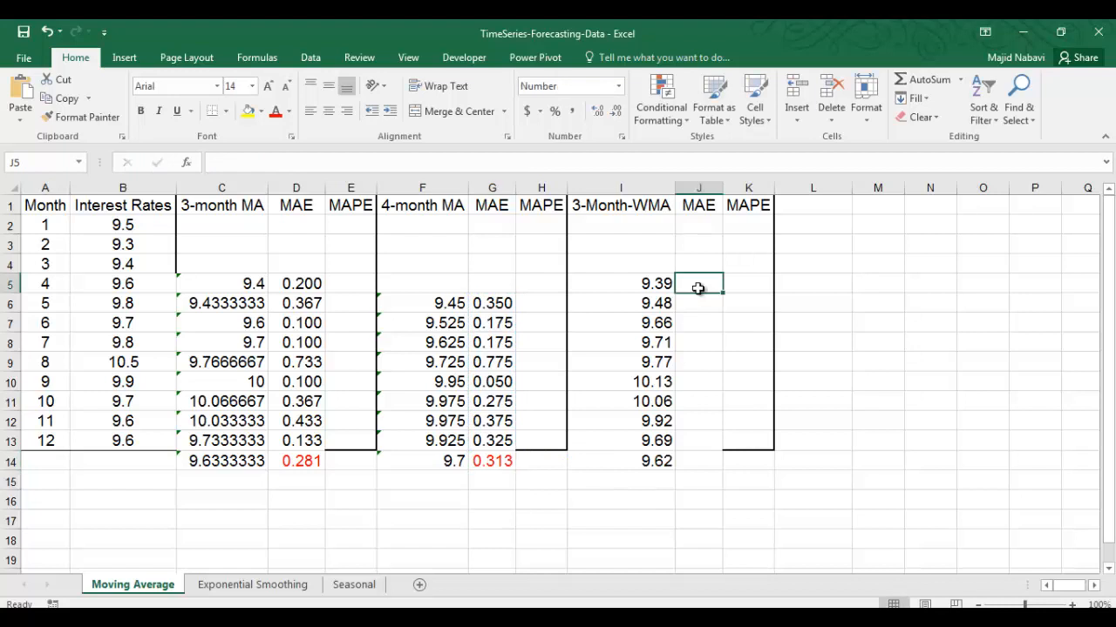
Enter =ABS(B5-I5) in J5 and fill the WMA absolute errors down to J13
type("=")
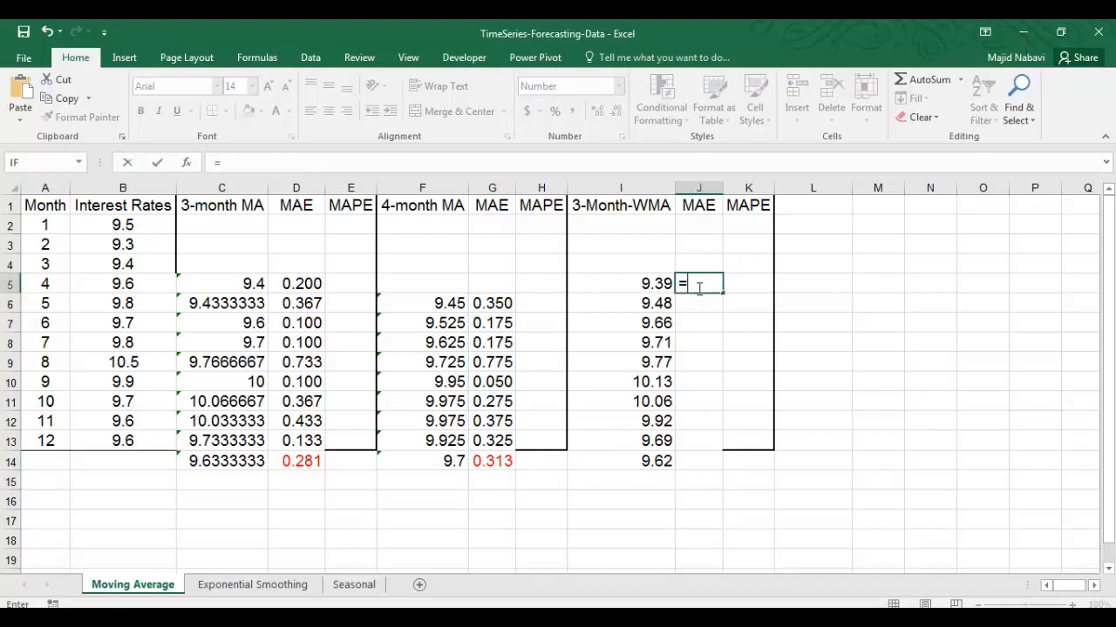
type("ABS(")
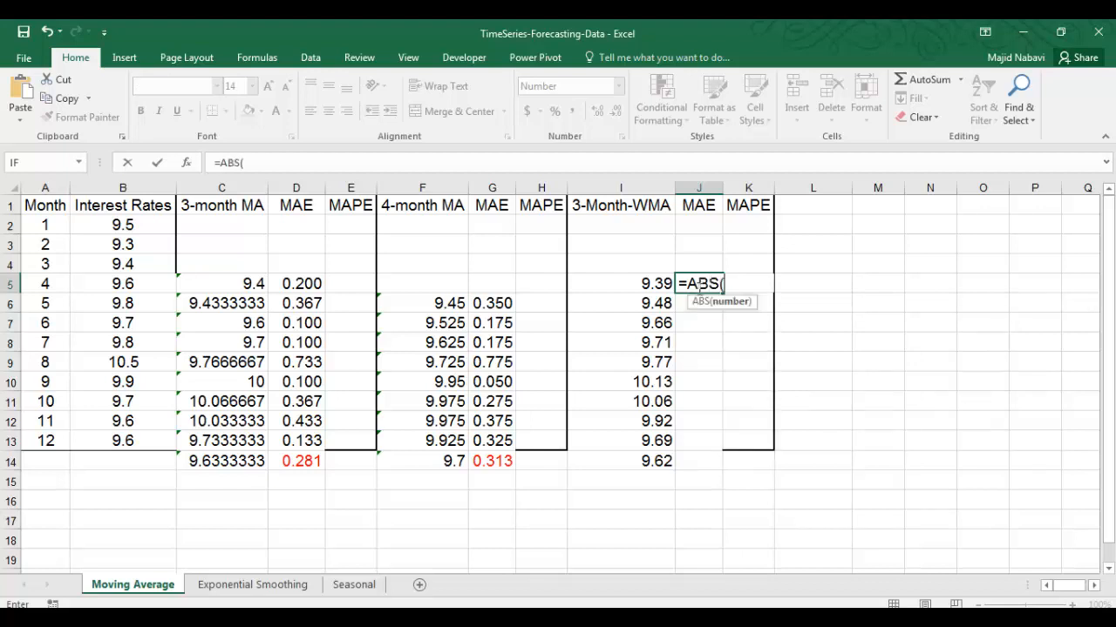
left_click(123, 284)
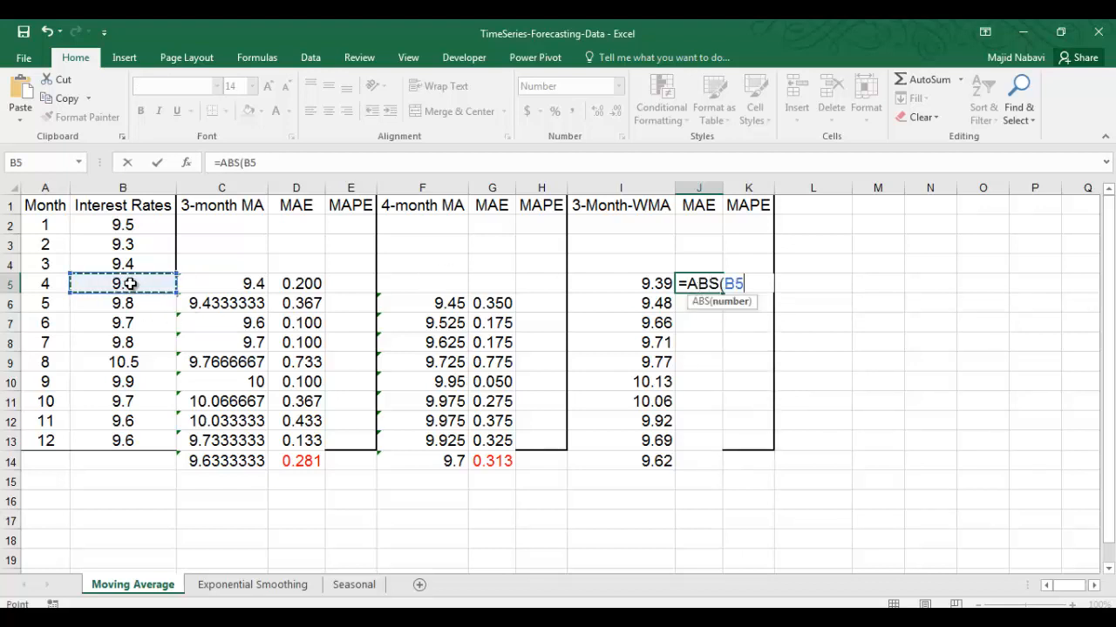
type("-")
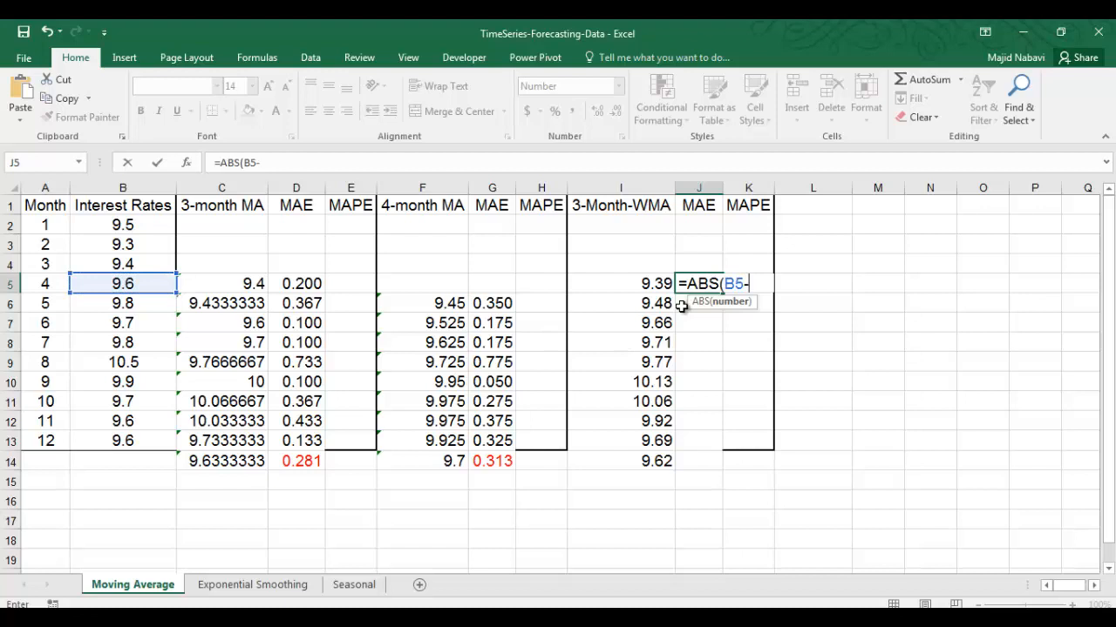
left_click(619, 284)
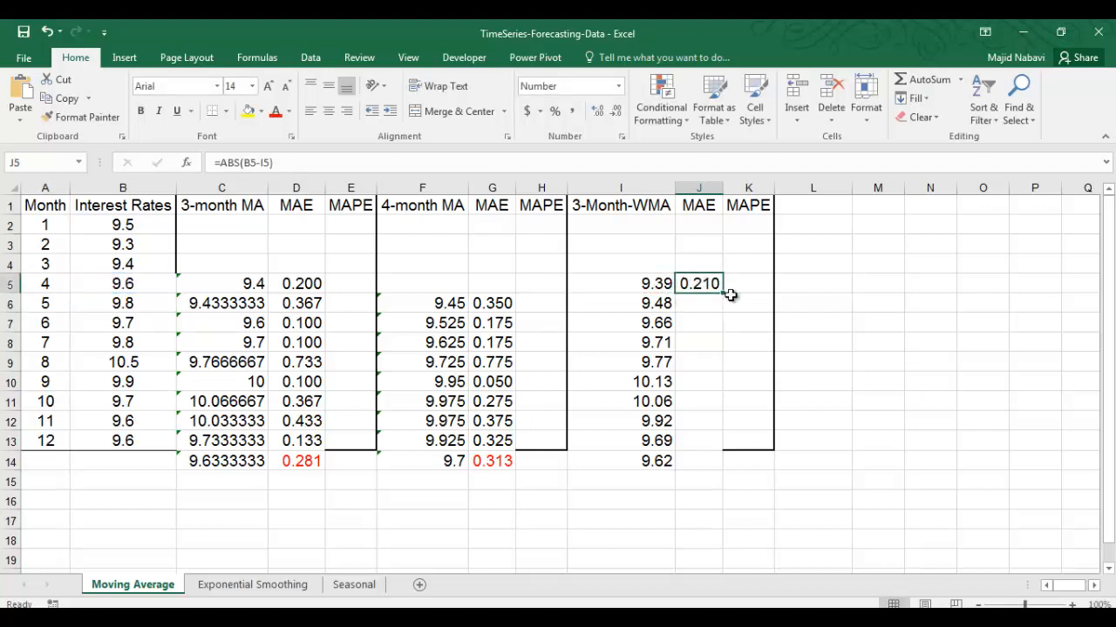
left_click_drag(698, 283, 714, 447)
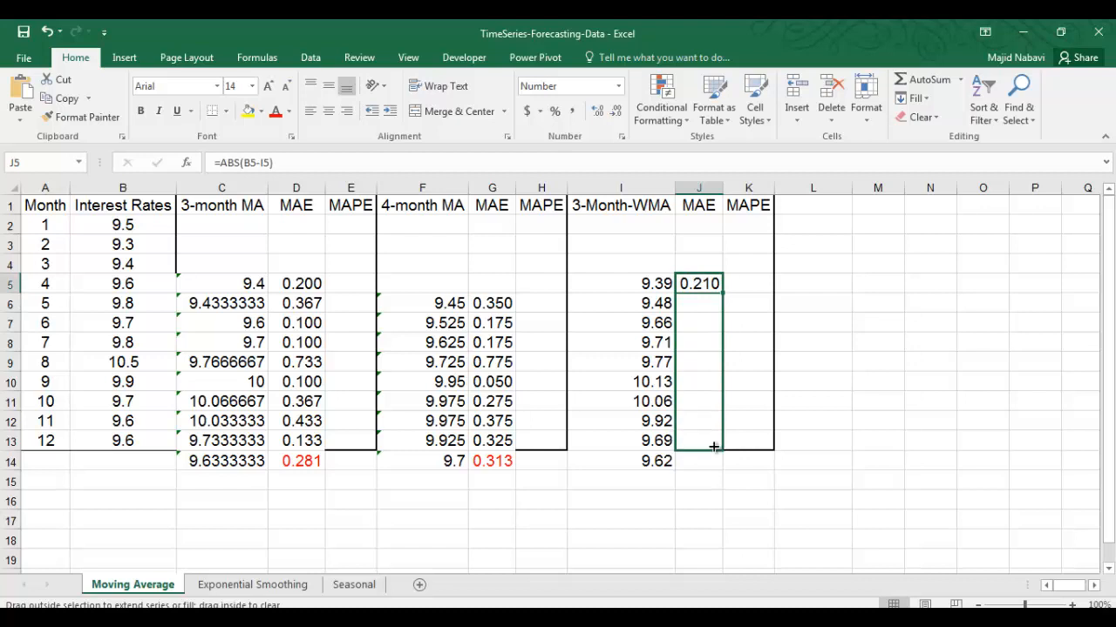
left_click_drag(712, 284, 702, 447)
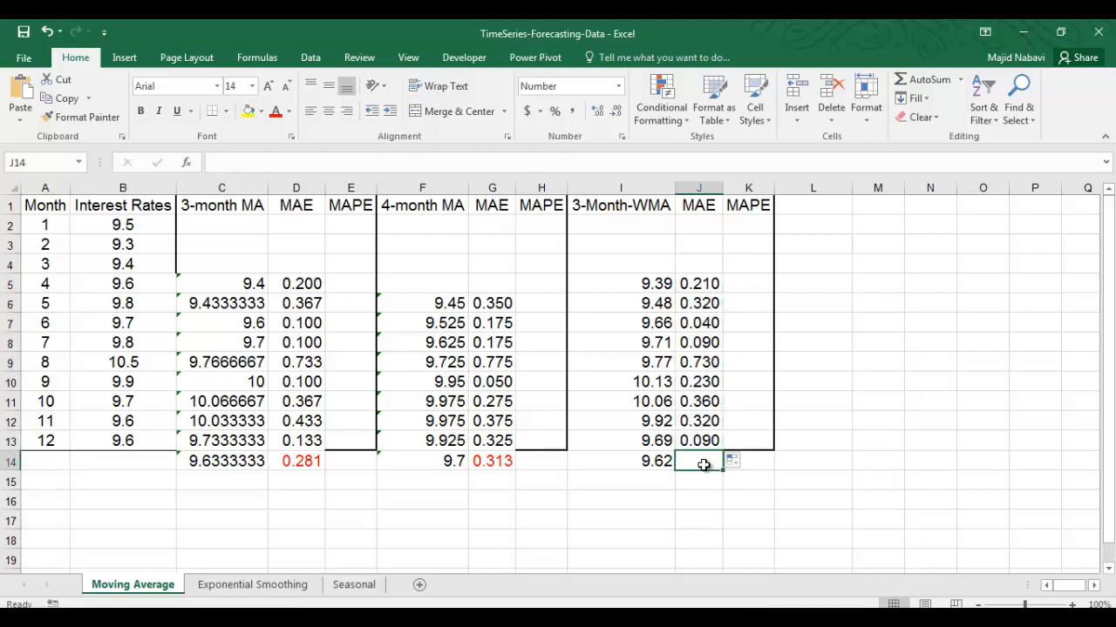
Enter =AVERAGE(J5:J13) in J14, giving the WMA's average MAE of 0.266 in red
type("=average")
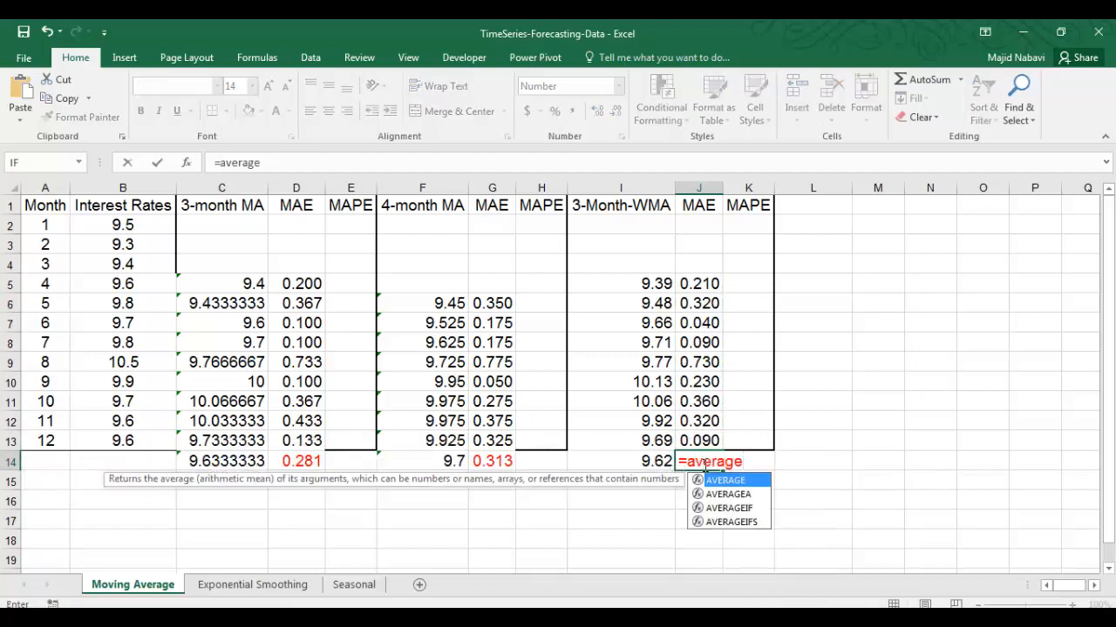
left_click_drag(698, 283, 698, 402)
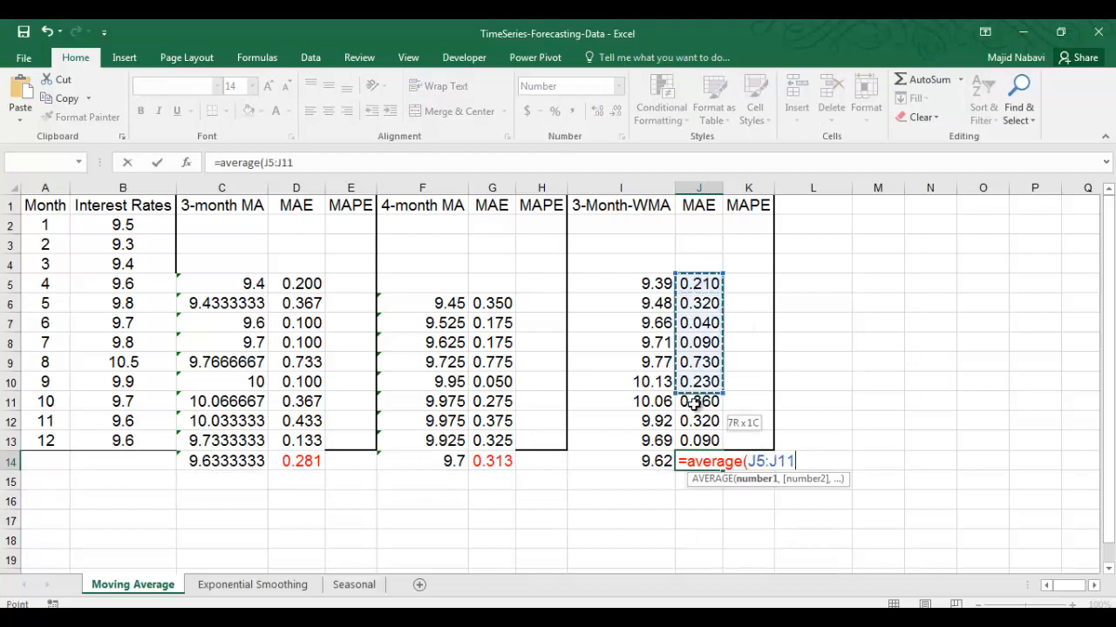
left_click_drag(698, 400, 698, 440)
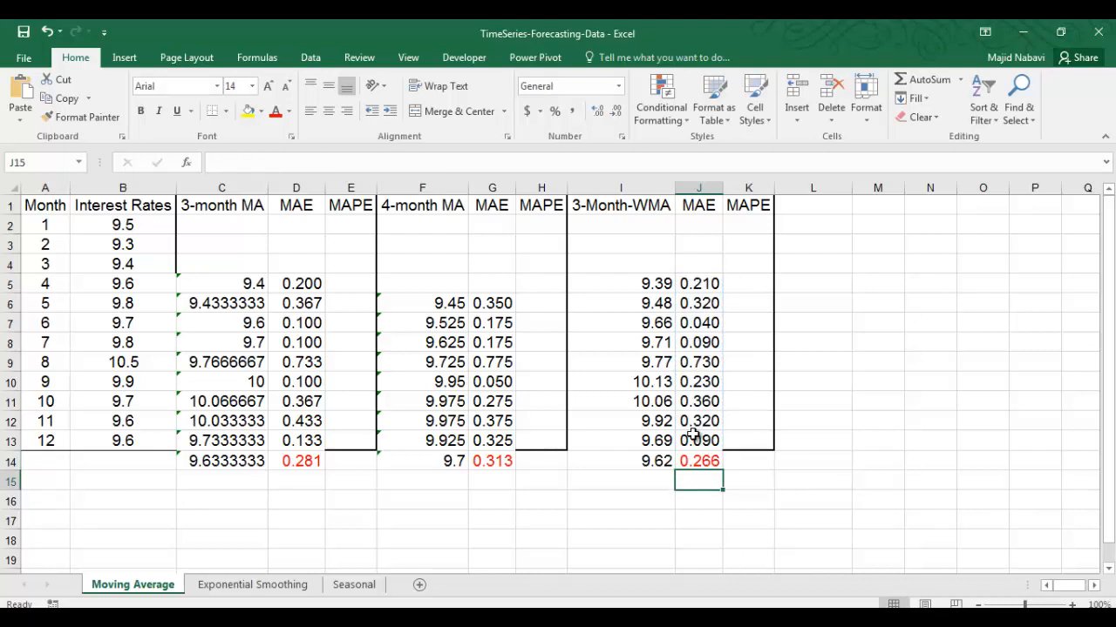
mouse_move(714, 468)
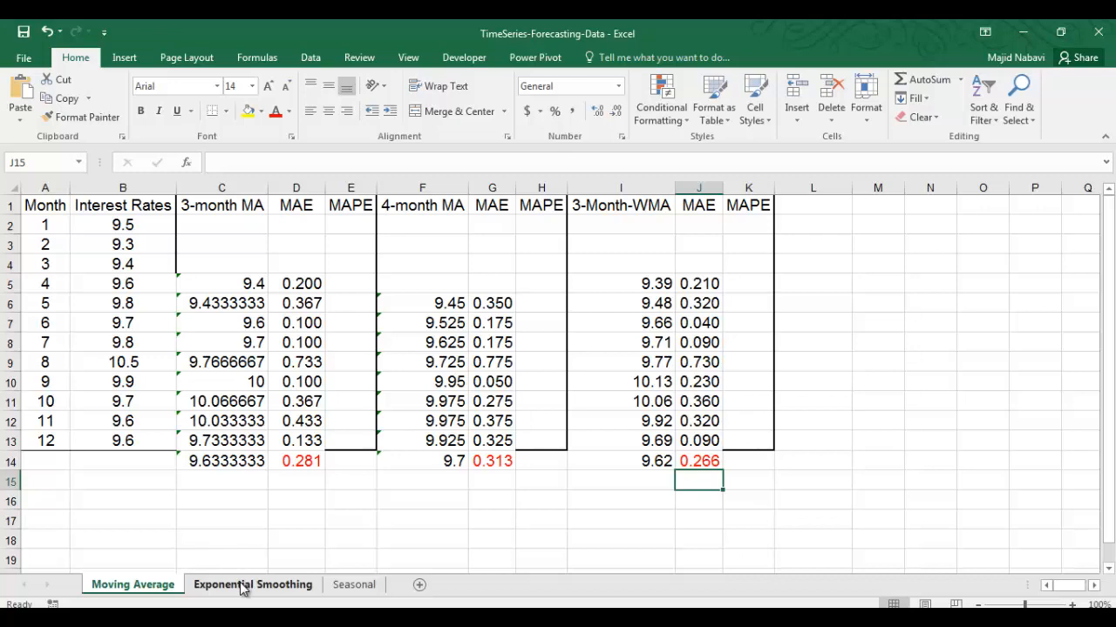
On the Exponential Smoothing sheet, start C4 as previous forecast C3 plus absolute alpha $E$1
left_click(252, 584)
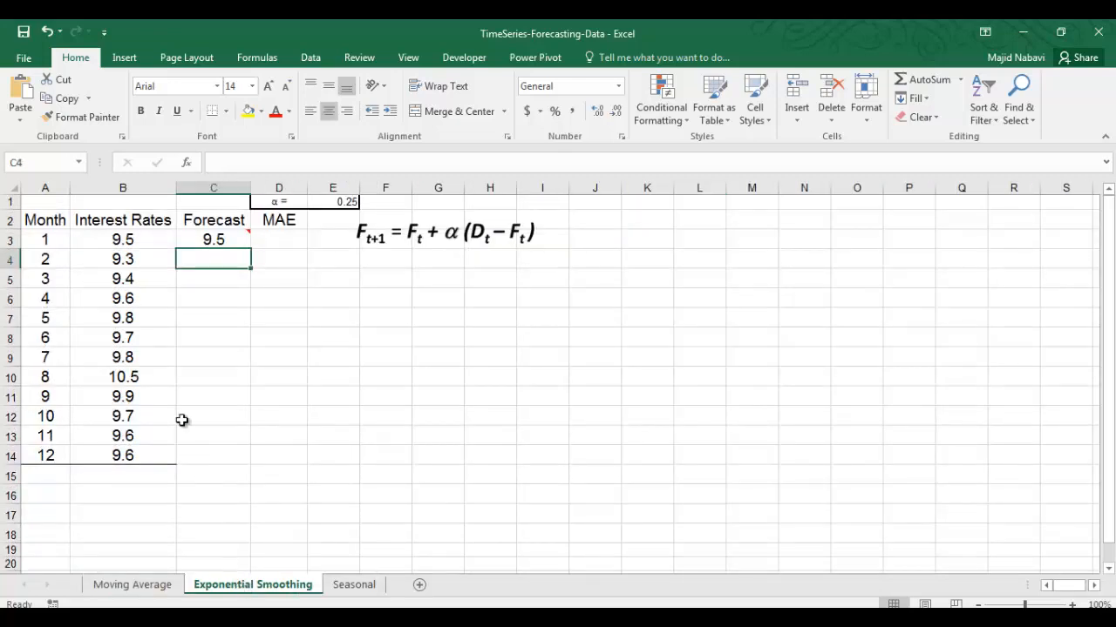
mouse_move(157, 238)
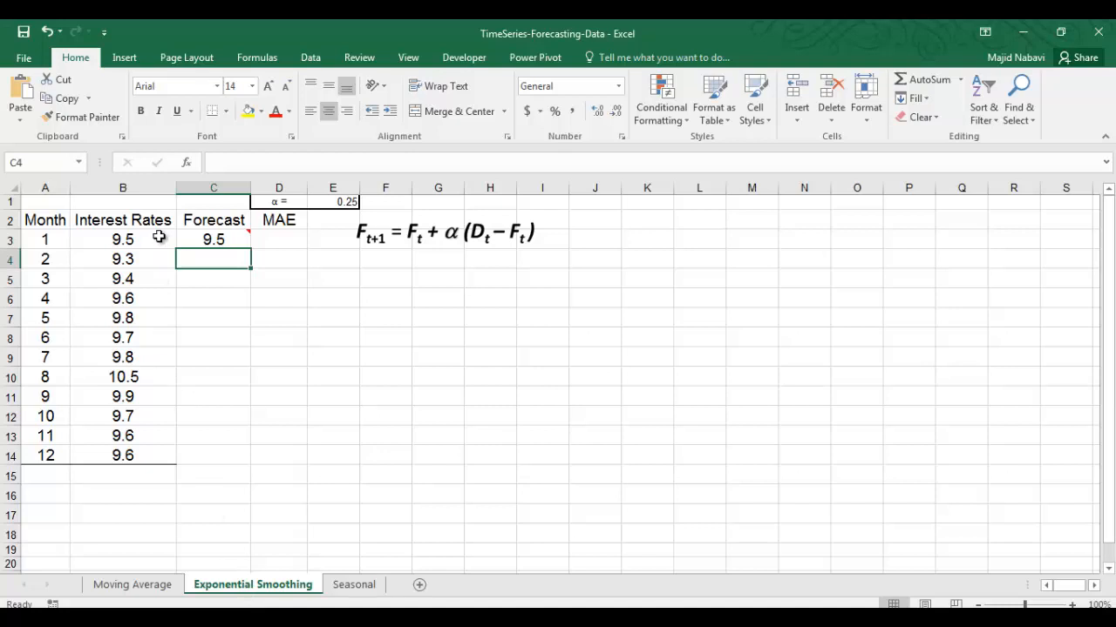
mouse_move(379, 256)
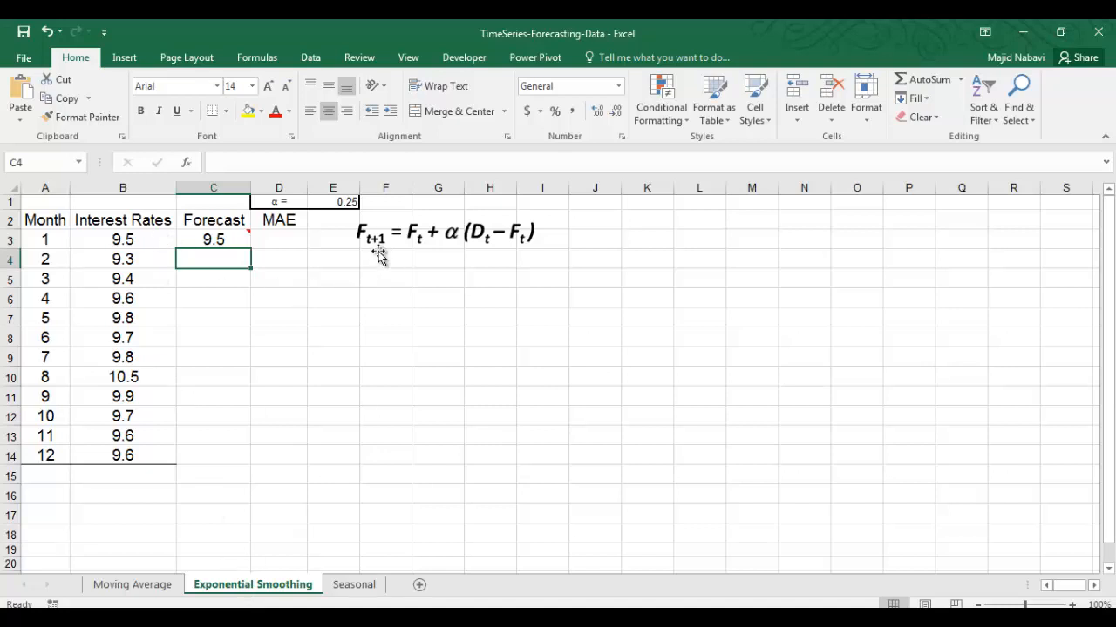
mouse_move(406, 253)
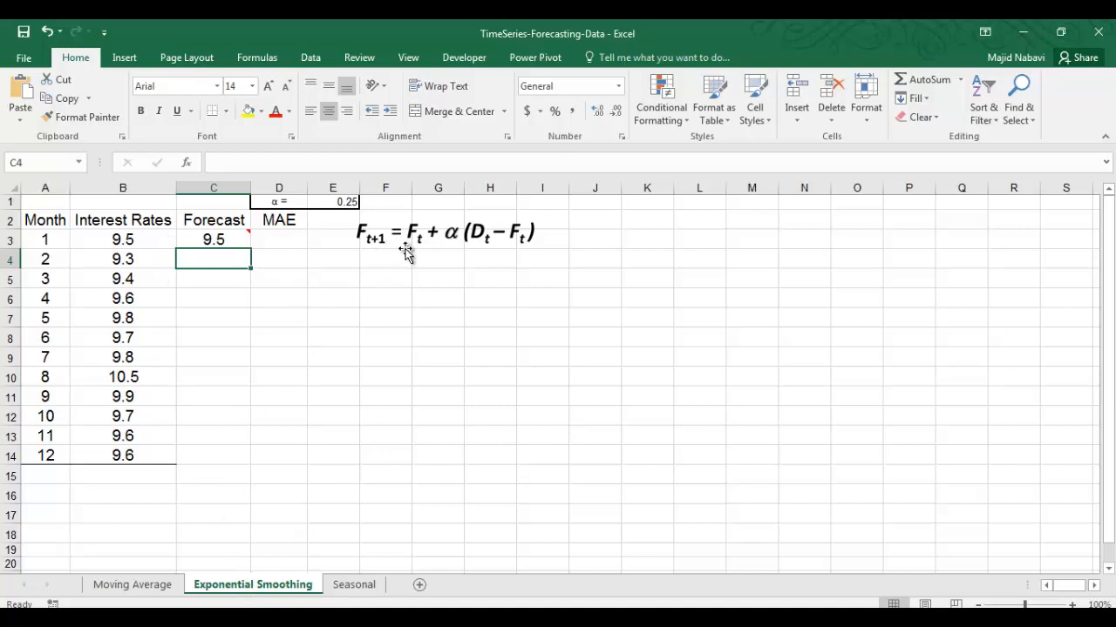
mouse_move(431, 252)
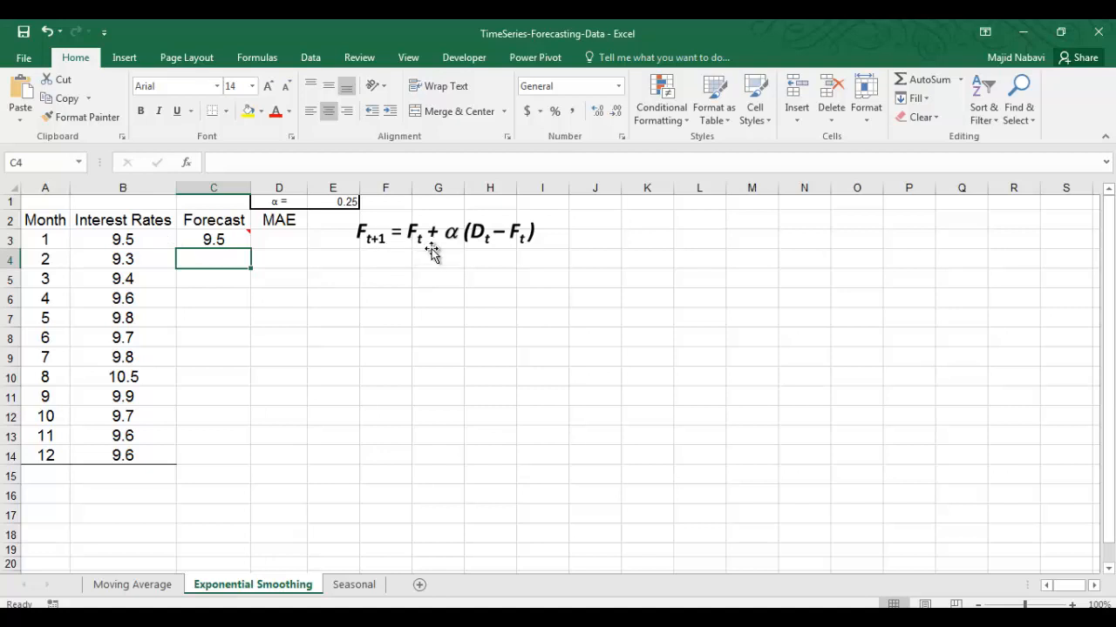
mouse_move(451, 248)
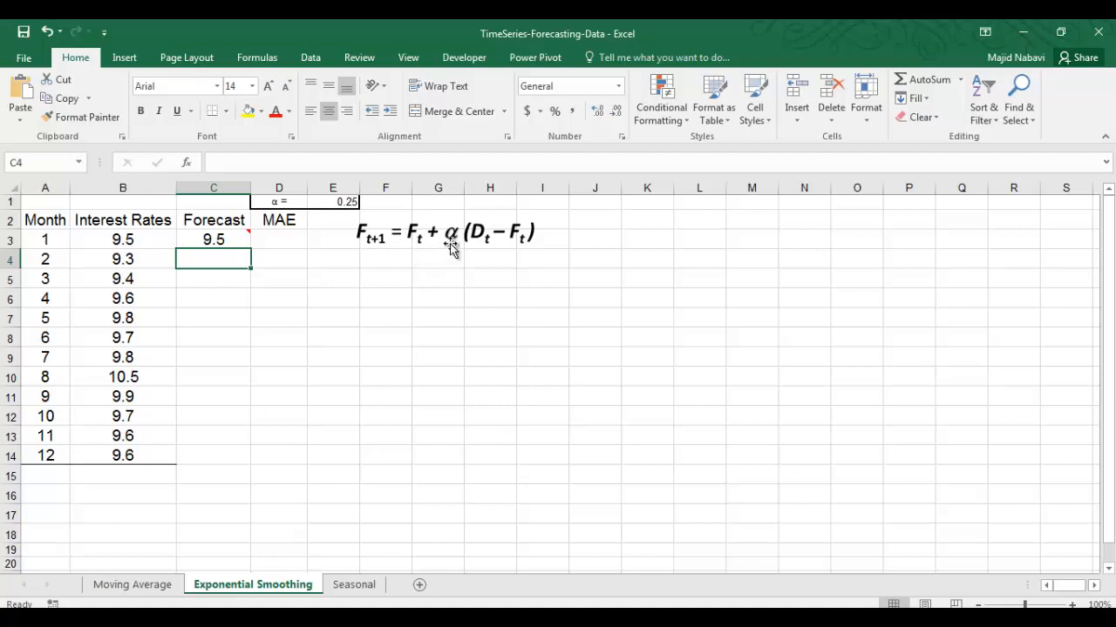
mouse_move(455, 248)
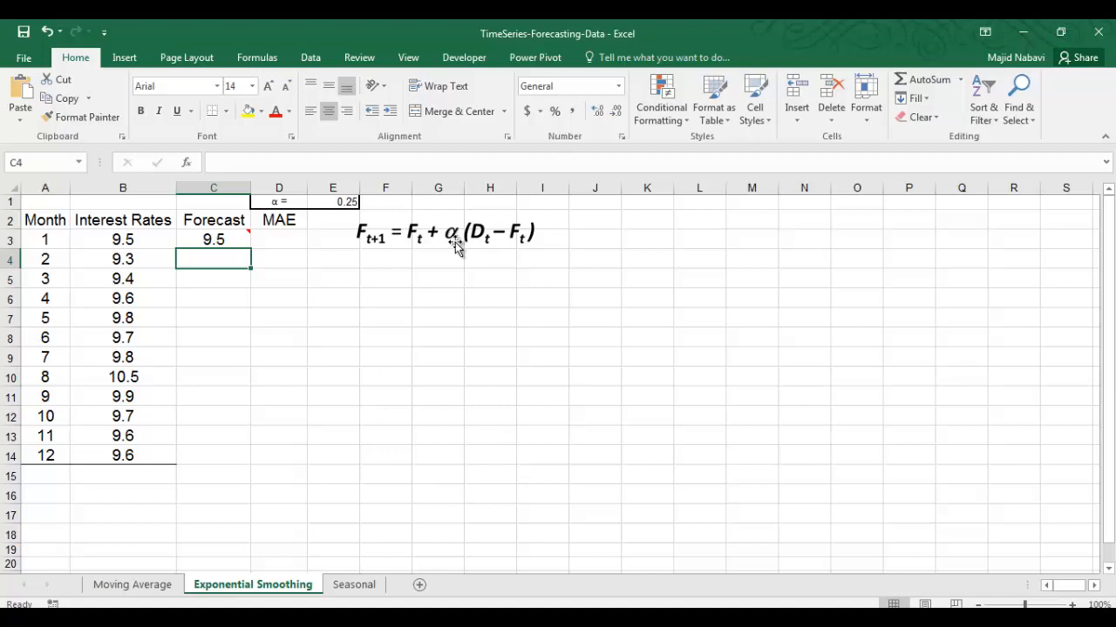
mouse_move(475, 251)
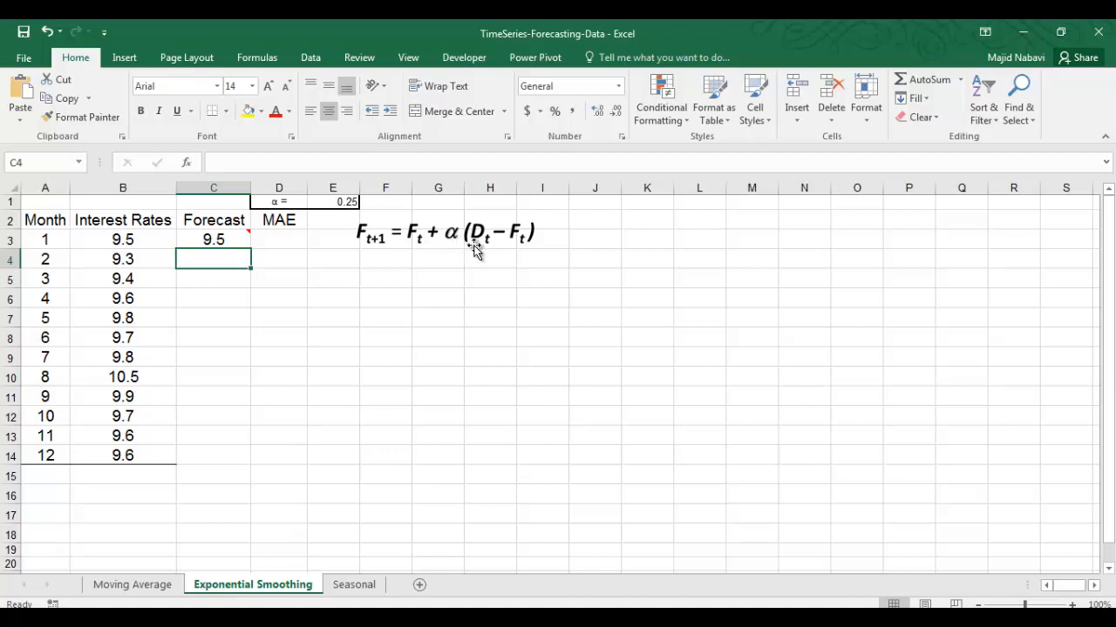
mouse_move(480, 257)
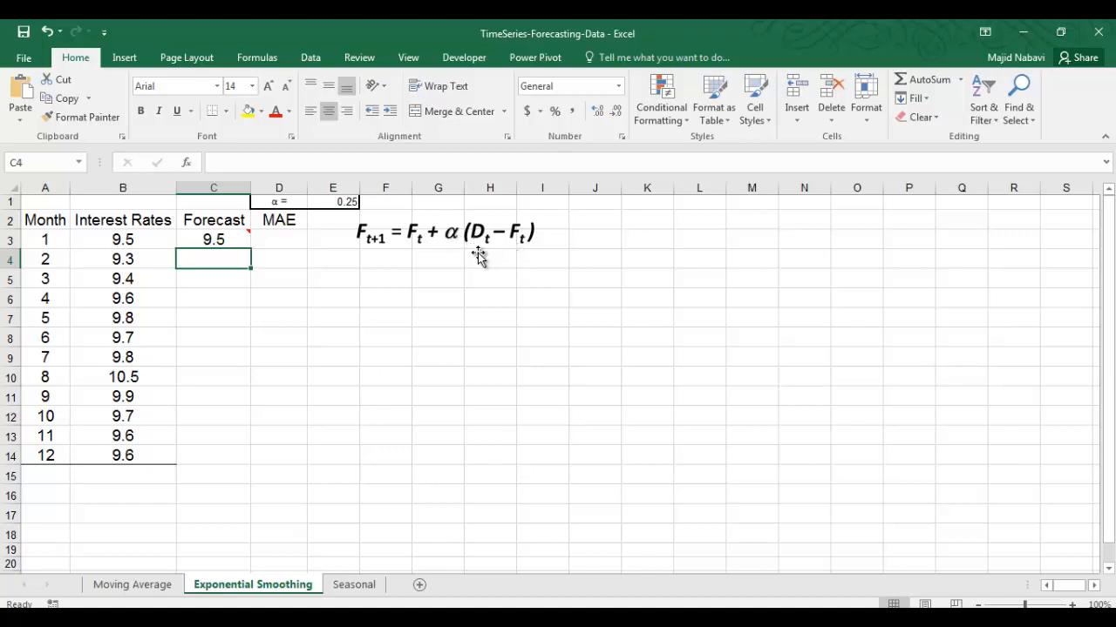
mouse_move(440, 260)
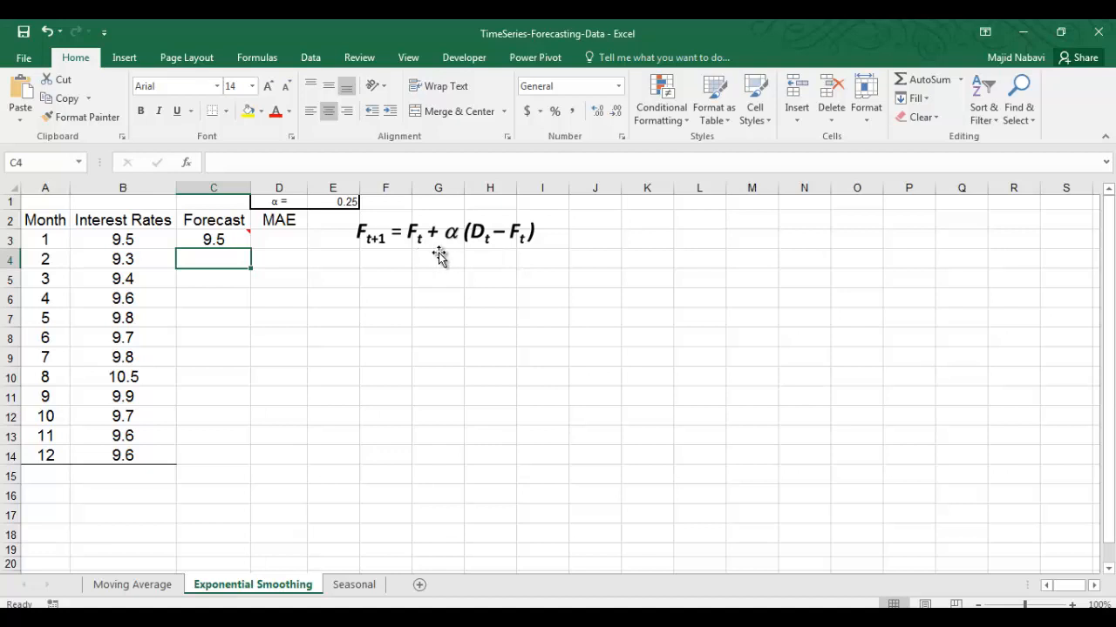
mouse_move(453, 253)
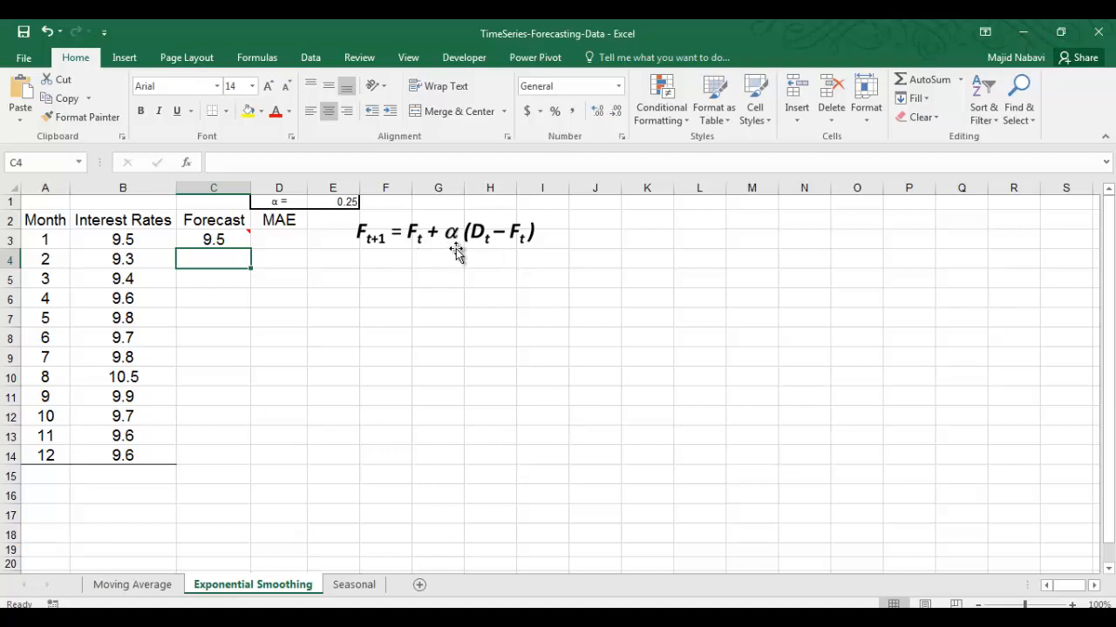
mouse_move(465, 255)
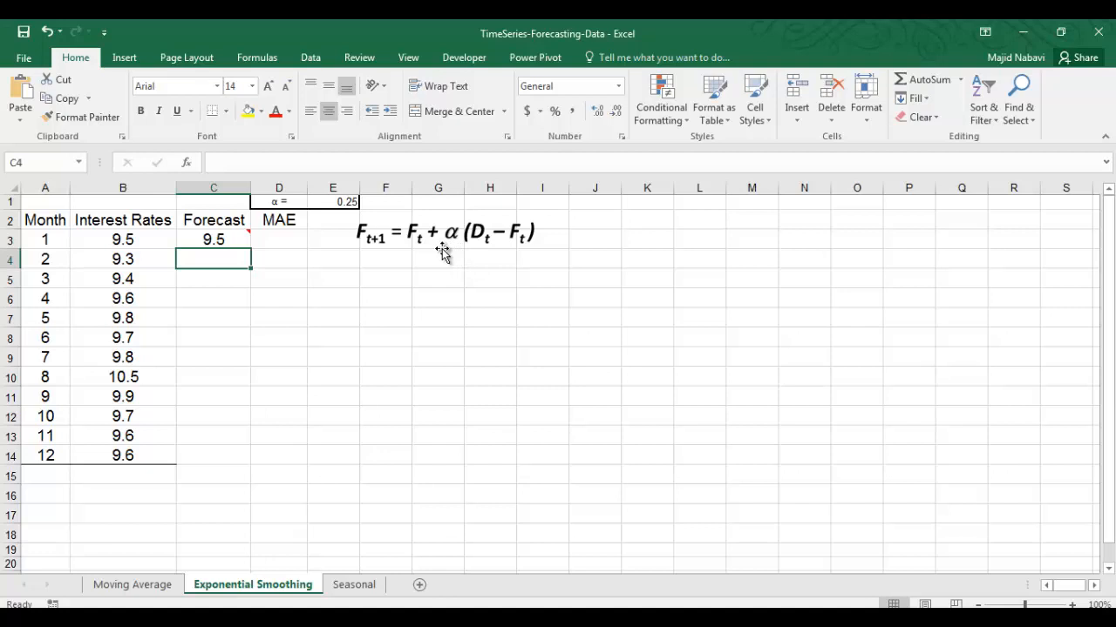
mouse_move(493, 250)
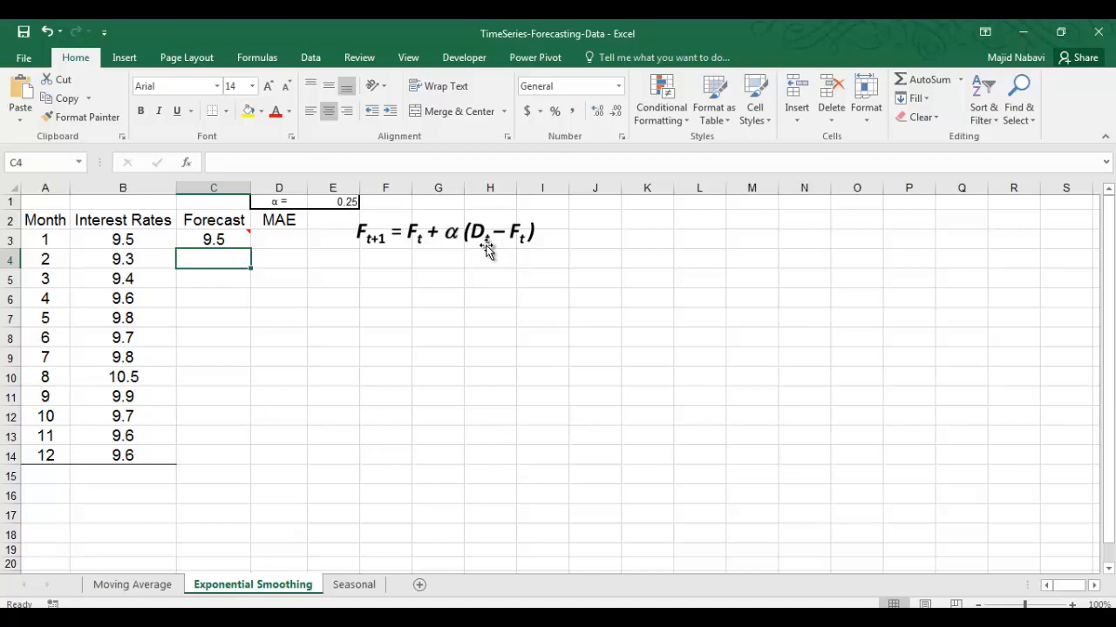
mouse_move(525, 247)
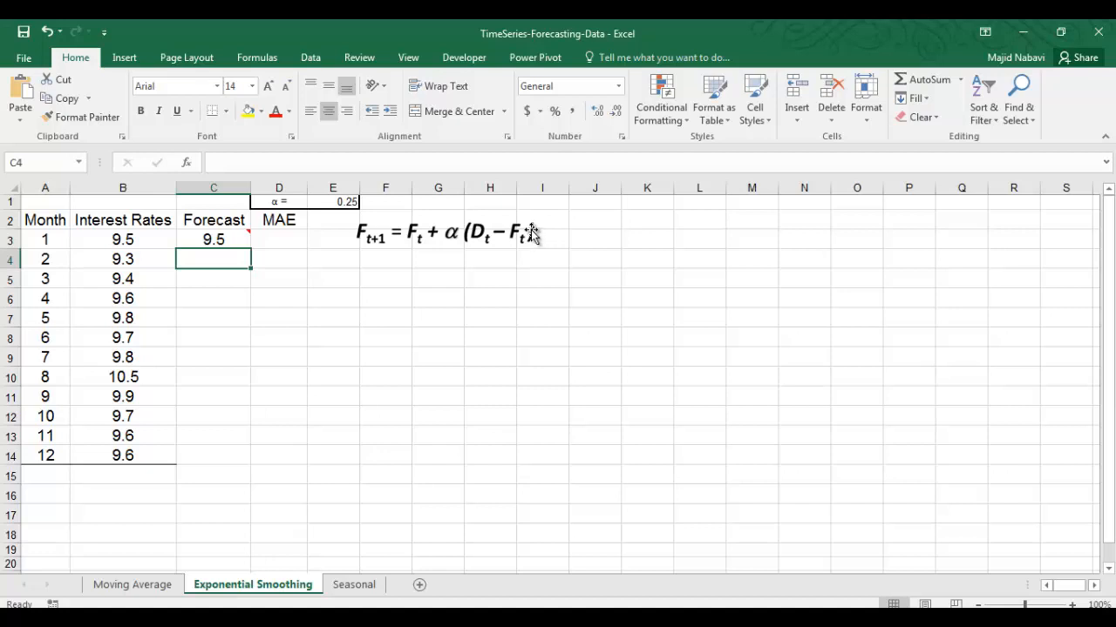
mouse_move(214, 239)
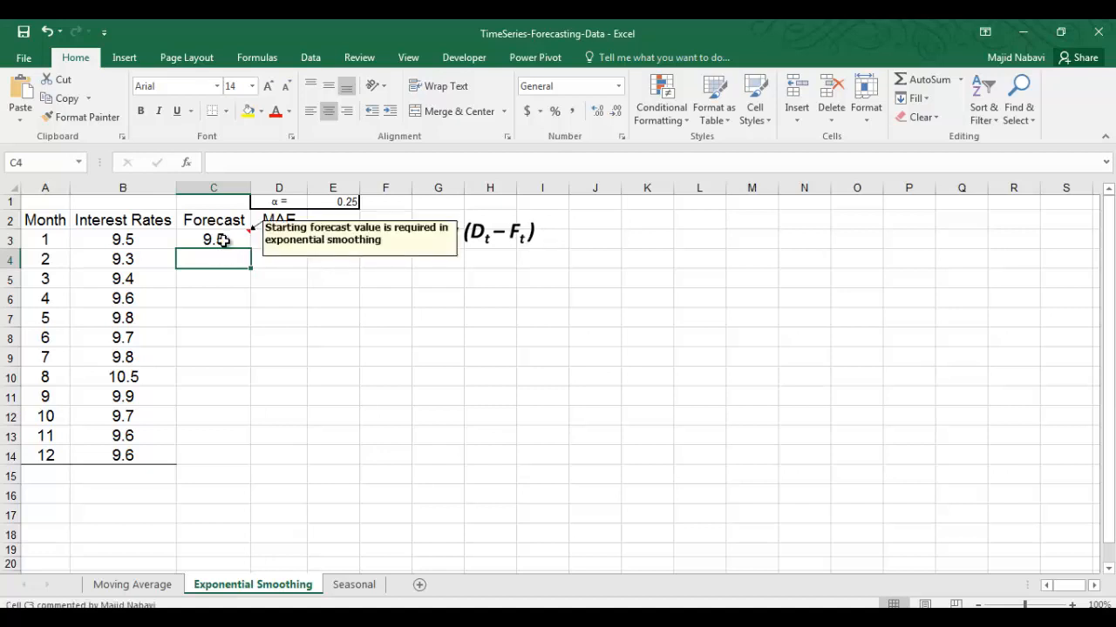
mouse_move(231, 252)
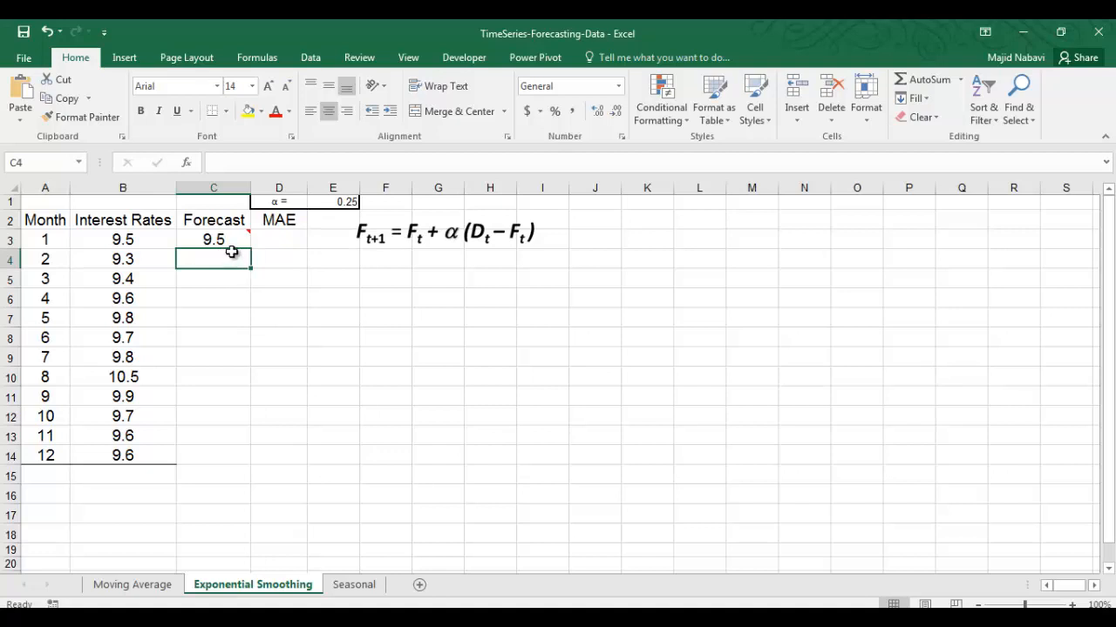
mouse_move(235, 258)
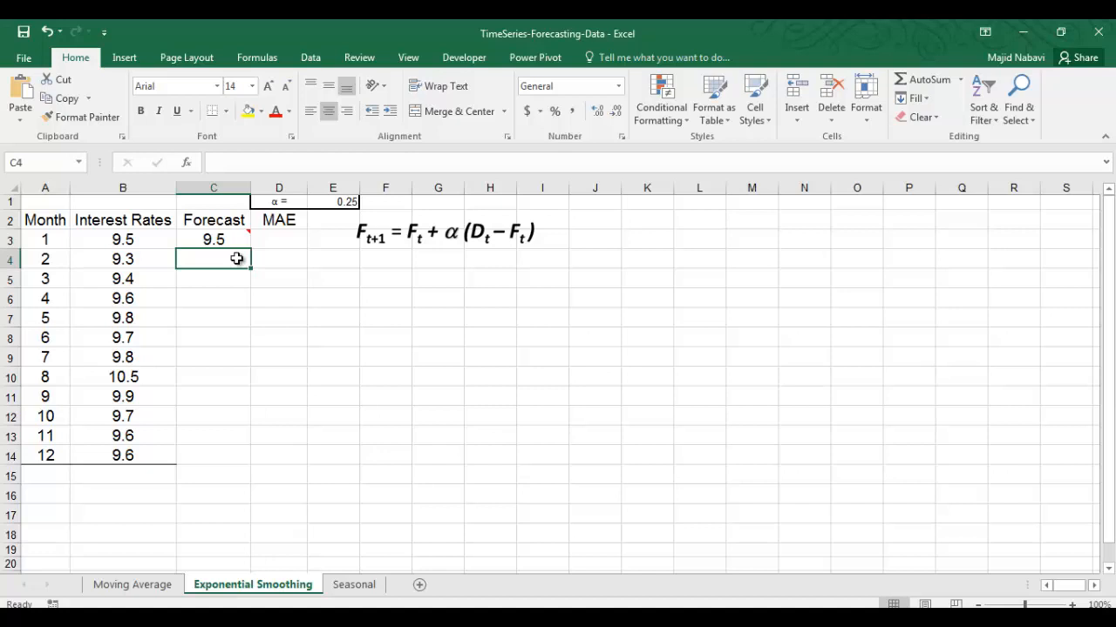
mouse_move(223, 253)
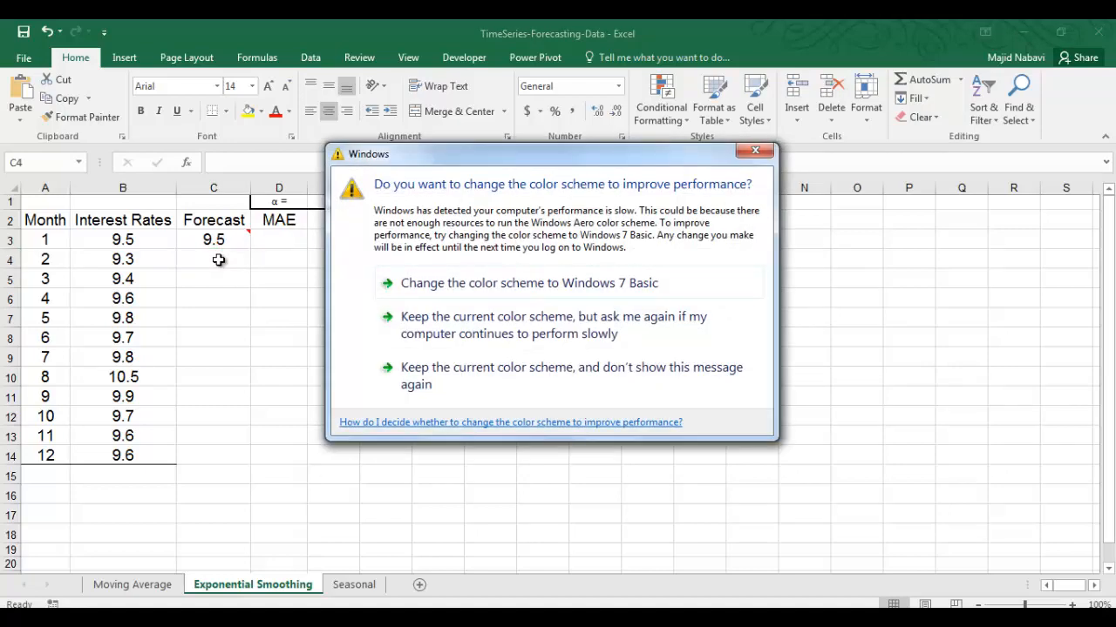
left_click(755, 150)
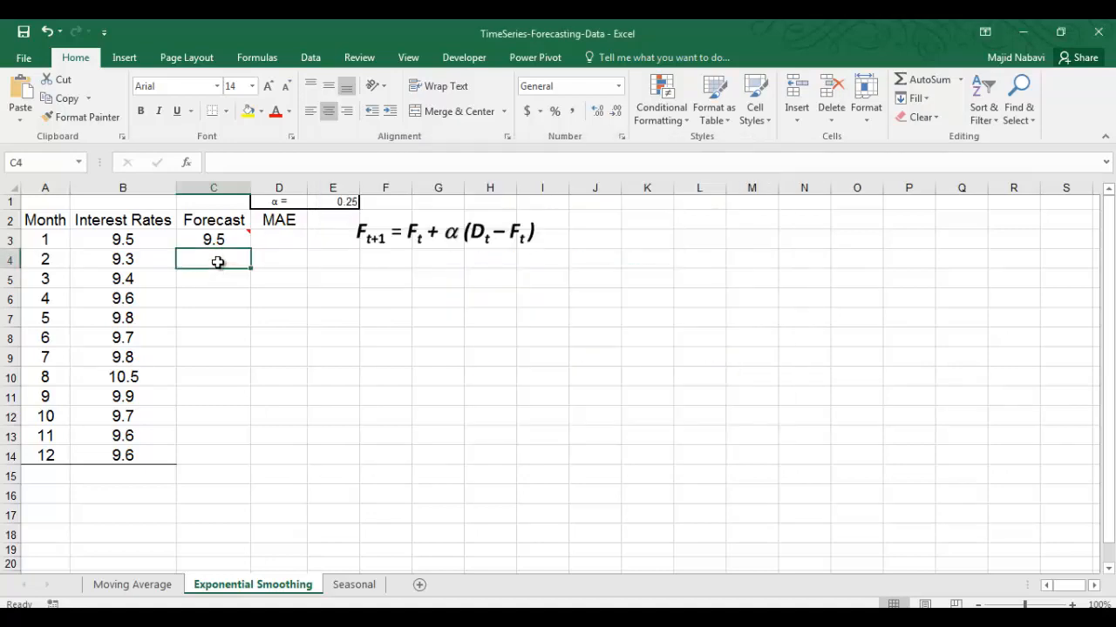
type("=")
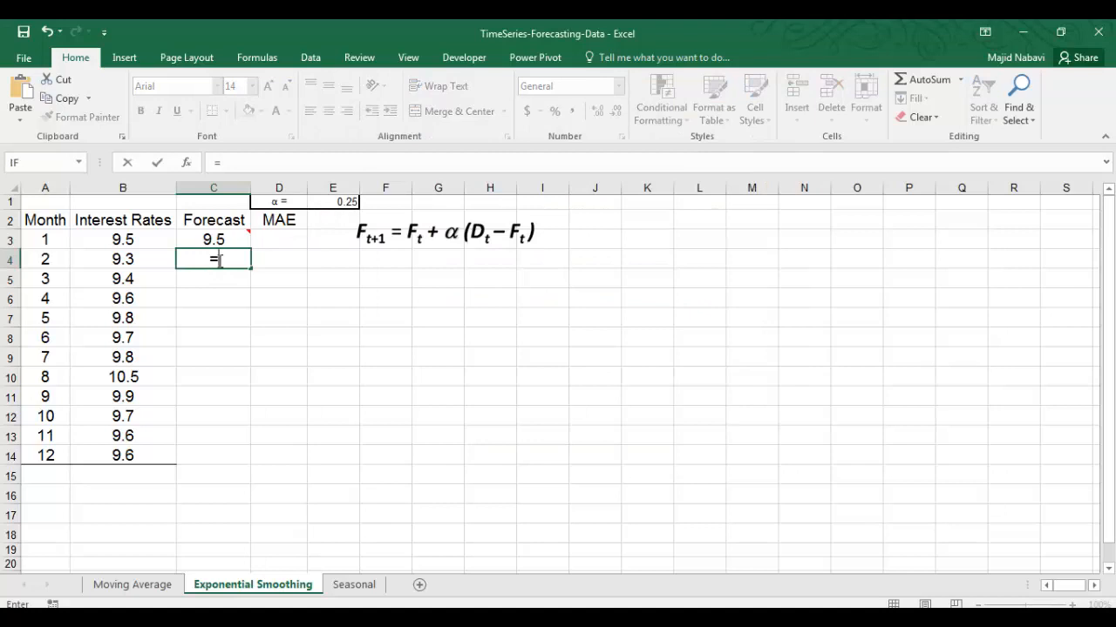
left_click(214, 239)
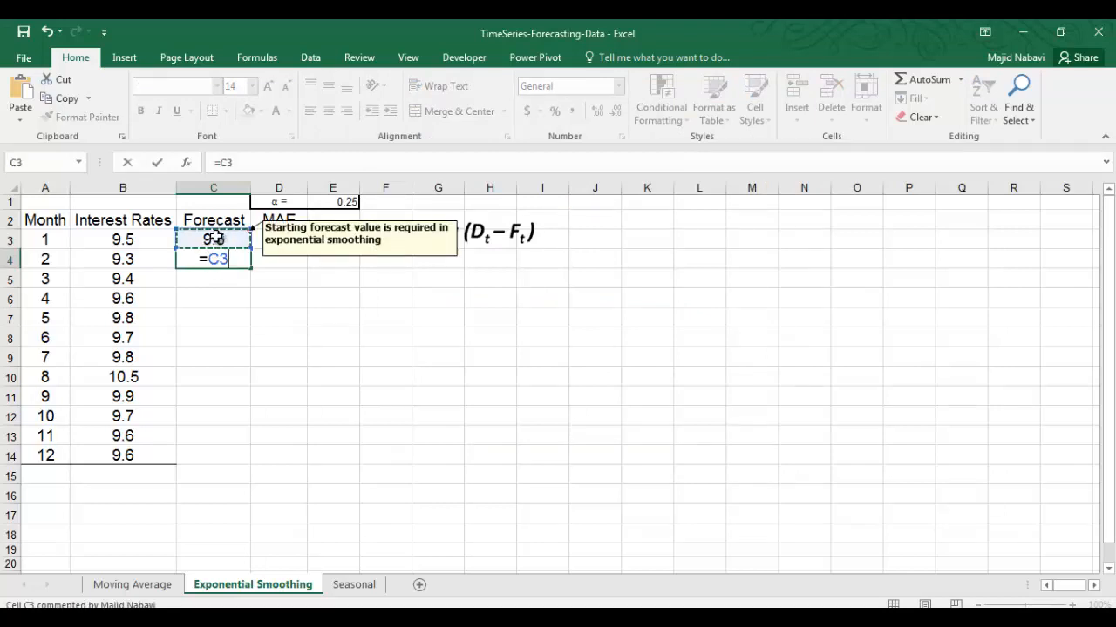
type("+")
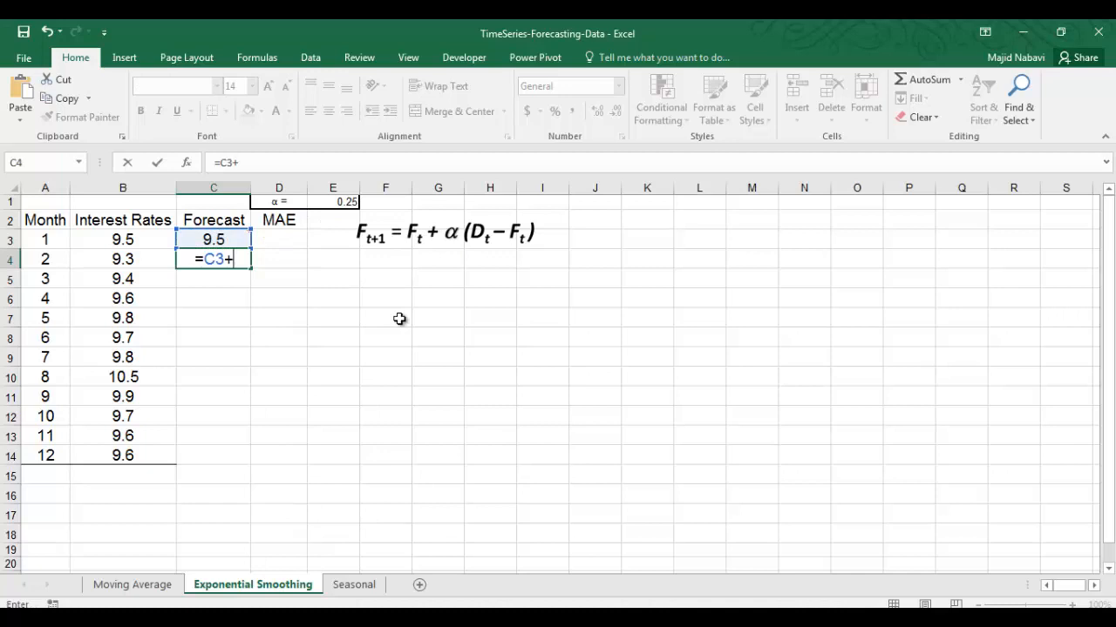
left_click(332, 202)
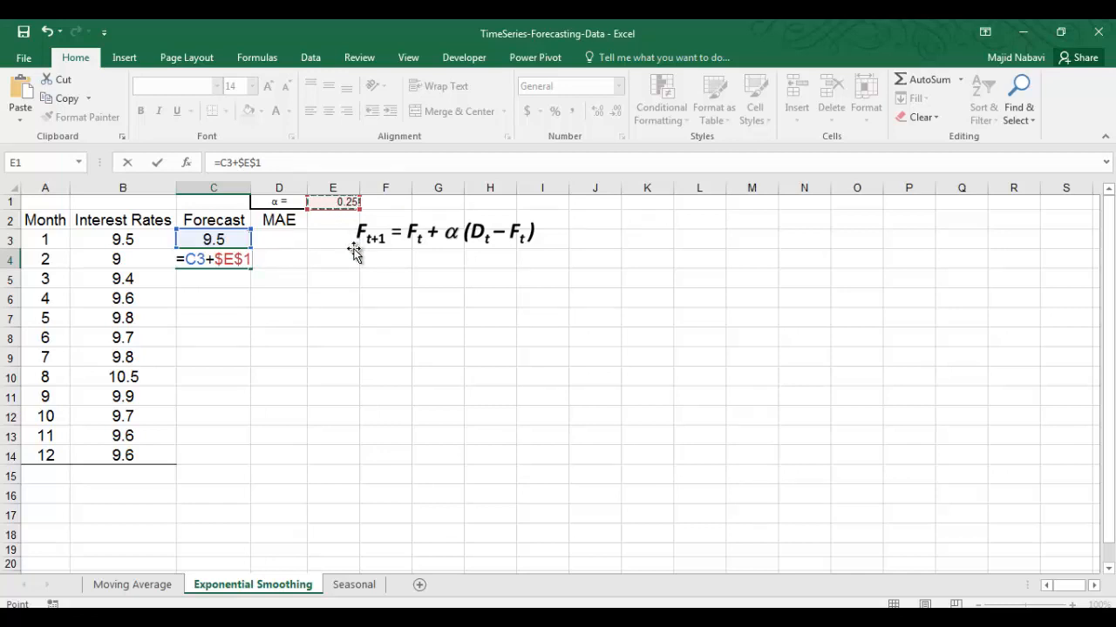
Complete the formula multiplying alpha by (B3 - C3), giving month 2's forecast of 9.5
type("*(")
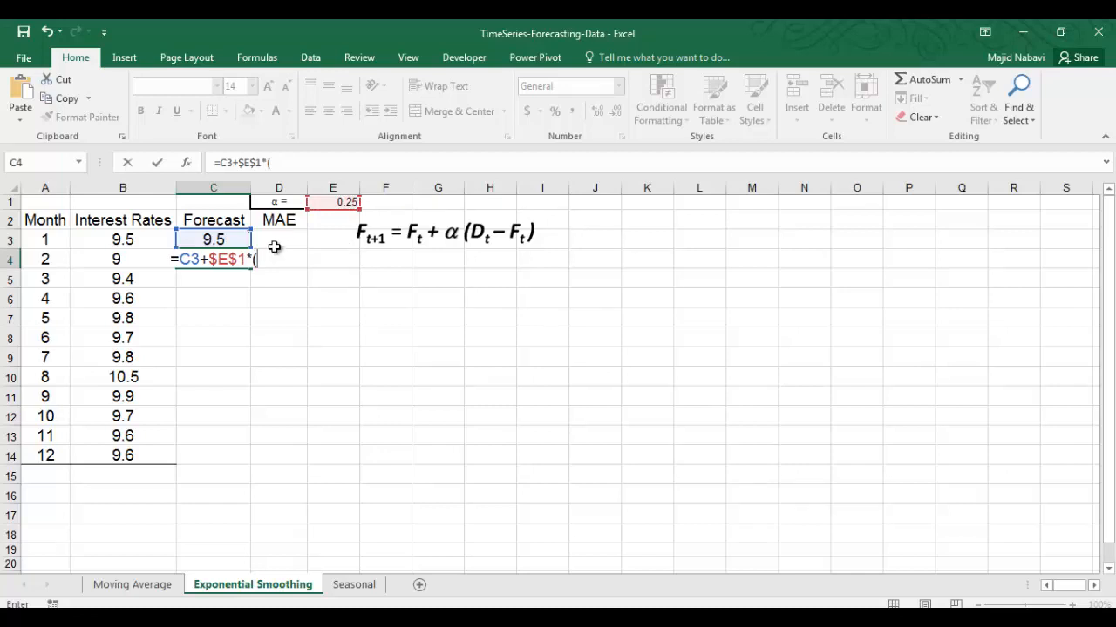
left_click(123, 239)
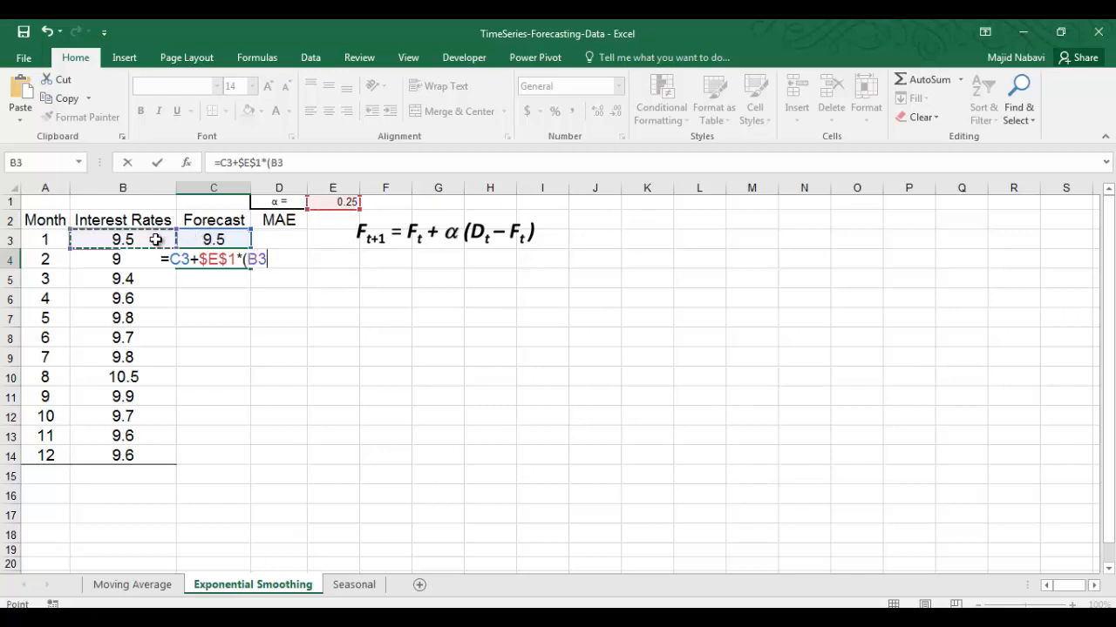
type("-")
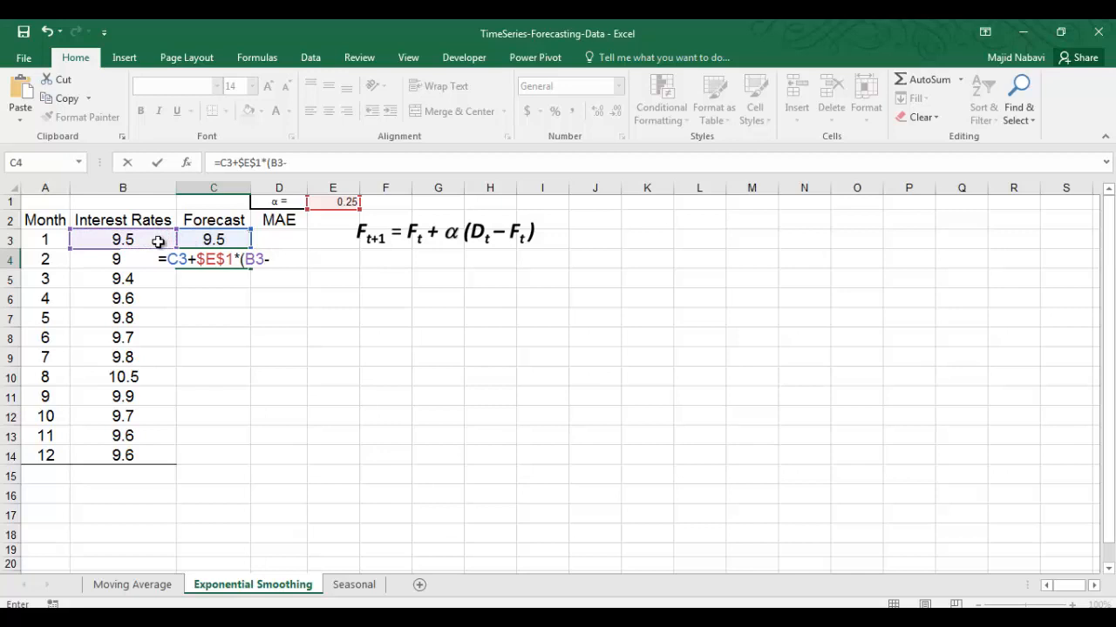
left_click(213, 240)
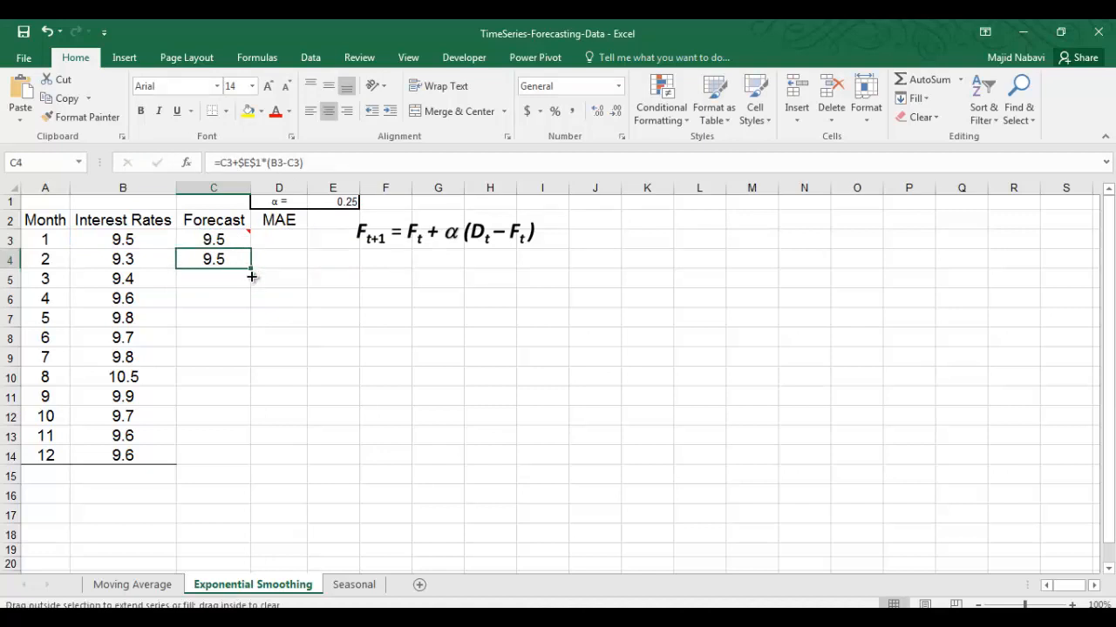
Fill the exponential smoothing forecast formula in column C down to C15, giving a next-month forecast of 9.72768
left_click_drag(252, 277, 241, 473)
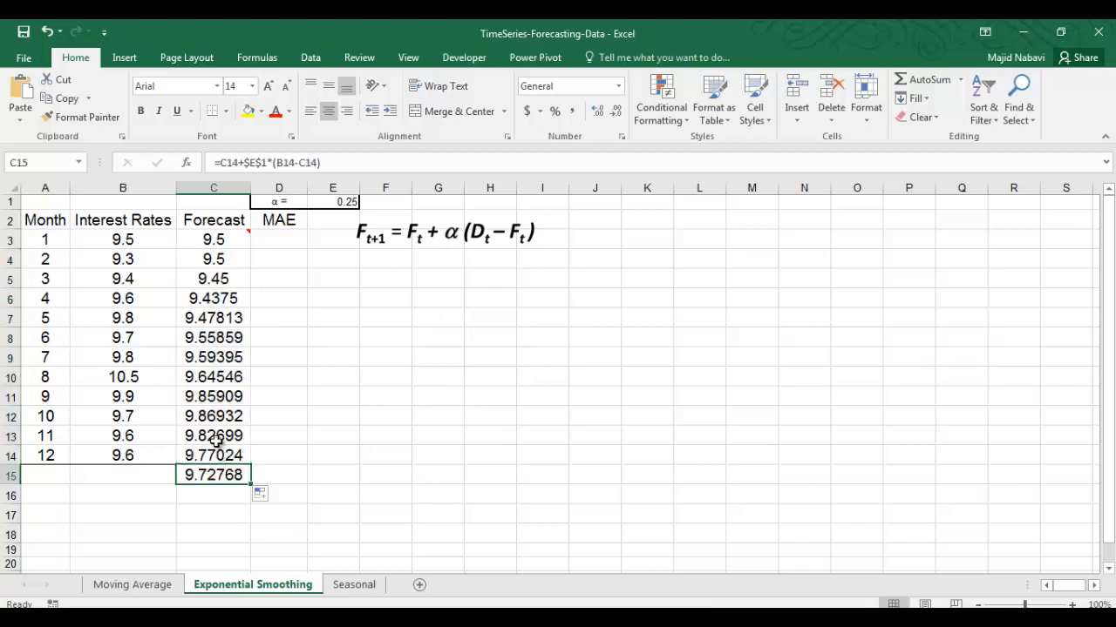
mouse_move(252, 264)
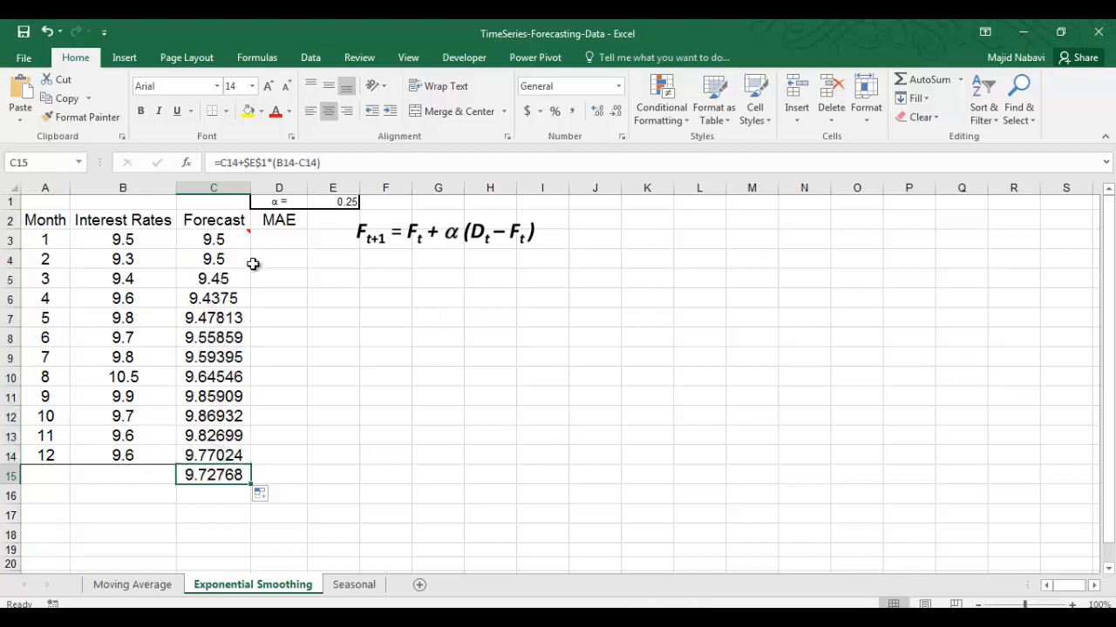
mouse_move(281, 242)
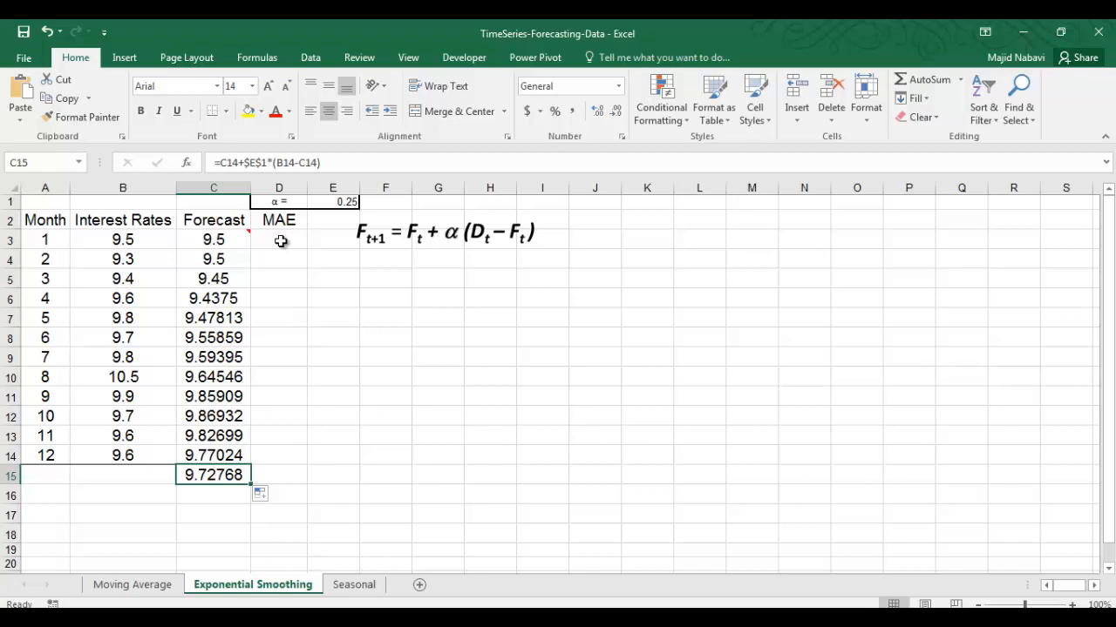
Enter =ABS(B4-C4) in D4 and fill the absolute errors down to D14 for months 2–12
left_click(279, 239)
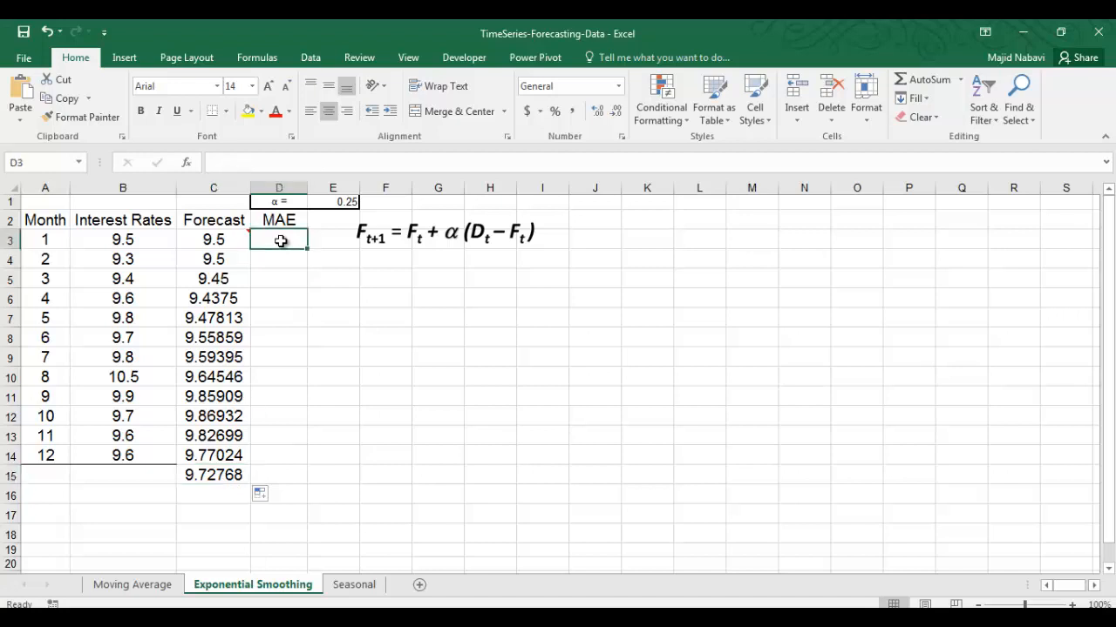
left_click(278, 259)
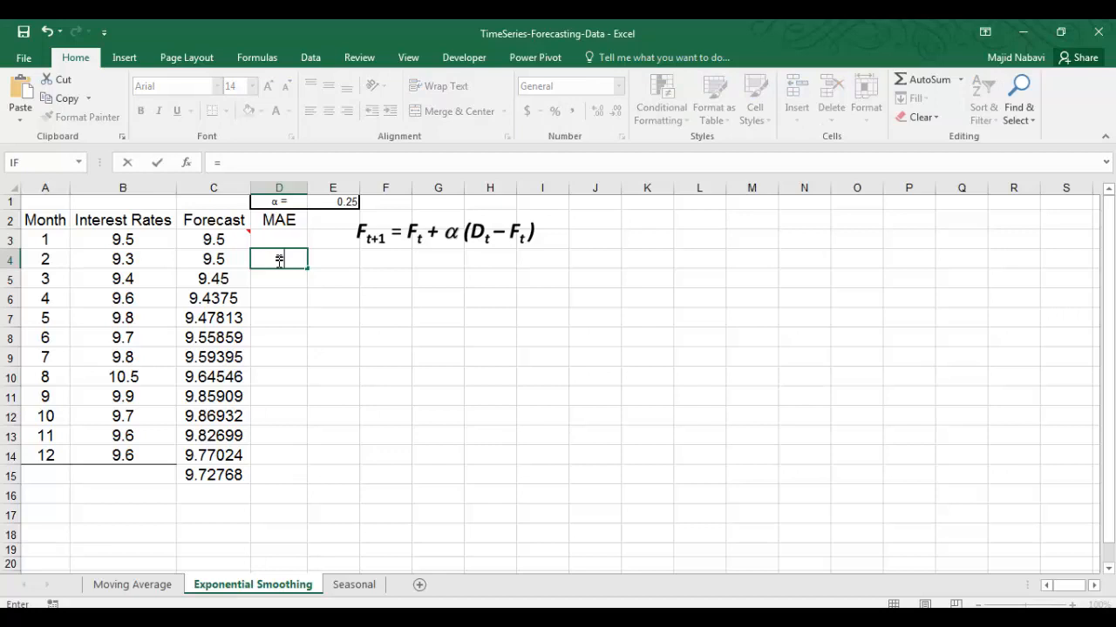
type("=ABS")
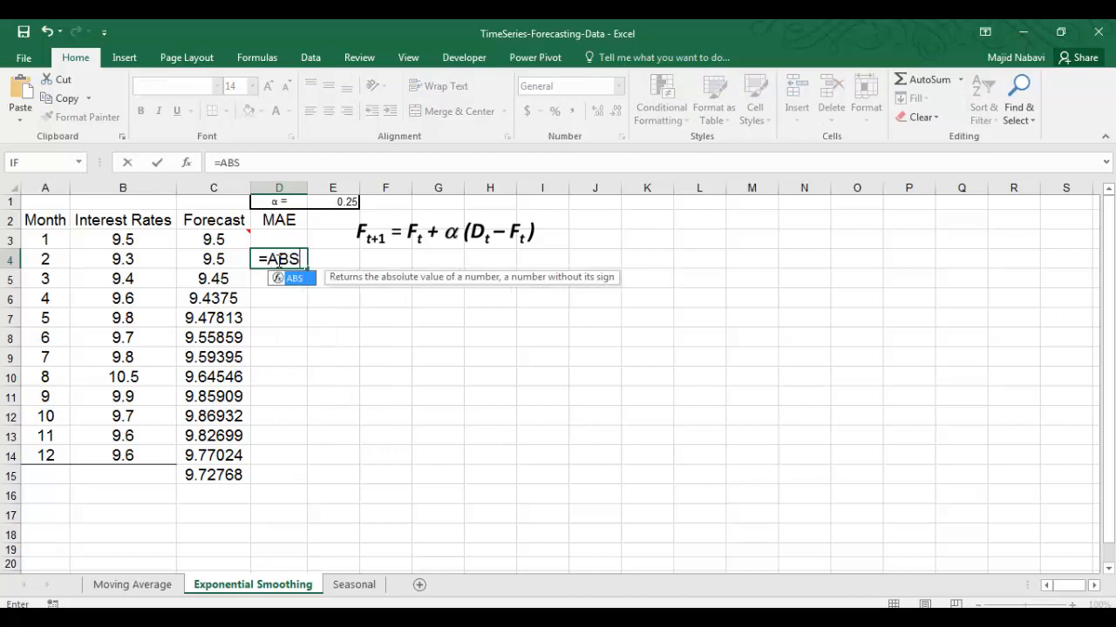
type("(")
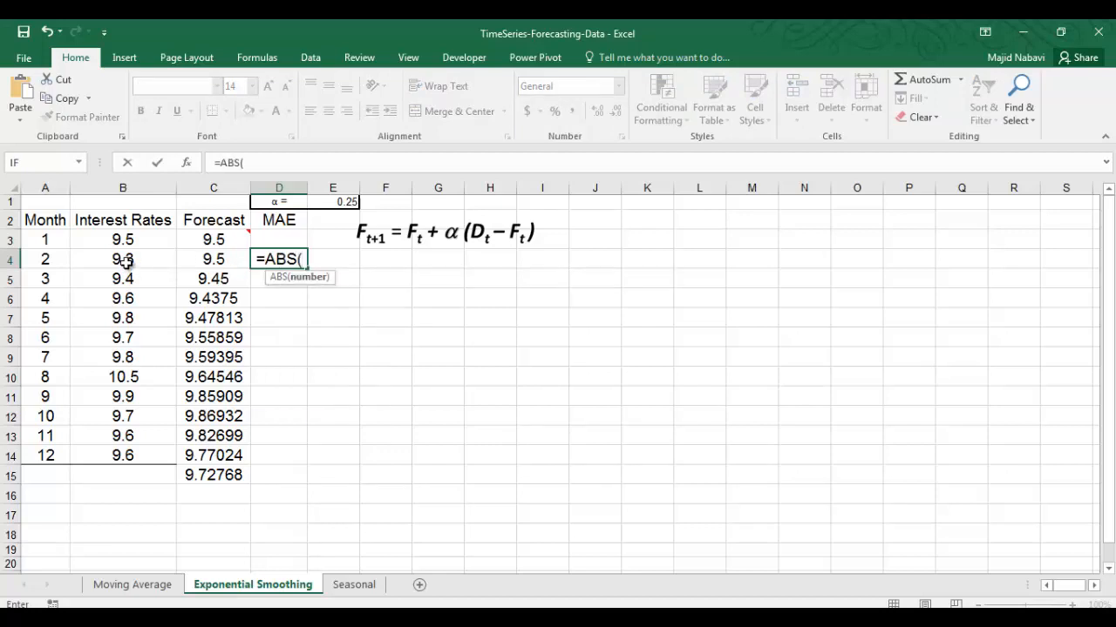
left_click(122, 259)
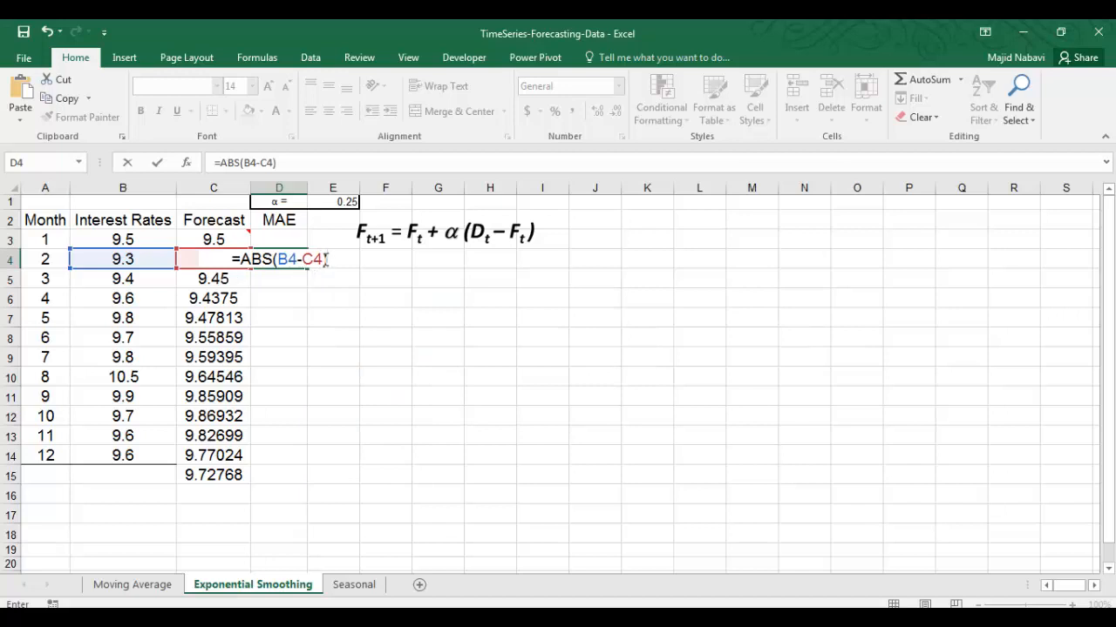
key("Enter")
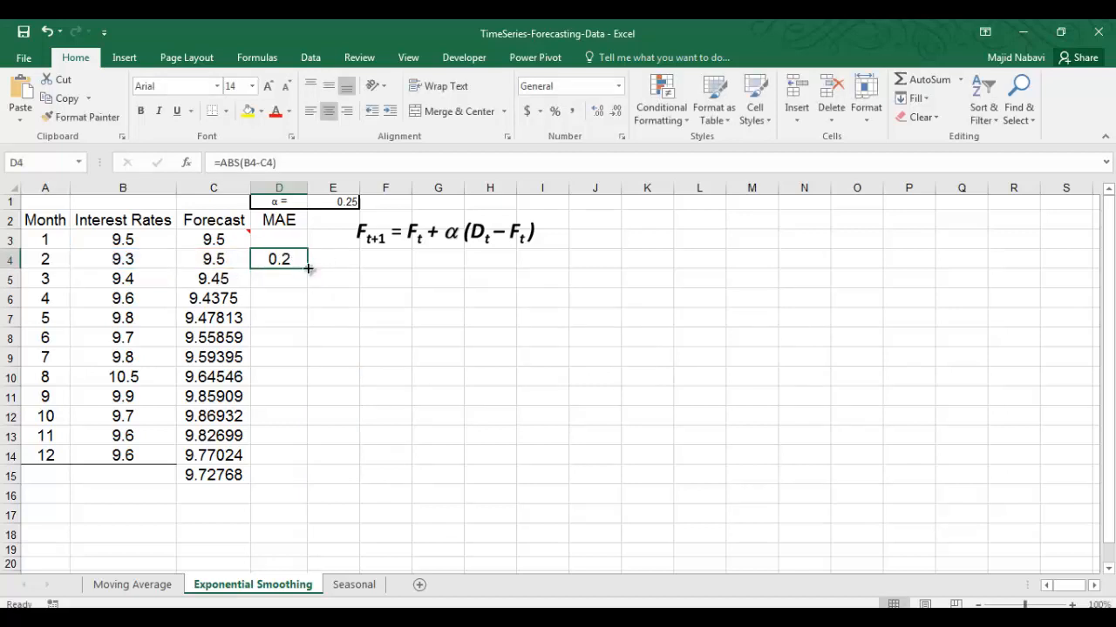
left_click_drag(306, 268, 307, 455)
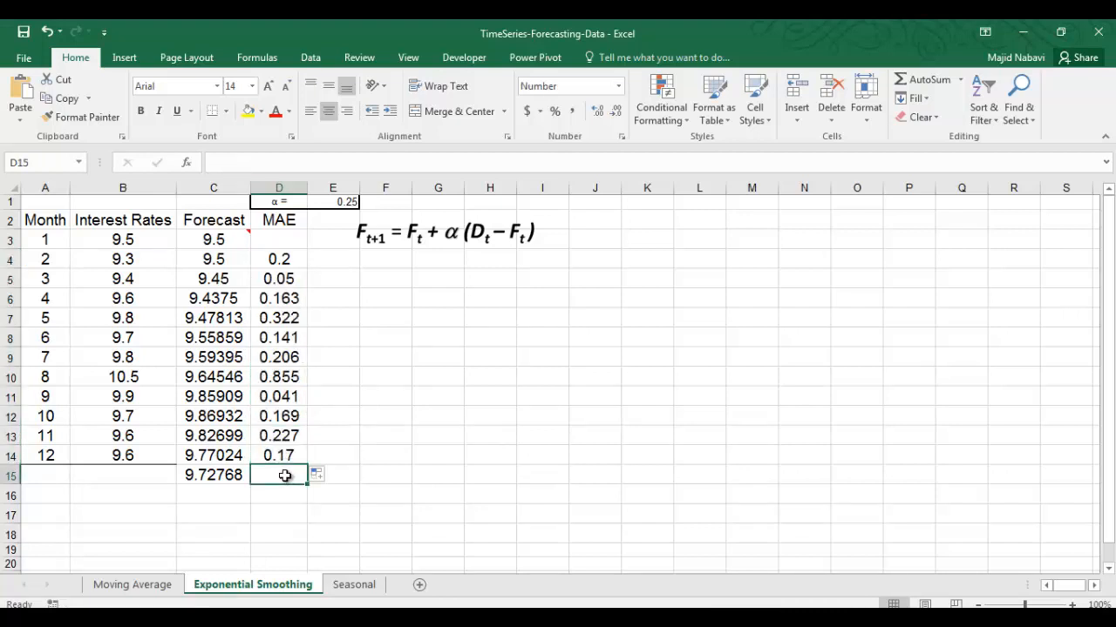
Enter =AVERAGE(D4:D14) in D15, giving an average MAE of 0.2313 shown in red
type("AV")
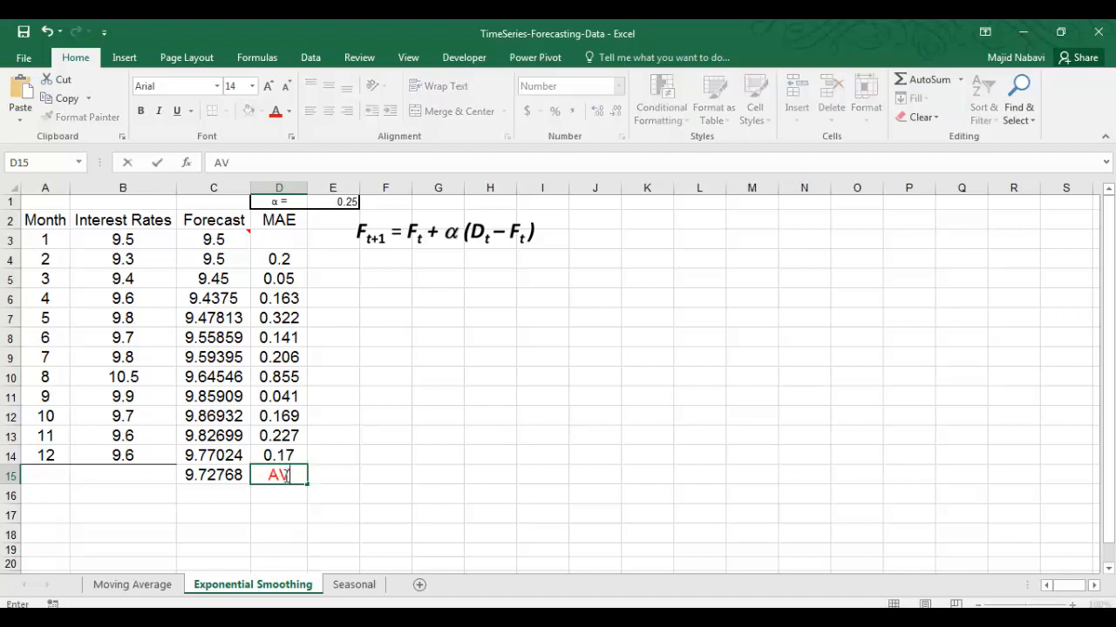
type("=AVERAGE(")
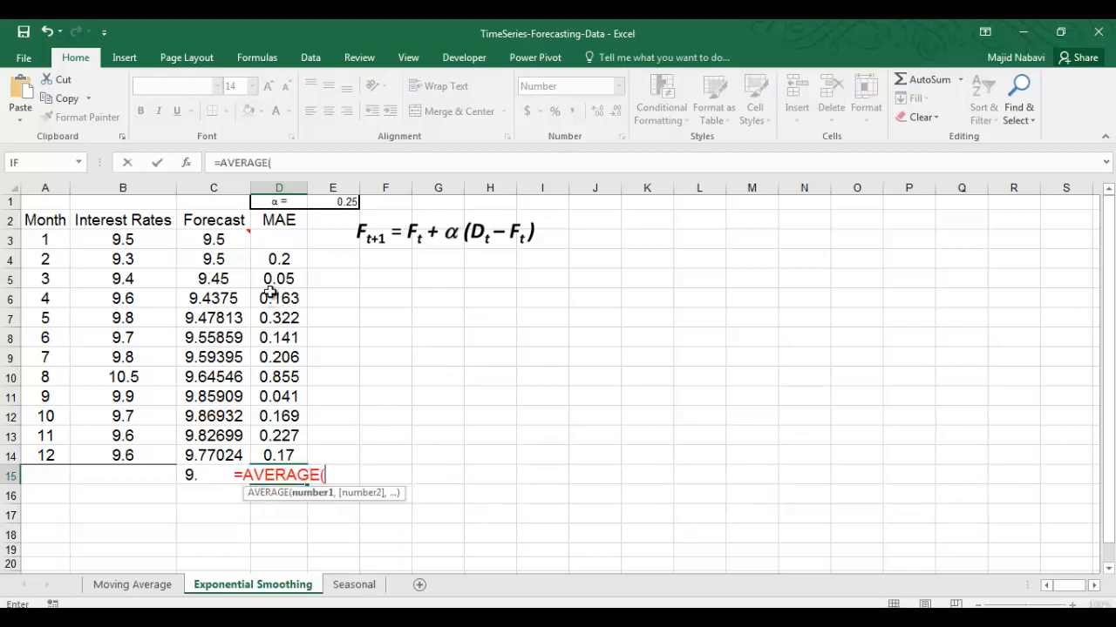
left_click_drag(278, 259, 278, 454)
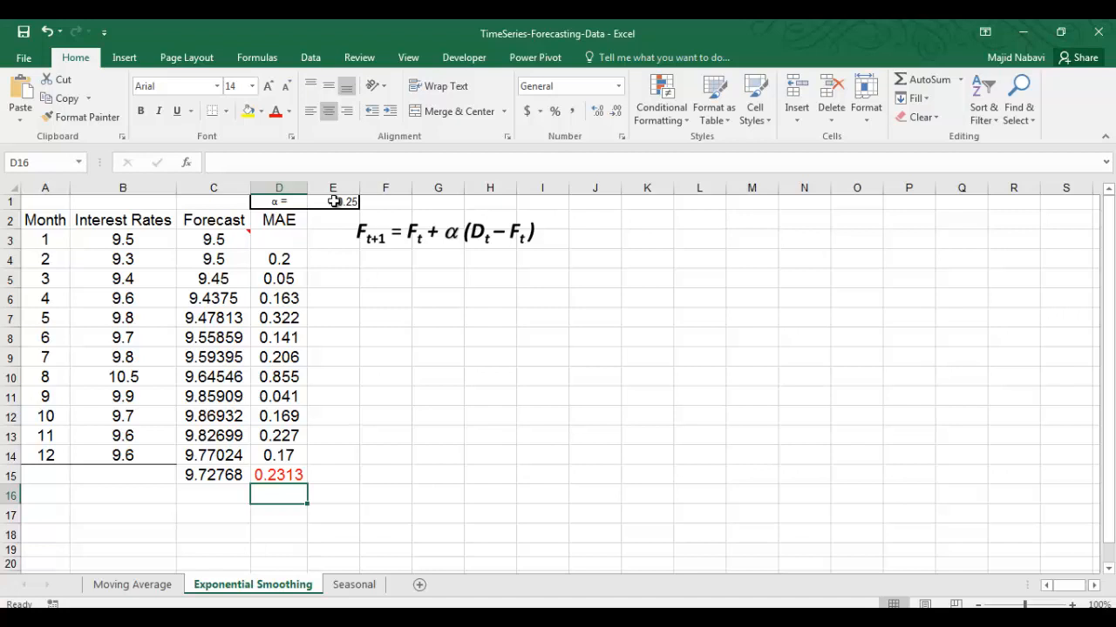
left_click(333, 201)
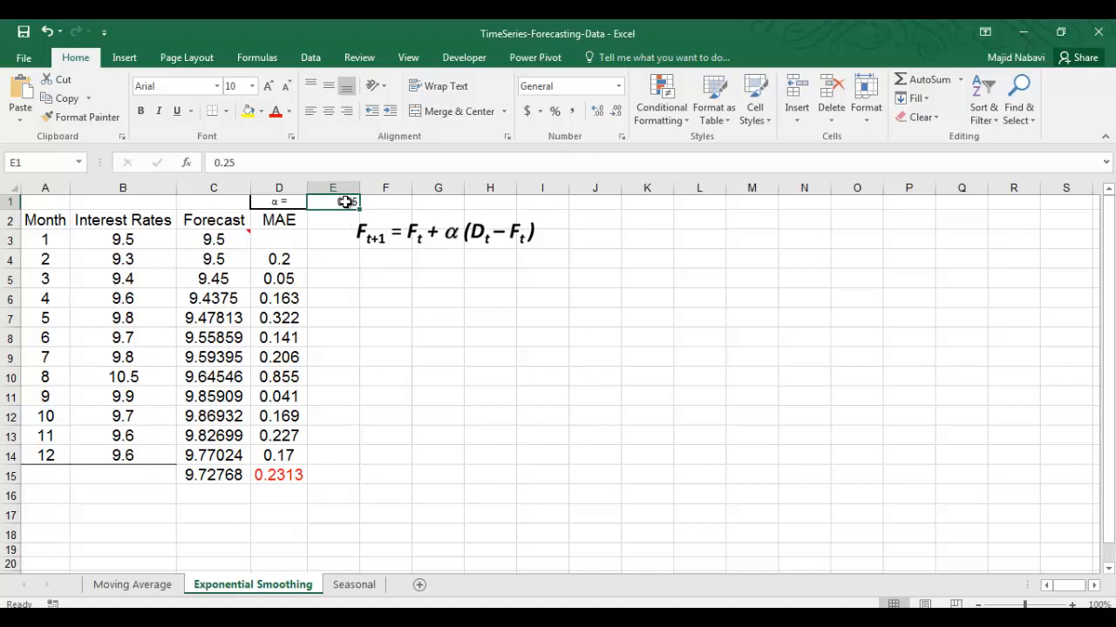
Trial smoothing constants α = 0.23, 0.21 and 0.27 in E1, comparing the average MAE each time
double_click(340, 202)
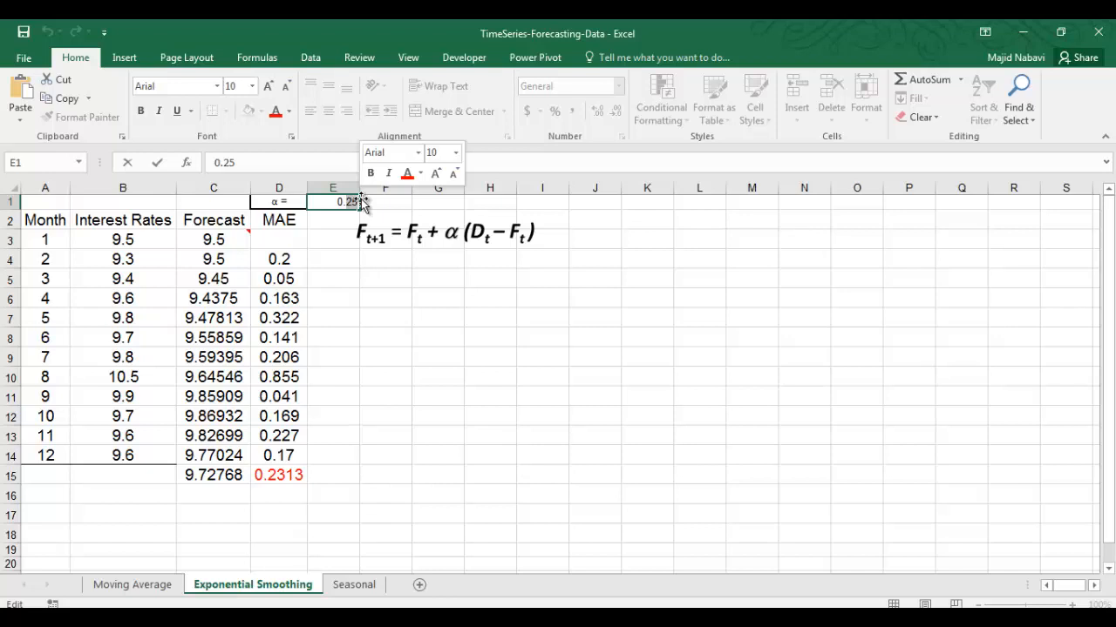
type("0.23")
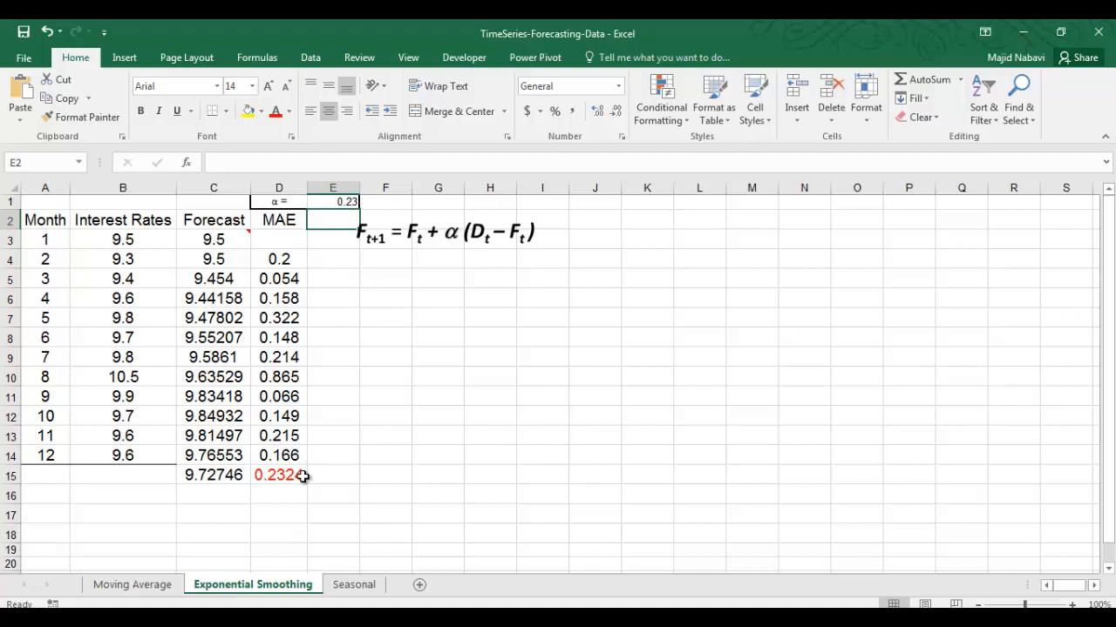
left_click(444, 231)
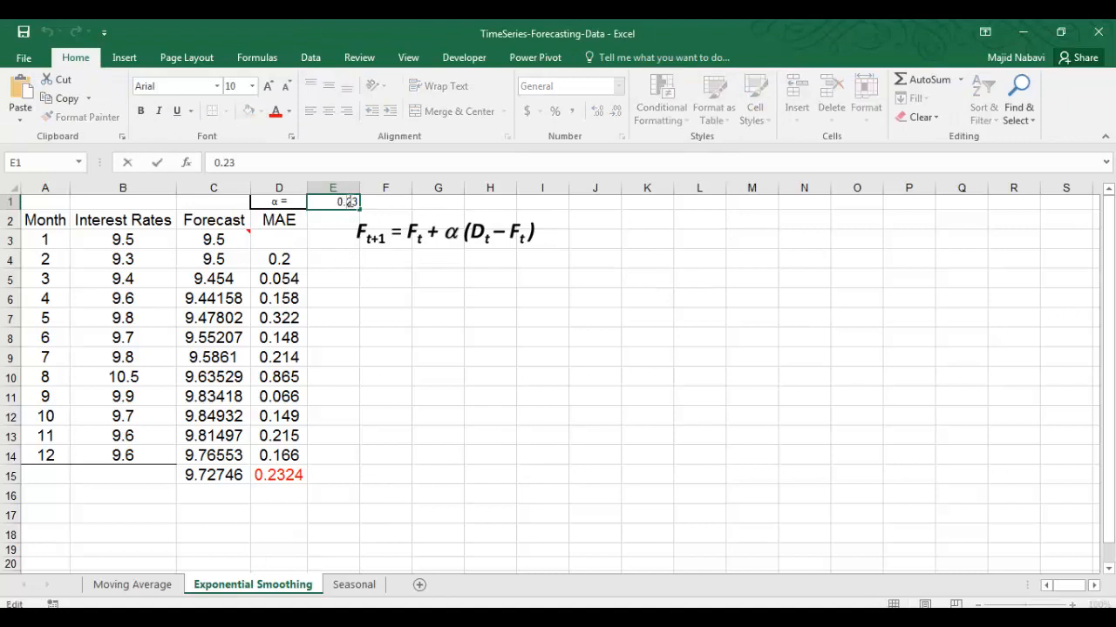
right_click(344, 201)
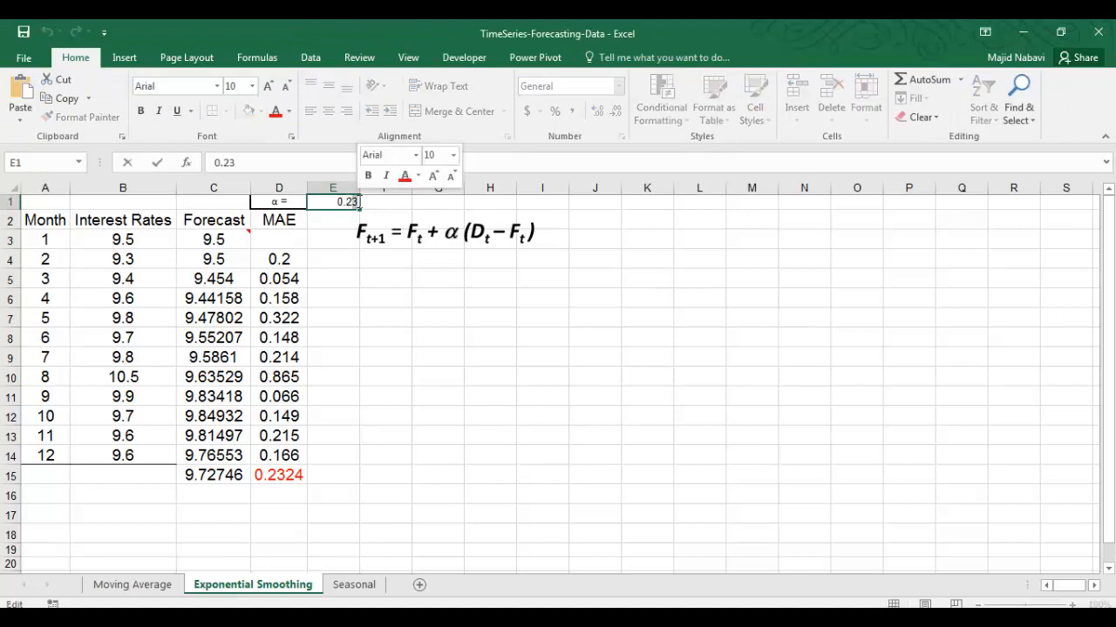
type("0.21")
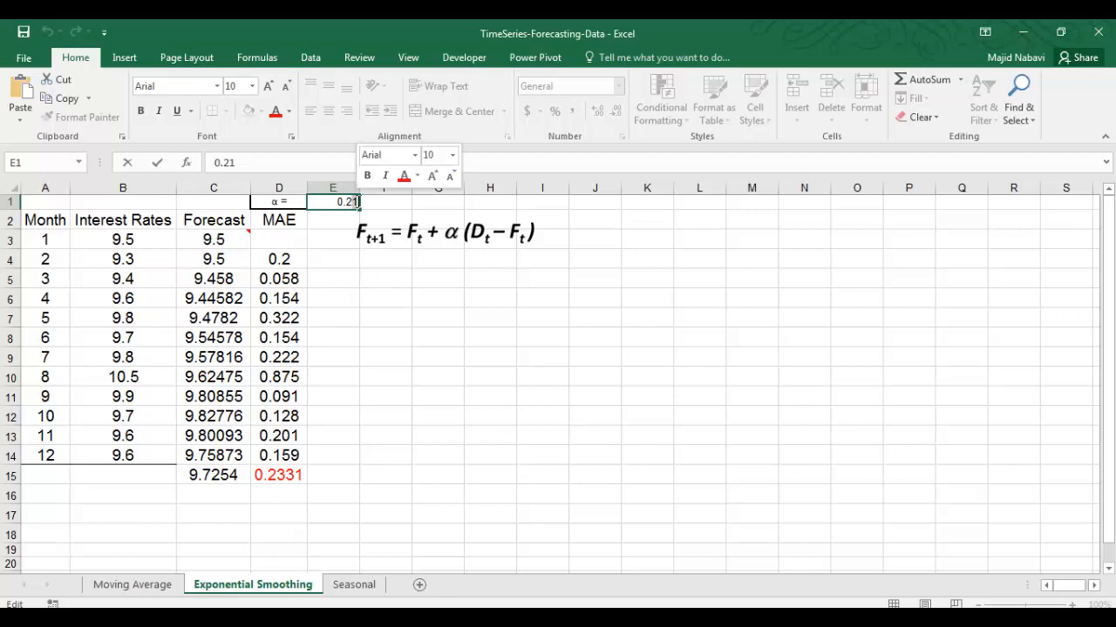
type("0.27")
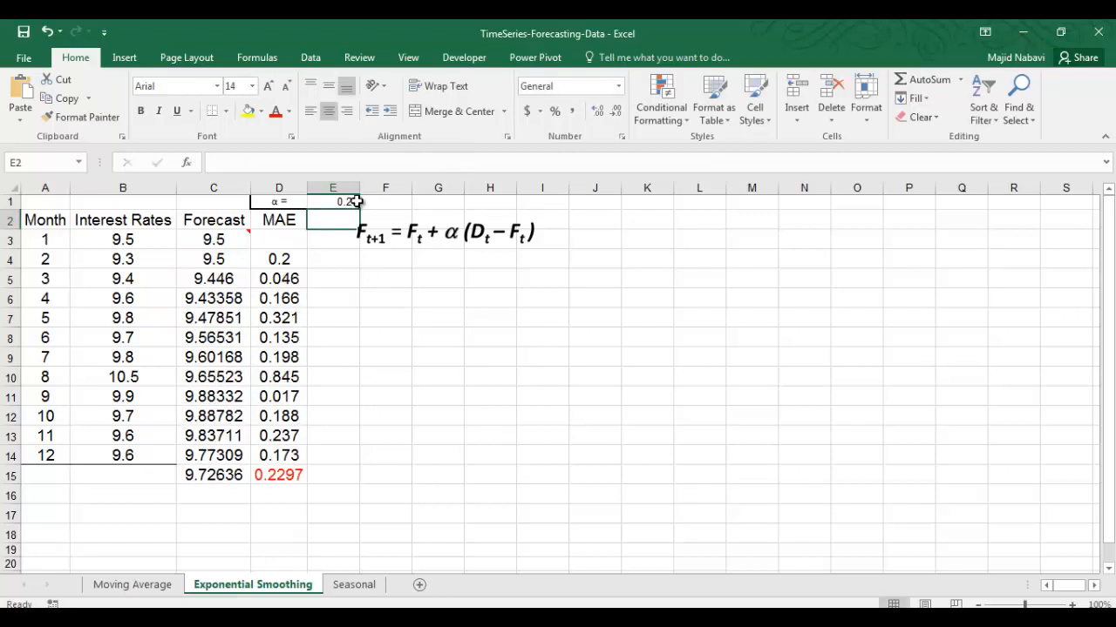
type("0.27")
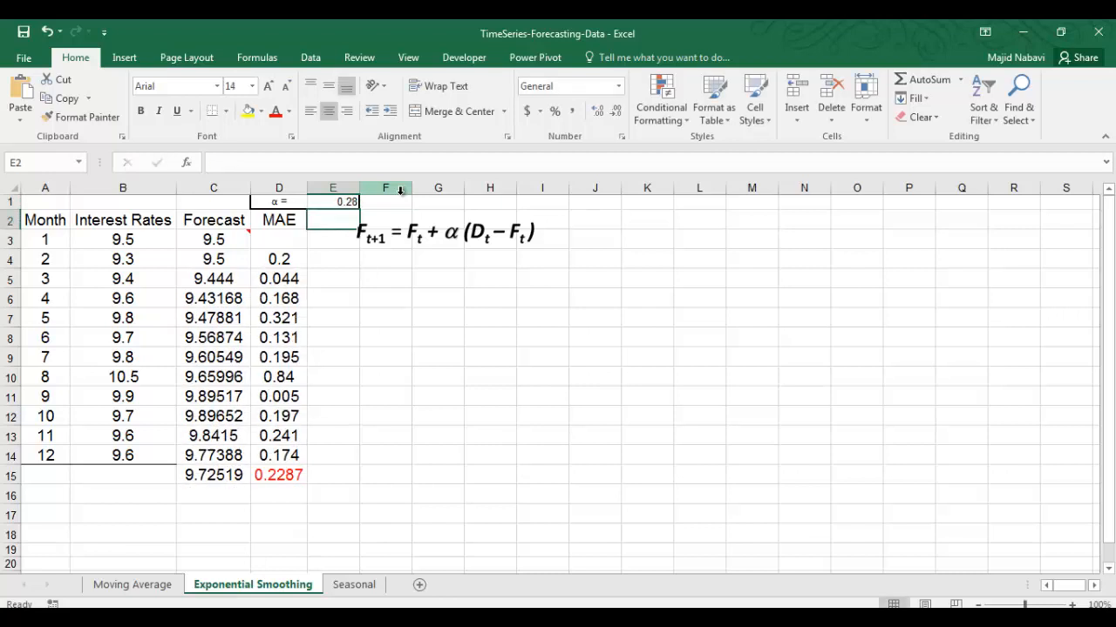
mouse_move(330, 432)
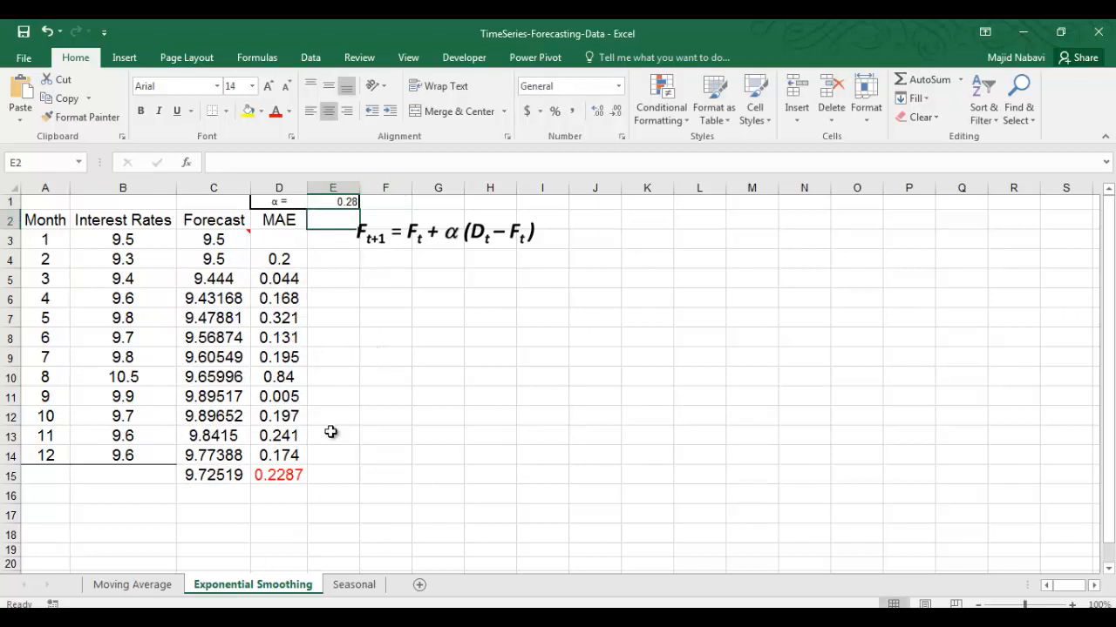
mouse_move(303, 479)
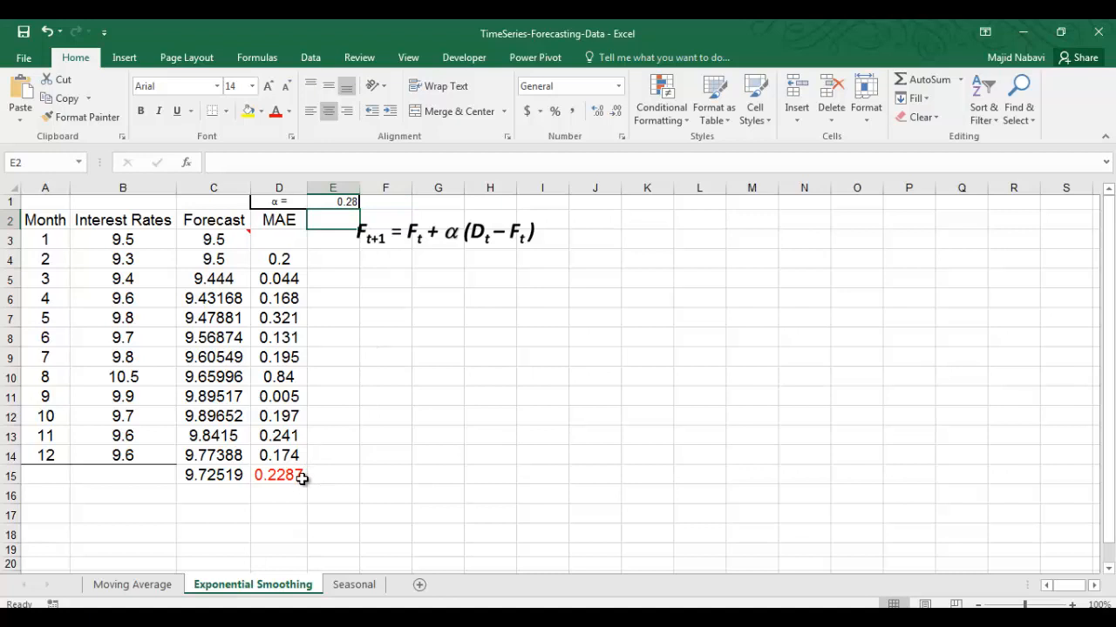
Trial α = 0.3, then settle on α = 0.28 for the lowest average MAE, 0.2287
double_click(346, 201)
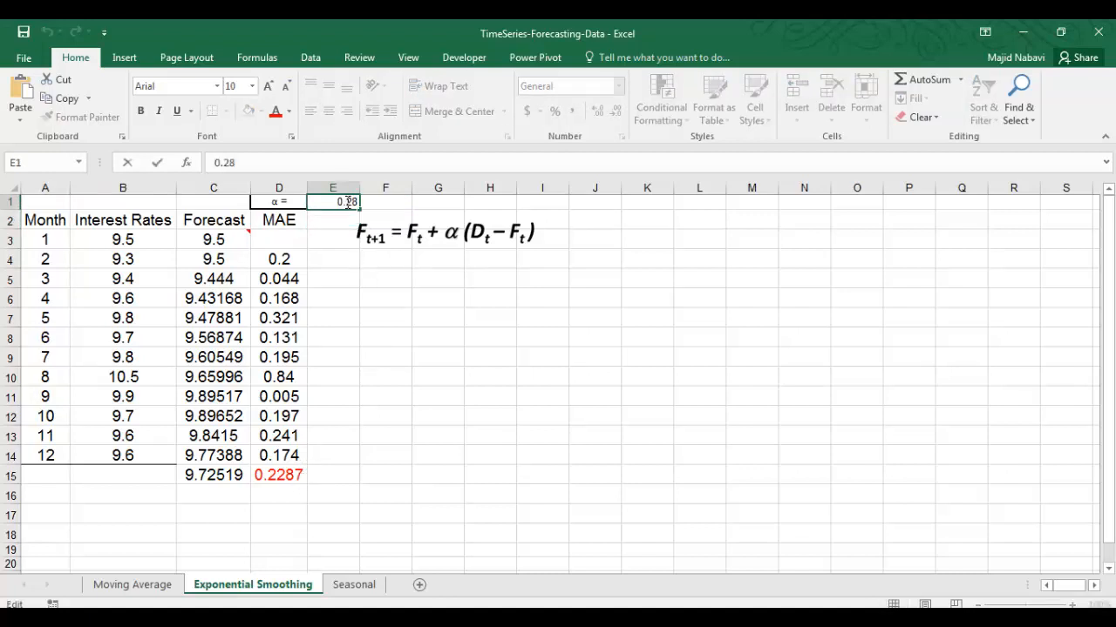
right_click(344, 202)
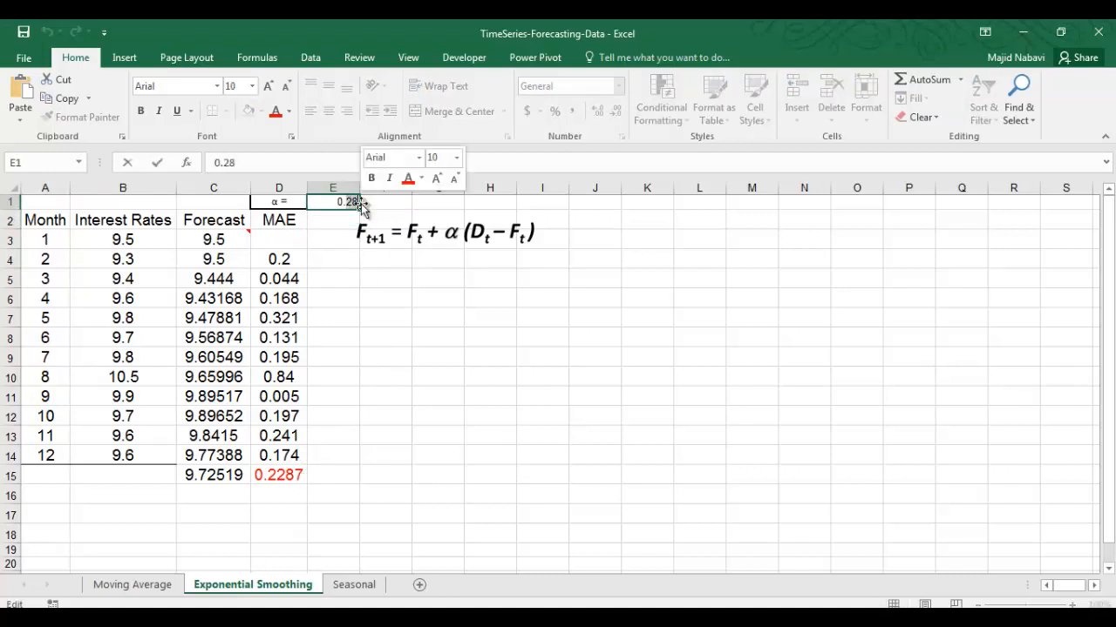
type("0.3")
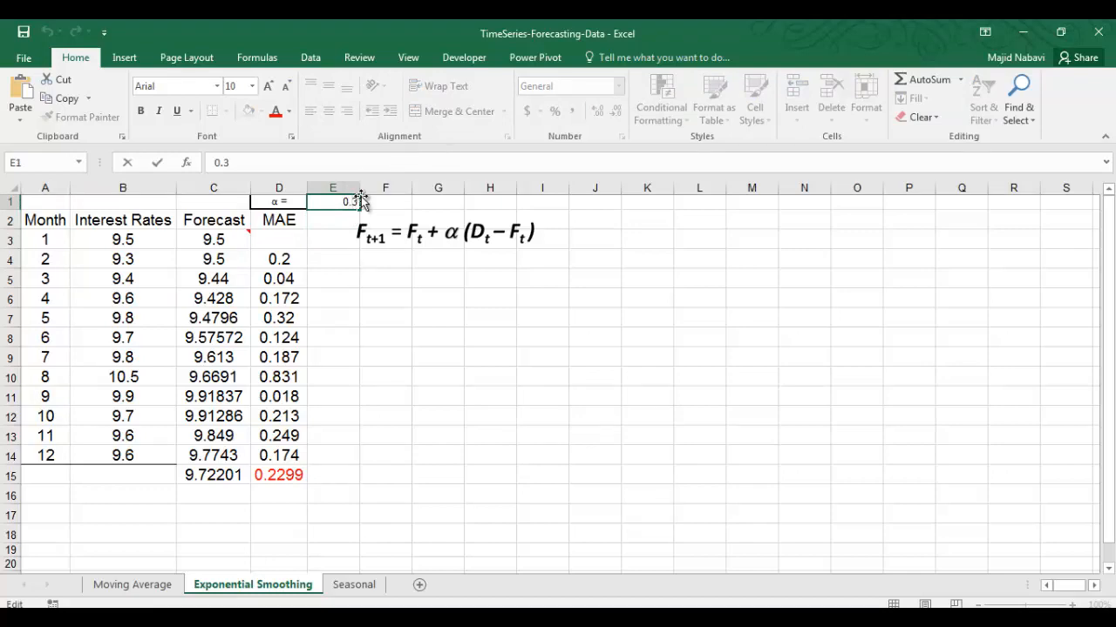
type("0.28")
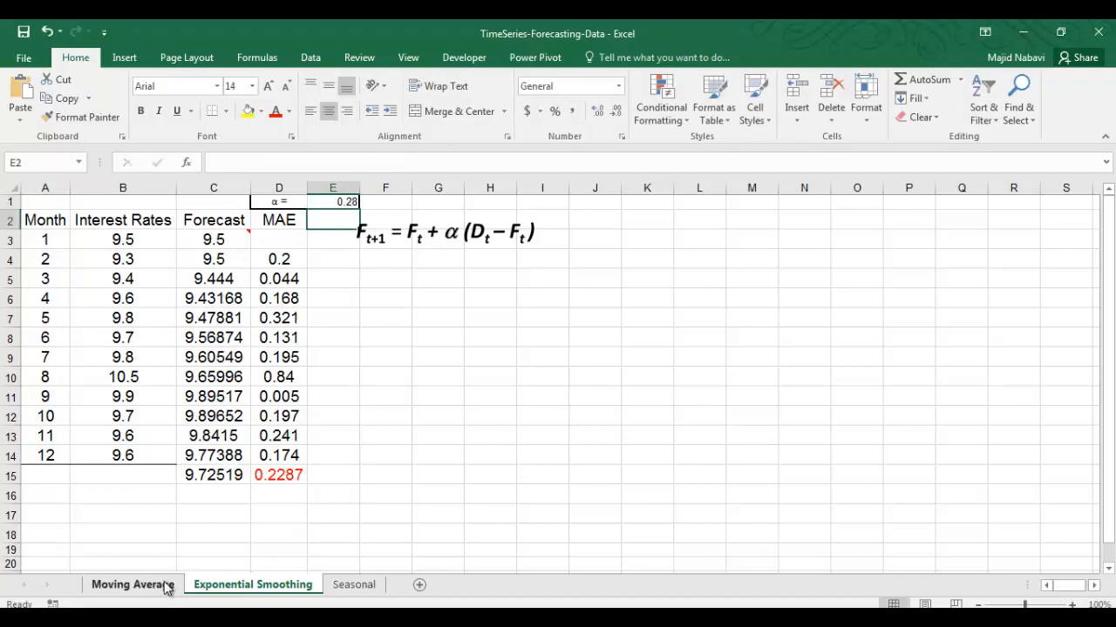
Return to the Moving Average sheet and select the first 3-month MA MAPE cell, E5
left_click(132, 583)
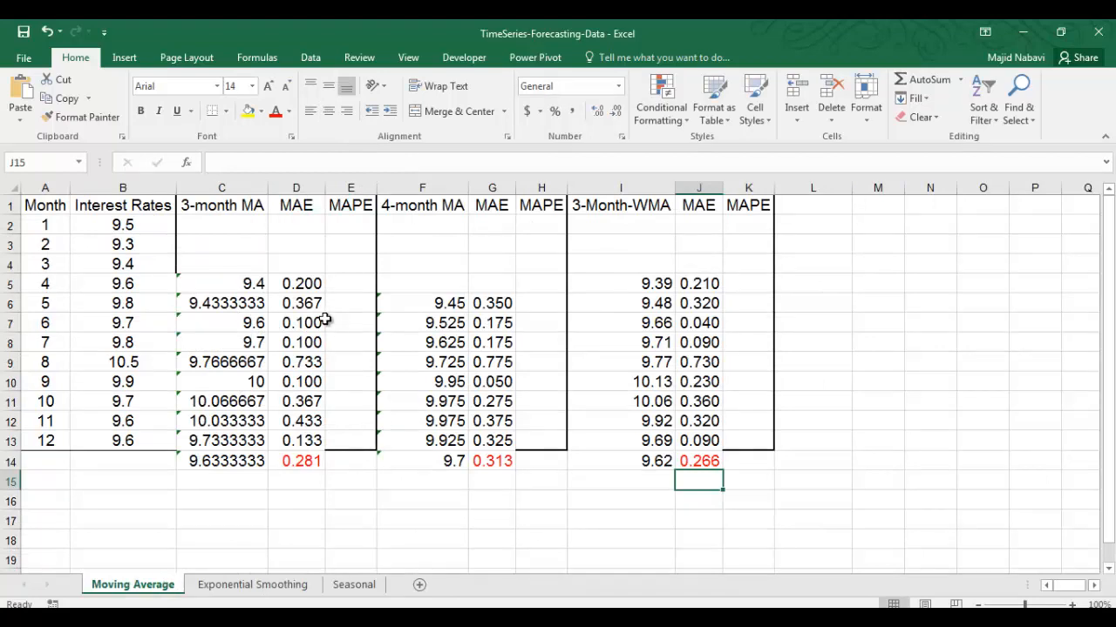
mouse_move(362, 284)
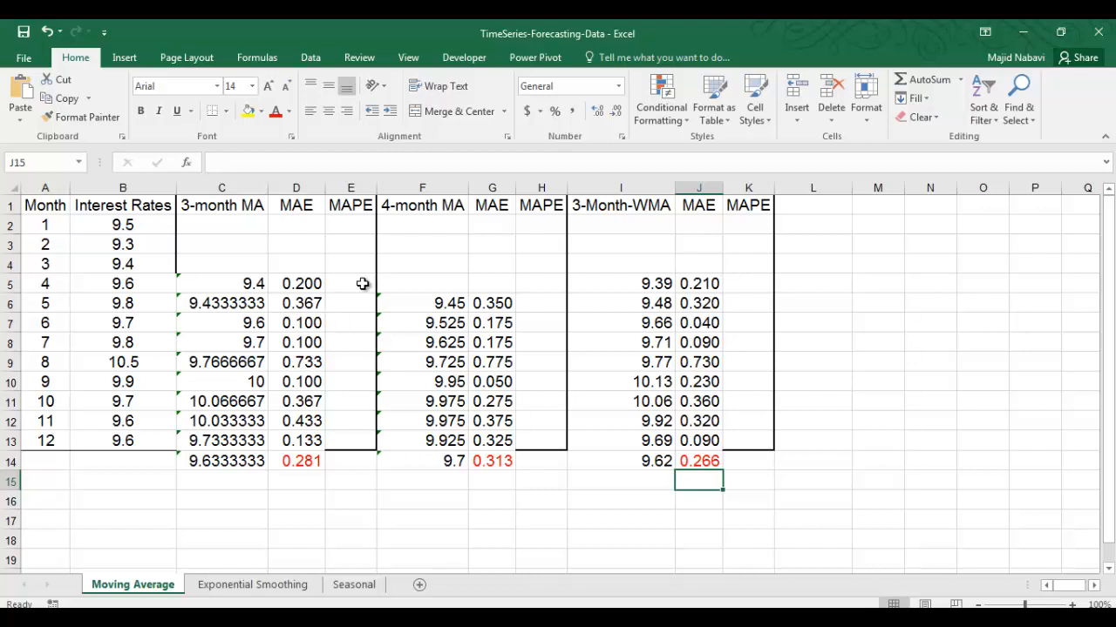
left_click(349, 283)
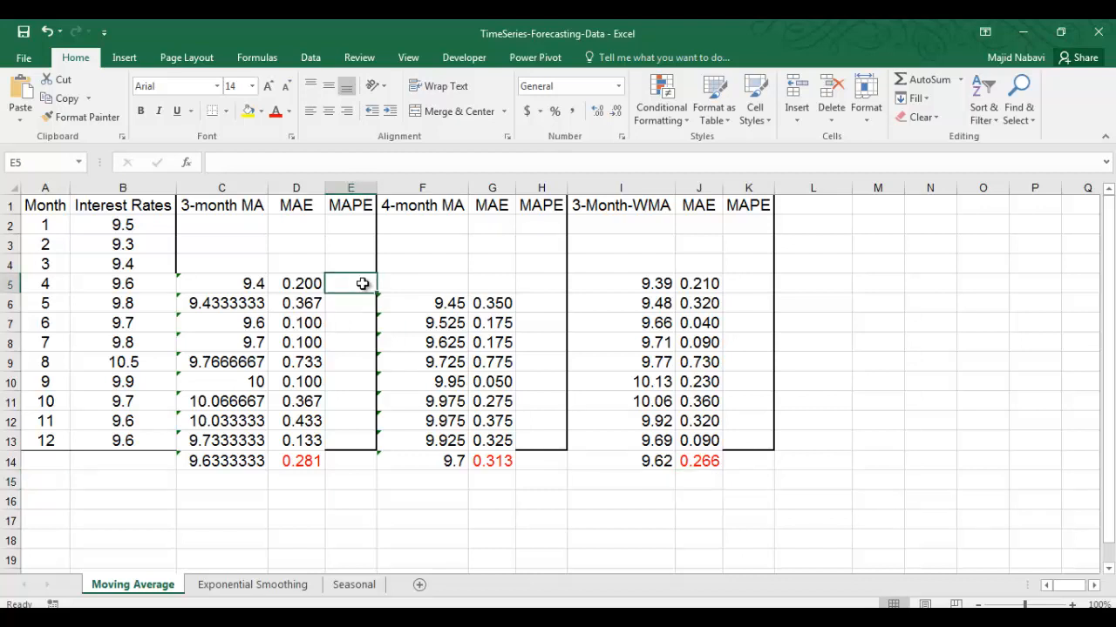
mouse_move(155, 286)
type("=D5")
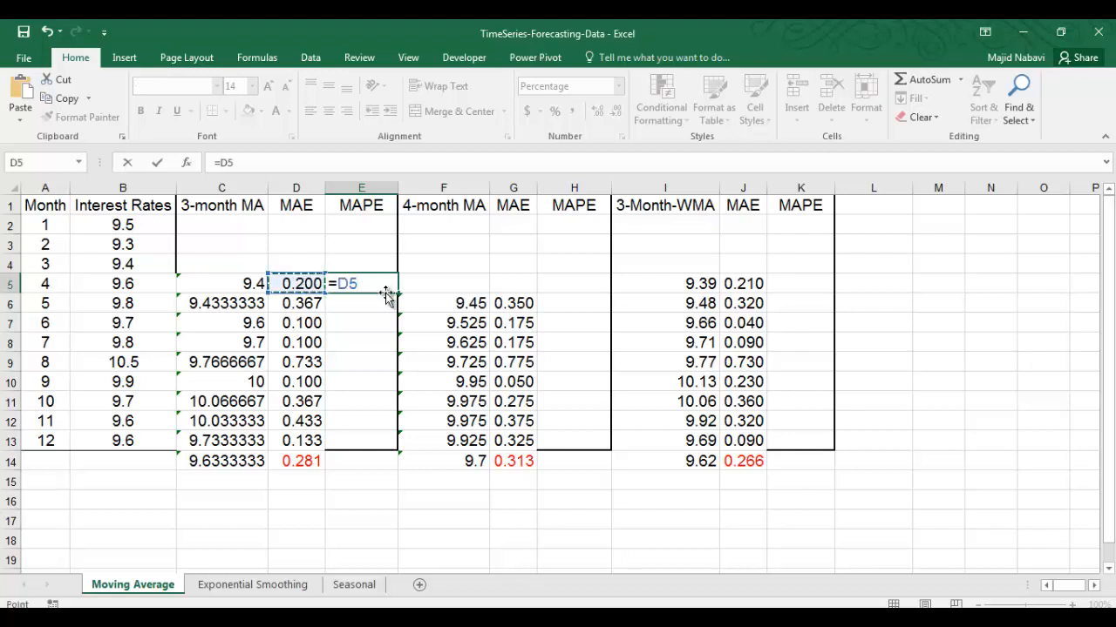
Compute the 3-month MA MAPE as =D5/B5 in percent and fill it down for months 4–12 (E5:E13)
type("/")
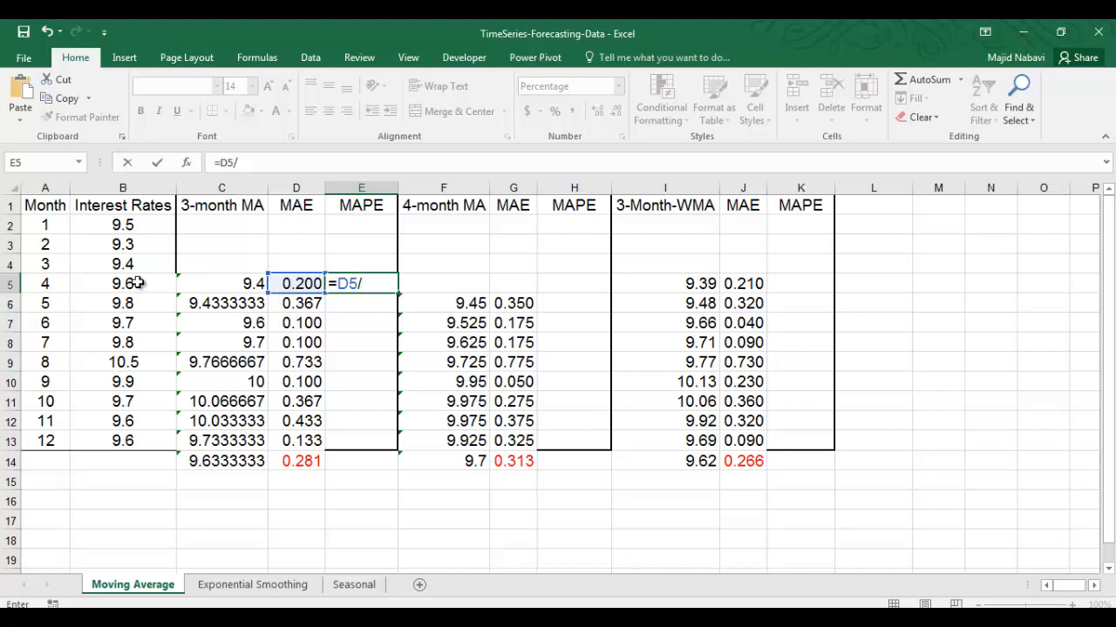
left_click(123, 284)
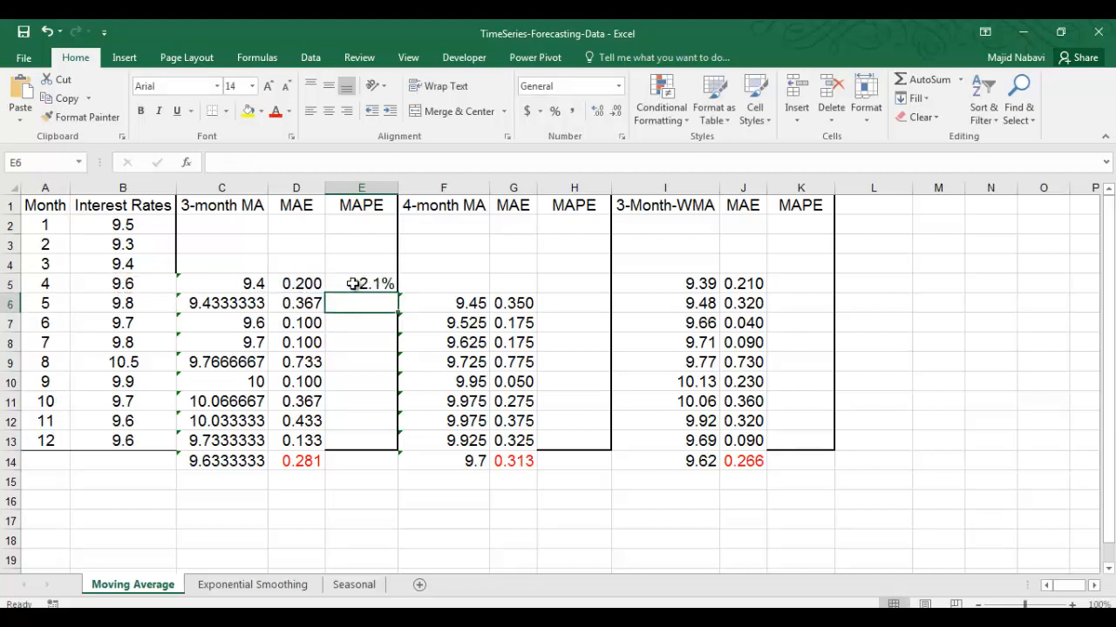
left_click(361, 283)
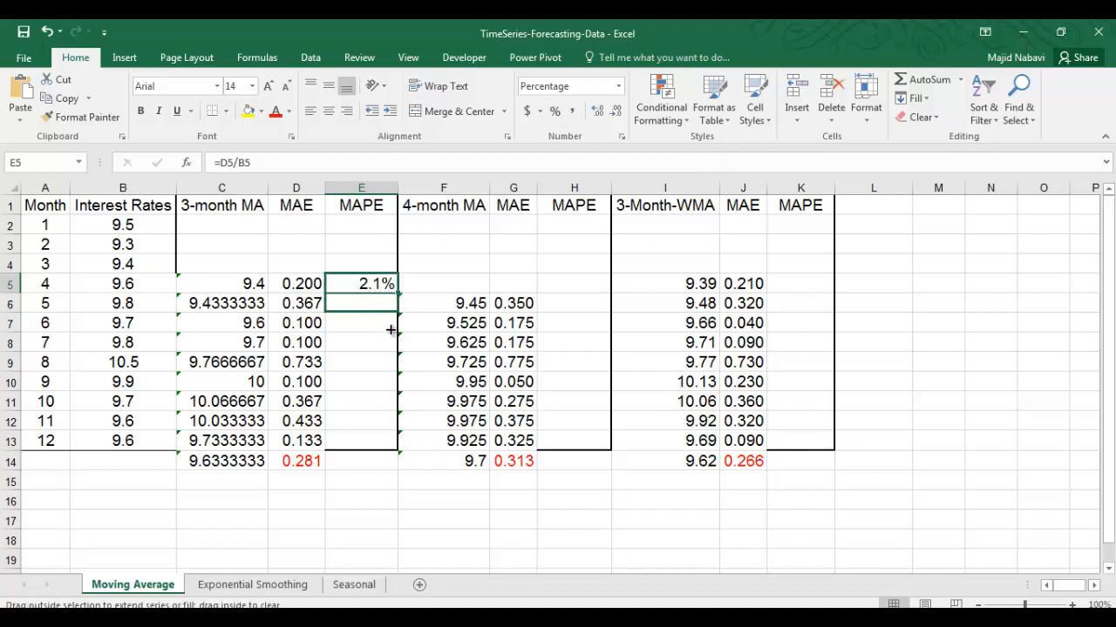
left_click_drag(391, 283, 387, 440)
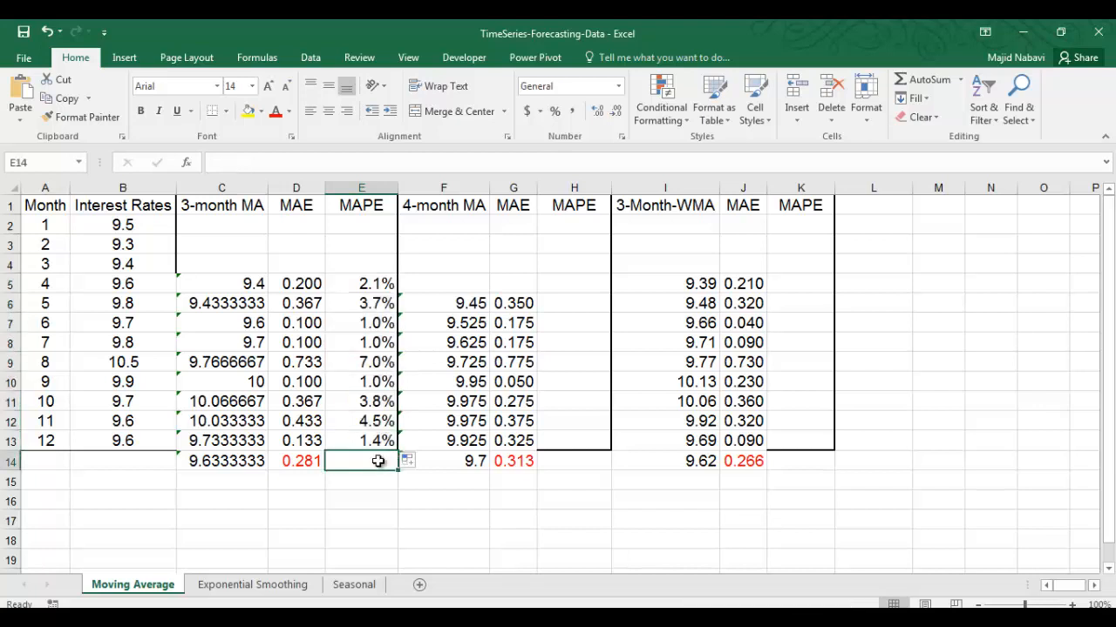
Average the 3-month MAPE values with =AVERAGE(E5:E13) in E14, giving 2.8%
type("=average(")
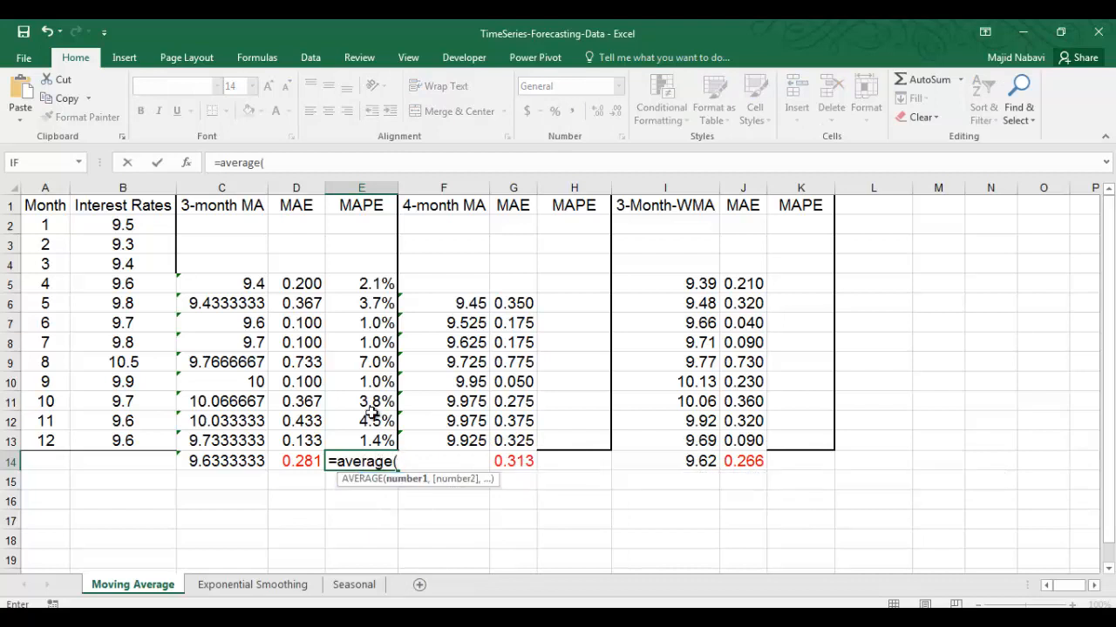
left_click_drag(361, 284, 361, 441)
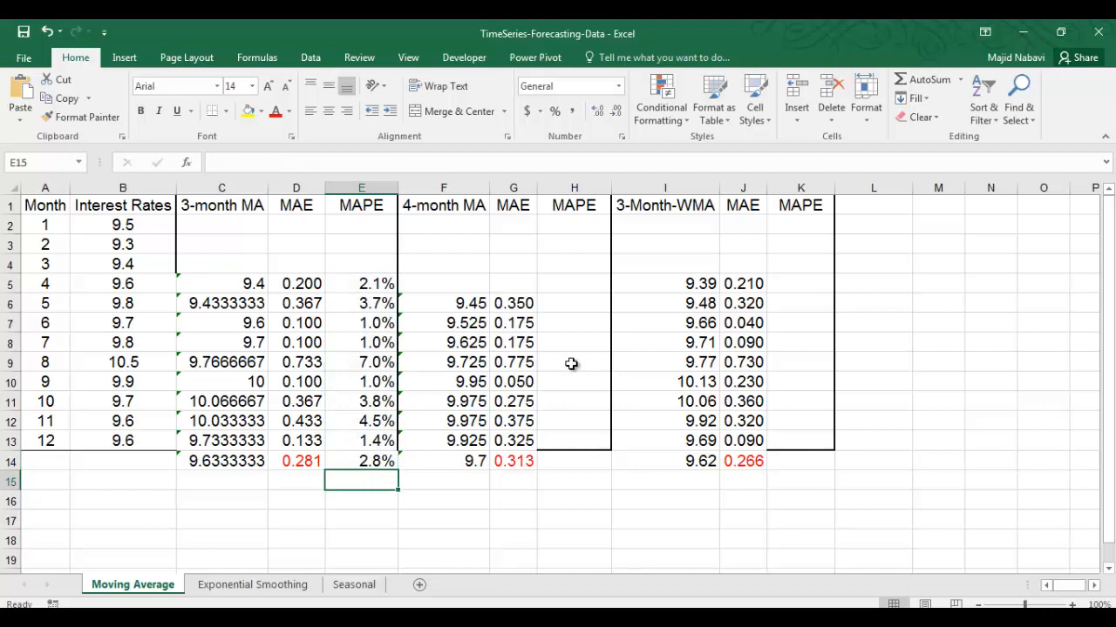
left_click(573, 303)
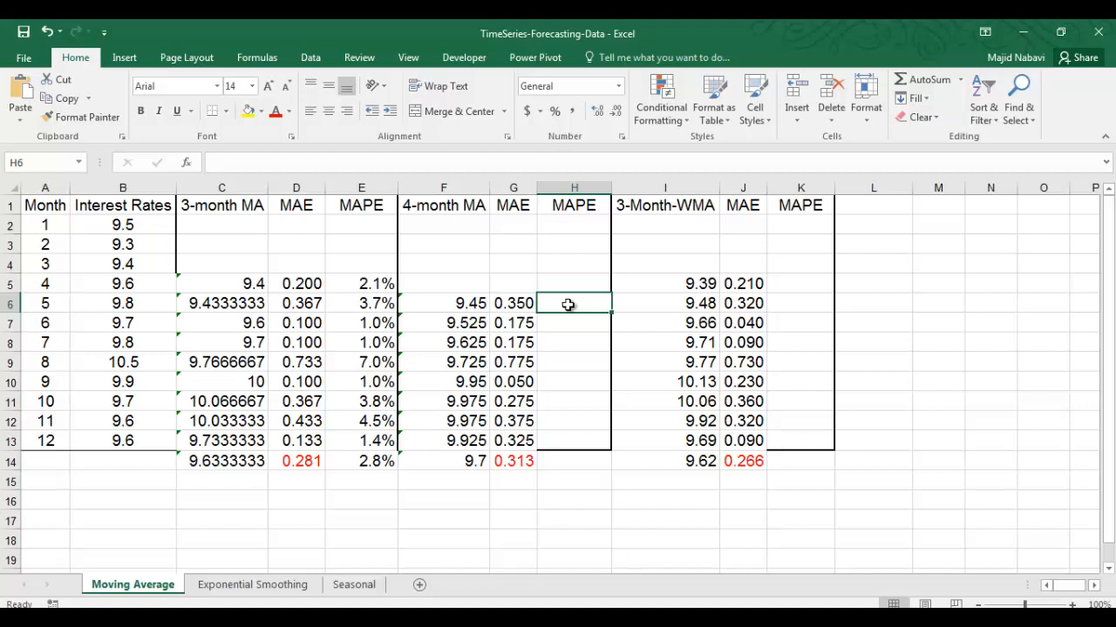
Compute the 4-month MA MAPE as =G6/B6 in Percent Style and fill it down for months 5–12 (H6:H13)
type("=")
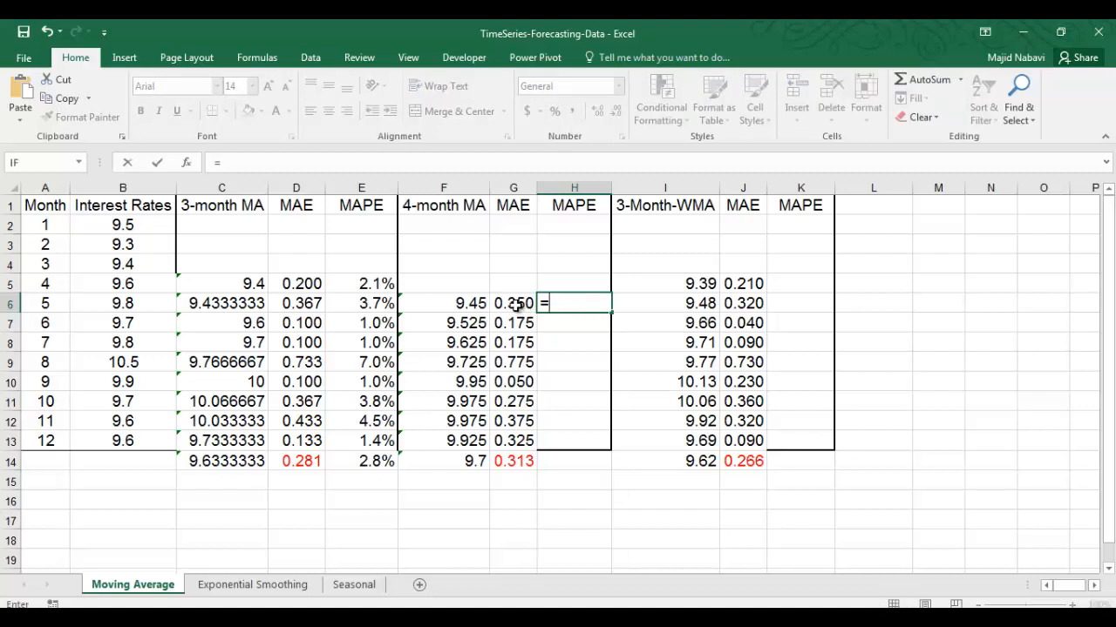
left_click(513, 303)
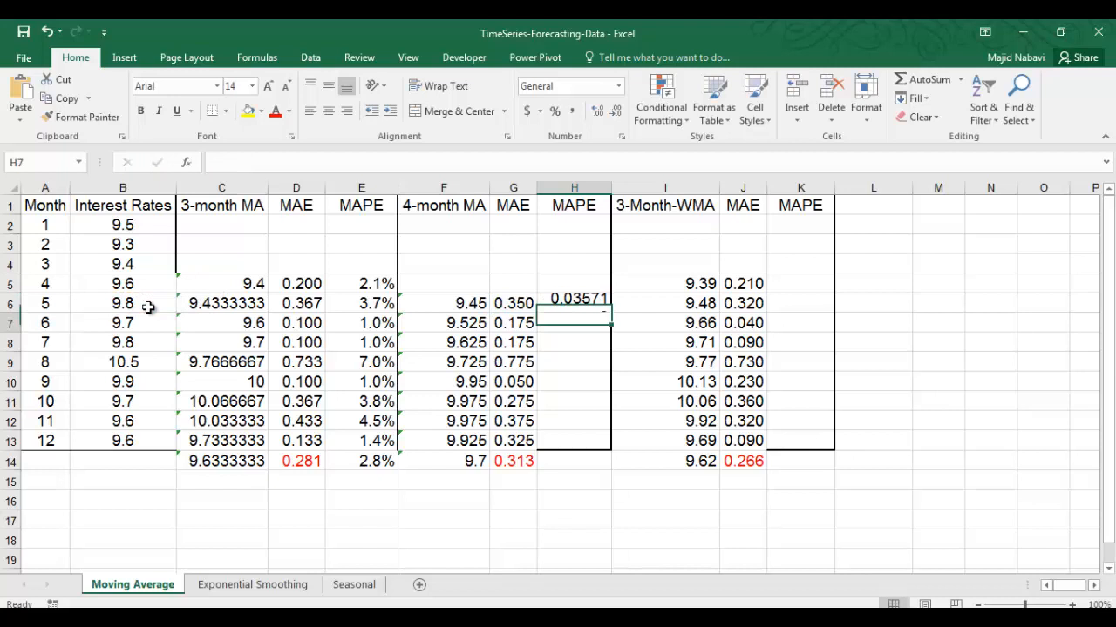
left_click(574, 302)
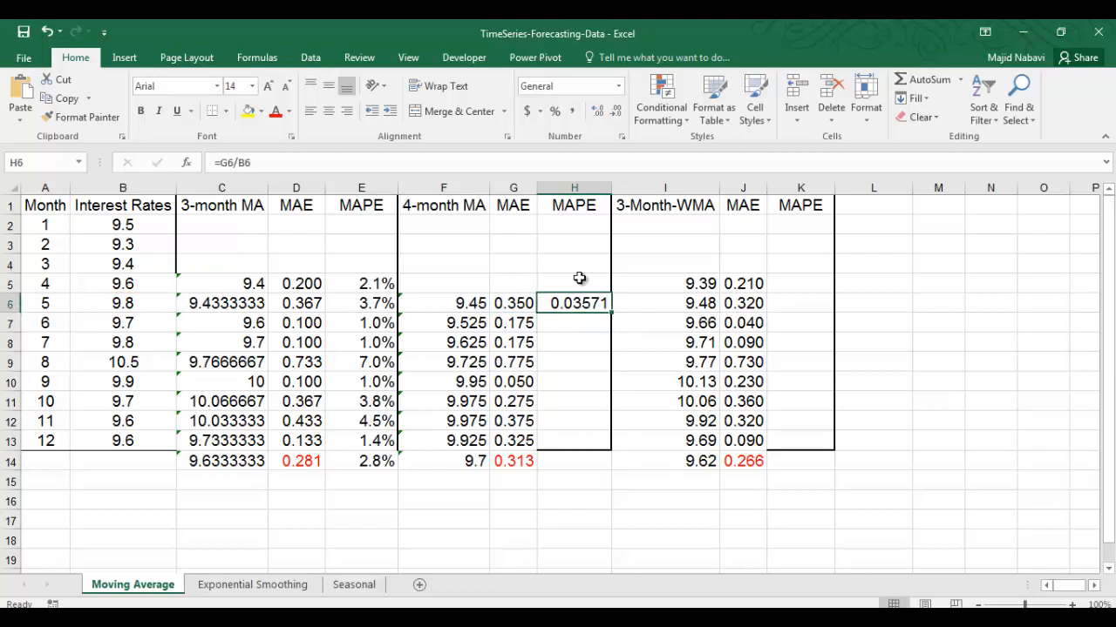
left_click(555, 111)
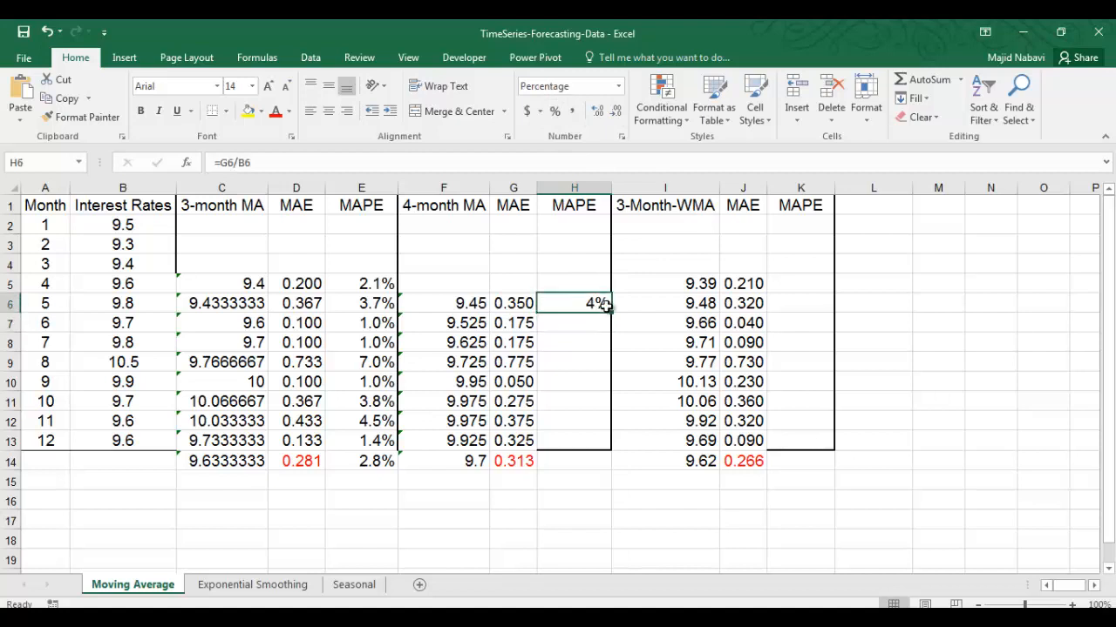
left_click_drag(595, 303, 595, 460)
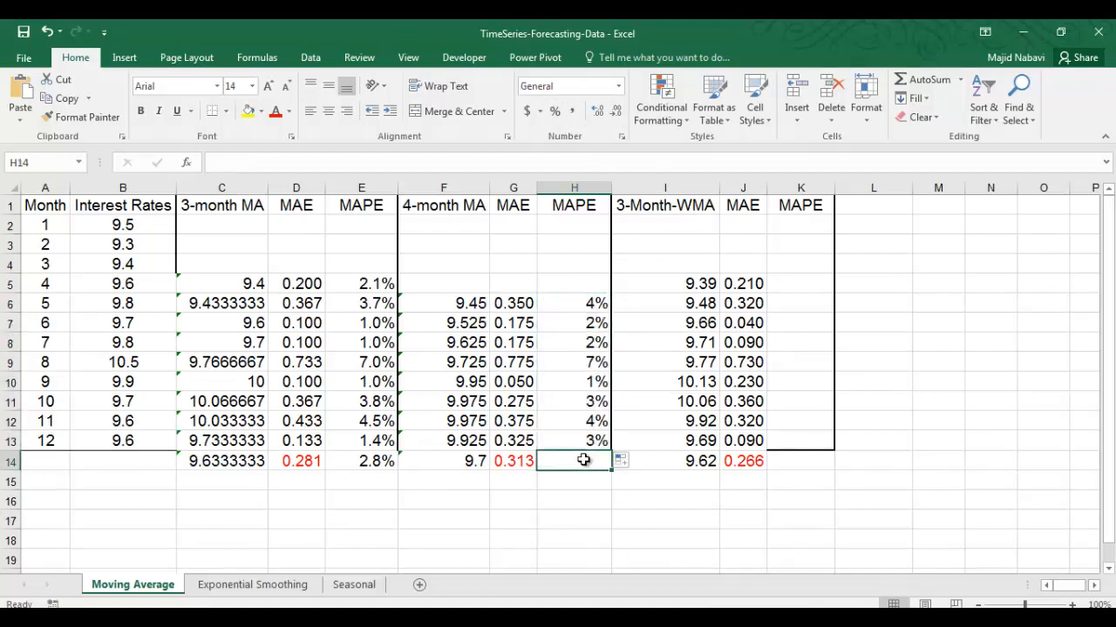
Average the 4-month MAPE in H14 to 3.15% and show H6:H14 with two decimals
type("=average")
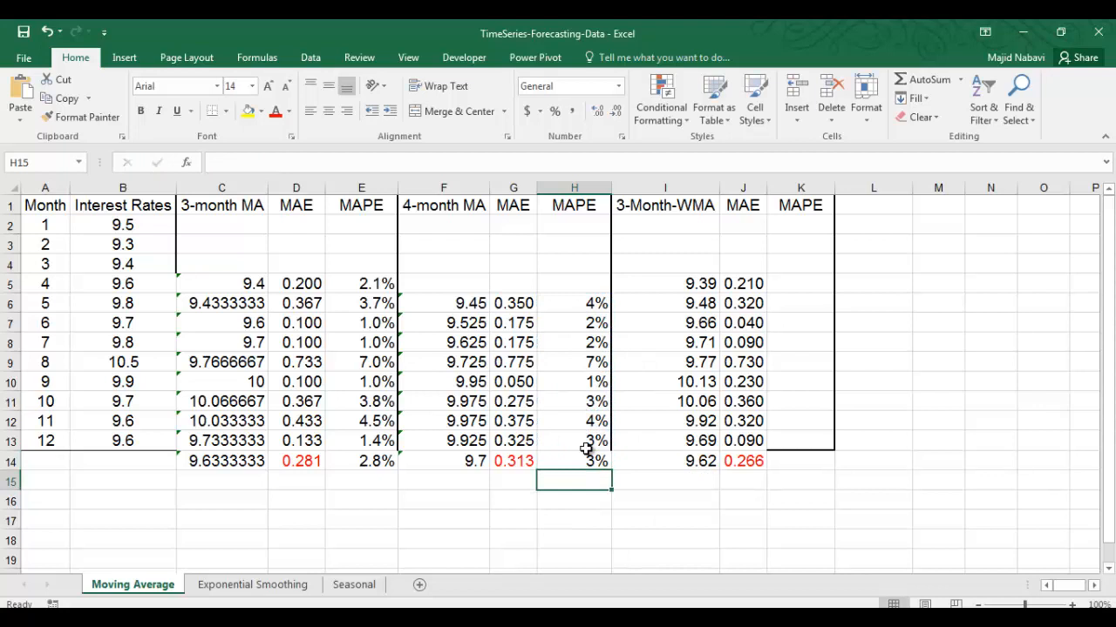
left_click_drag(574, 302, 574, 461)
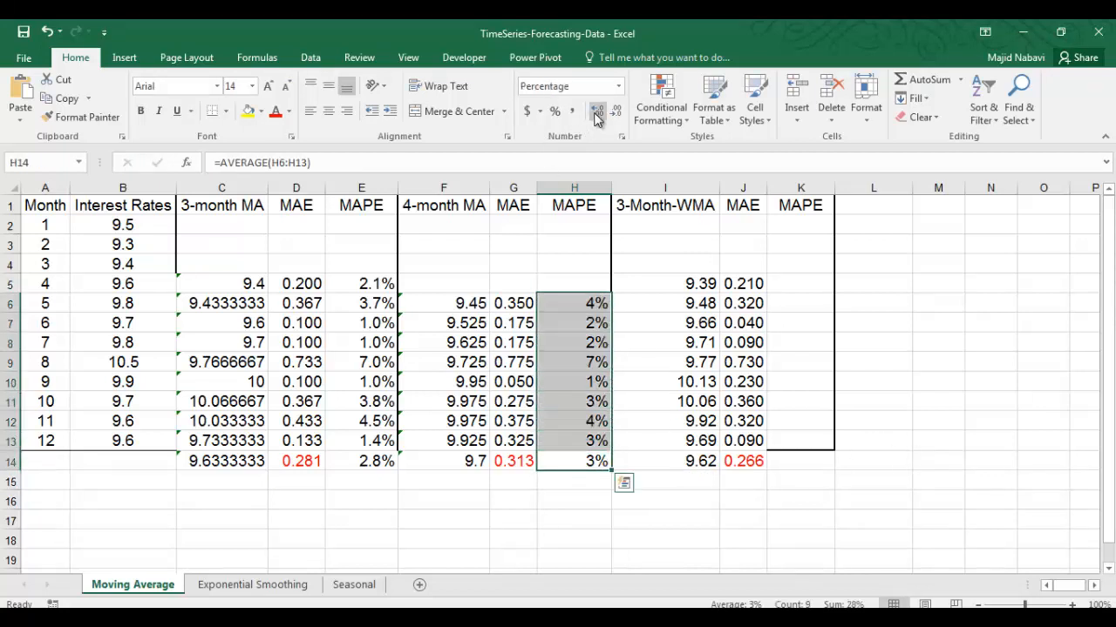
left_click(596, 111)
type("=")
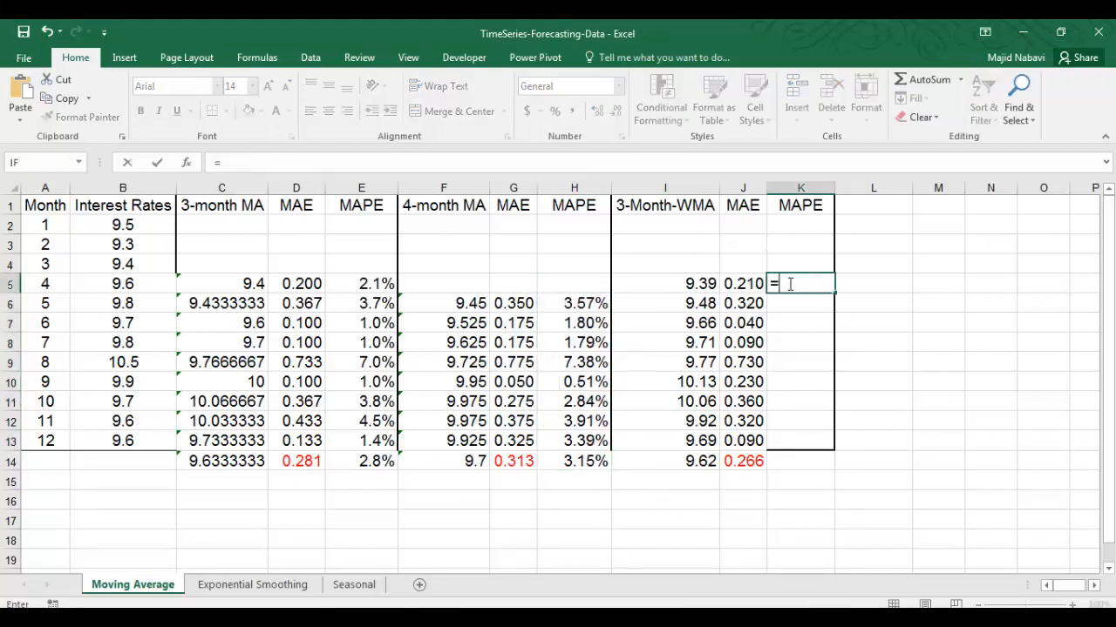
Compute the 3-month WMA MAPE as =J5/B5 in Percent Style and fill it down for months 4–12 (K5:K13)
left_click(743, 283)
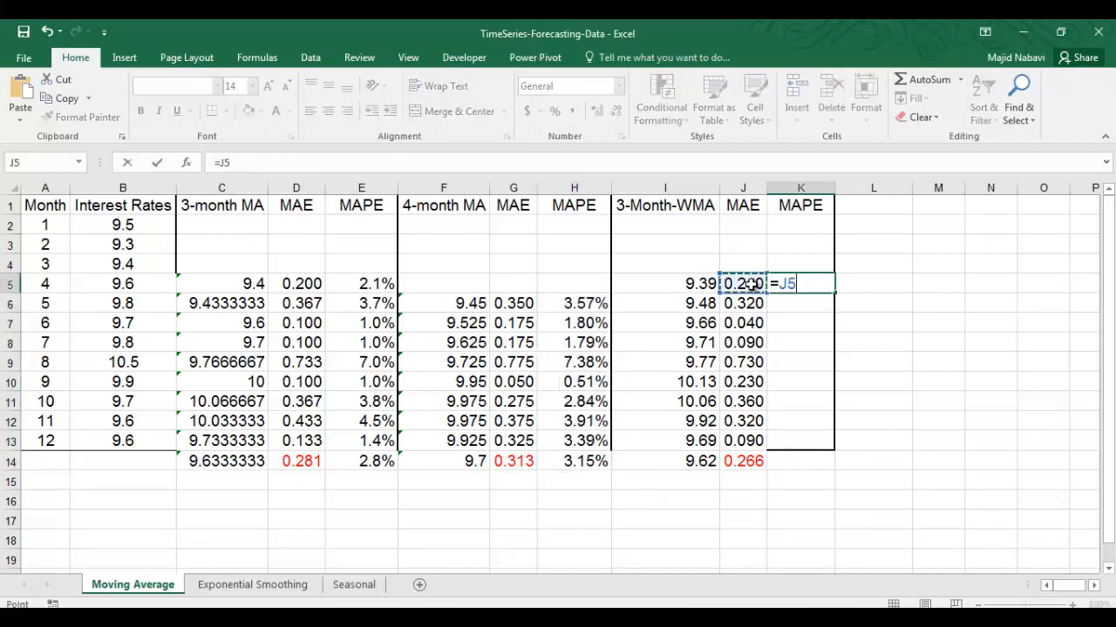
type("/")
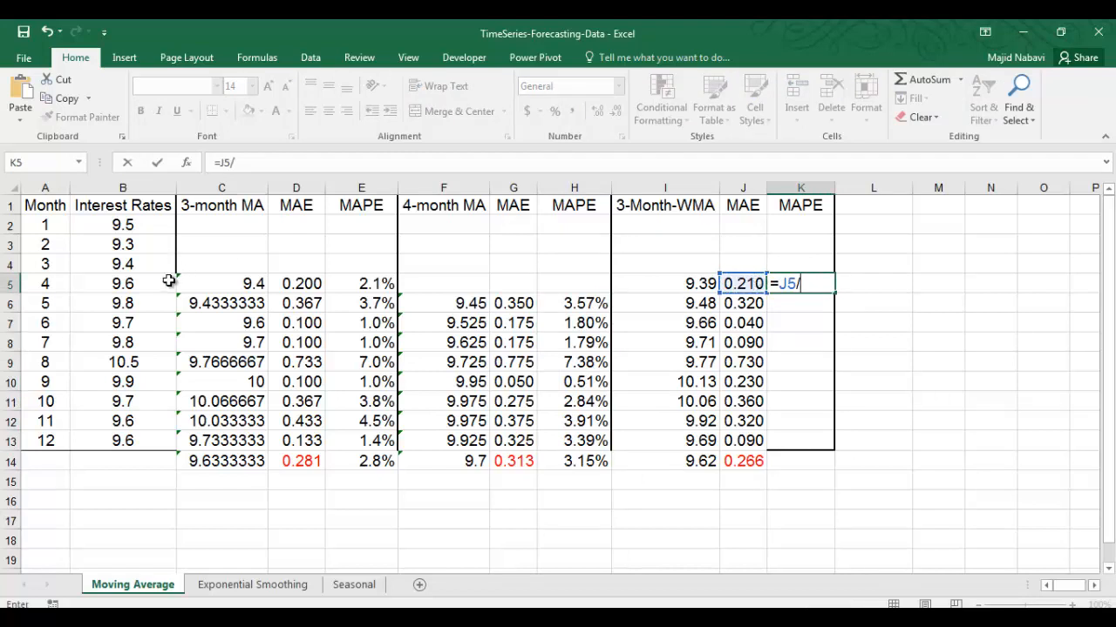
left_click(123, 283)
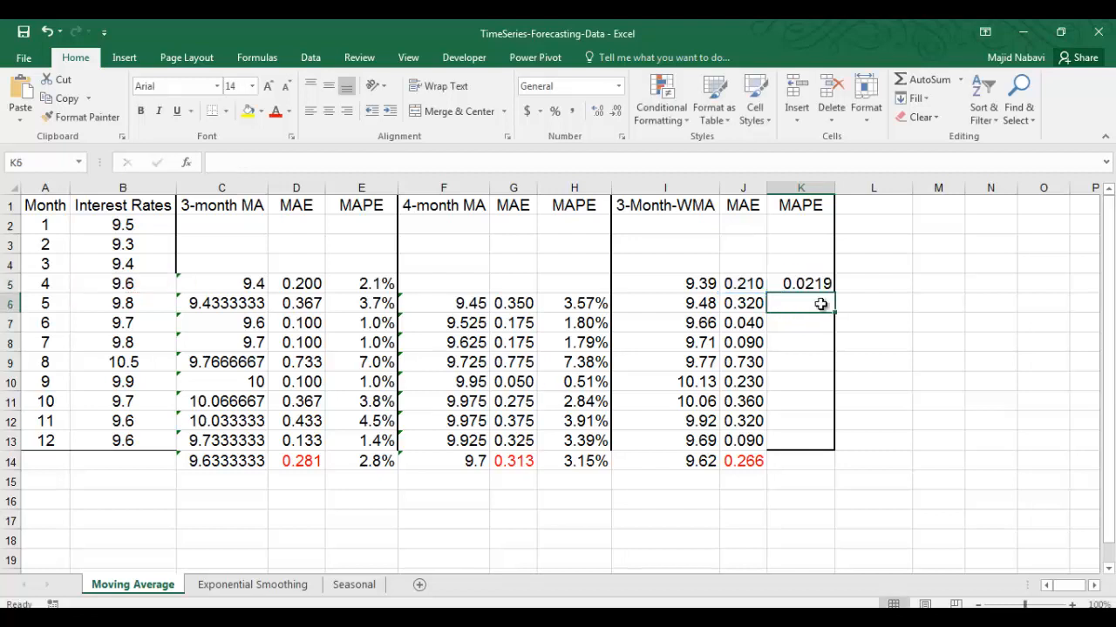
left_click(554, 111)
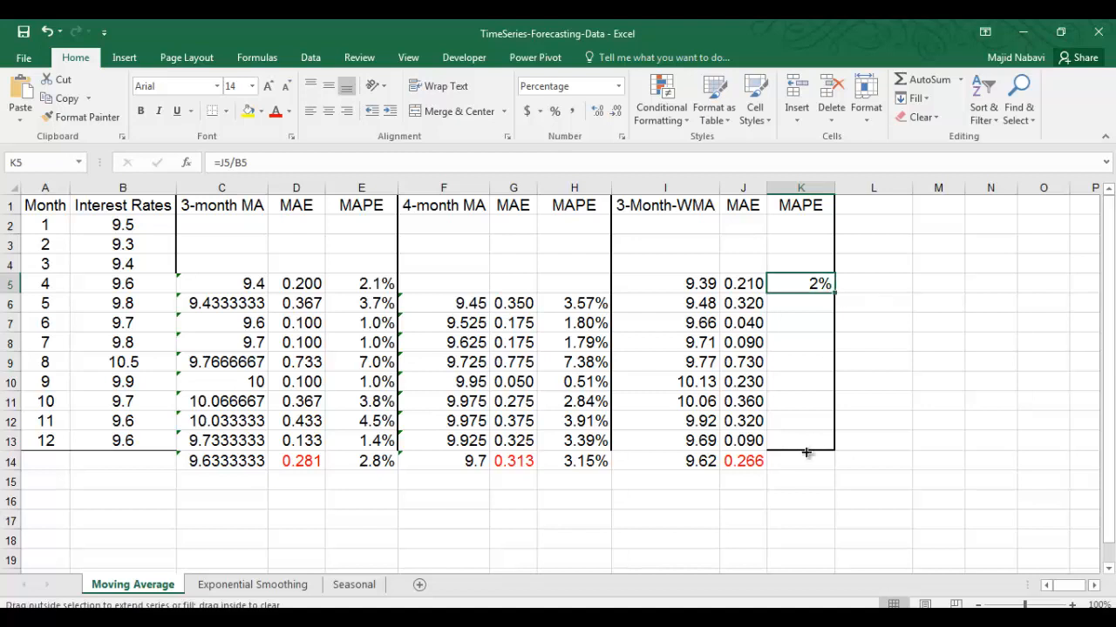
left_click_drag(800, 283, 800, 440)
type("=")
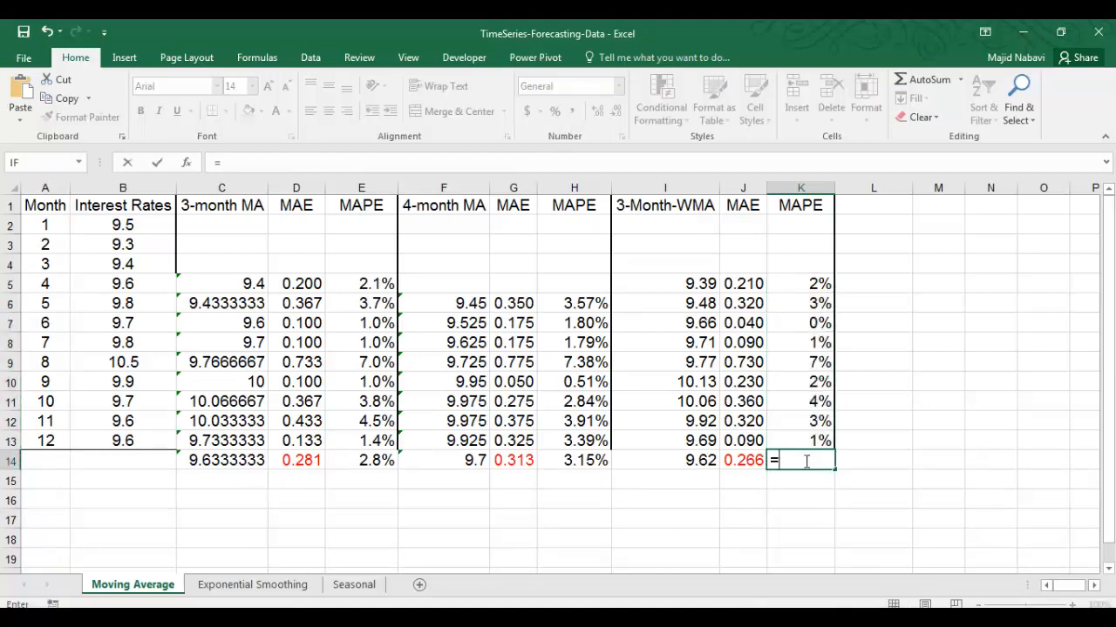
Average the weighted MAPE in K14 to 2.67% and show K5:K14 as two-decimal percentages
type("average(")
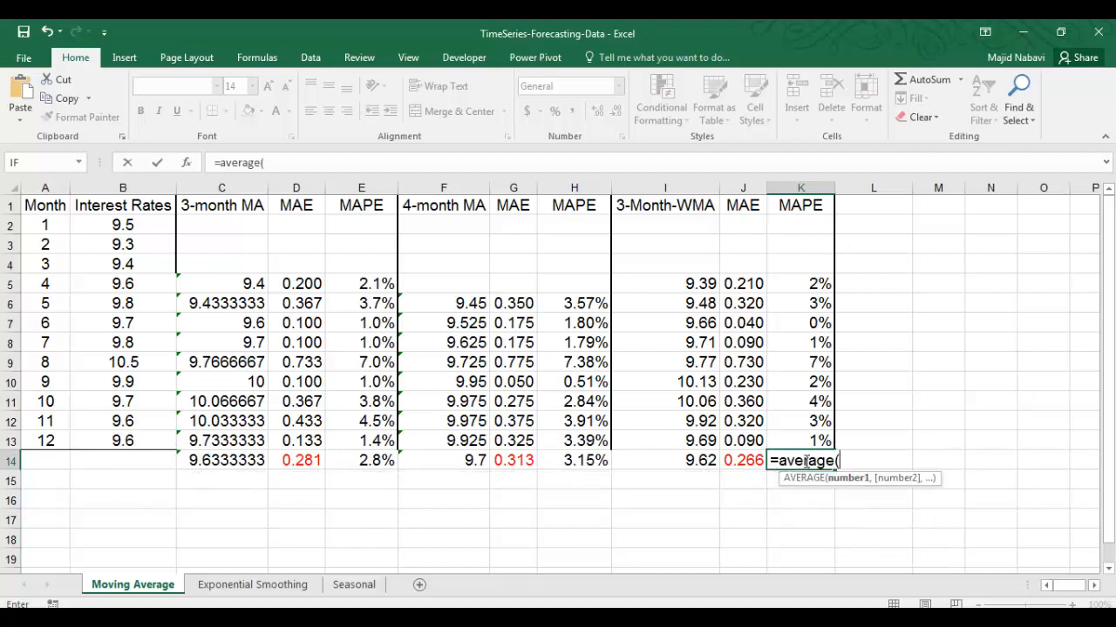
left_click_drag(800, 283, 800, 420)
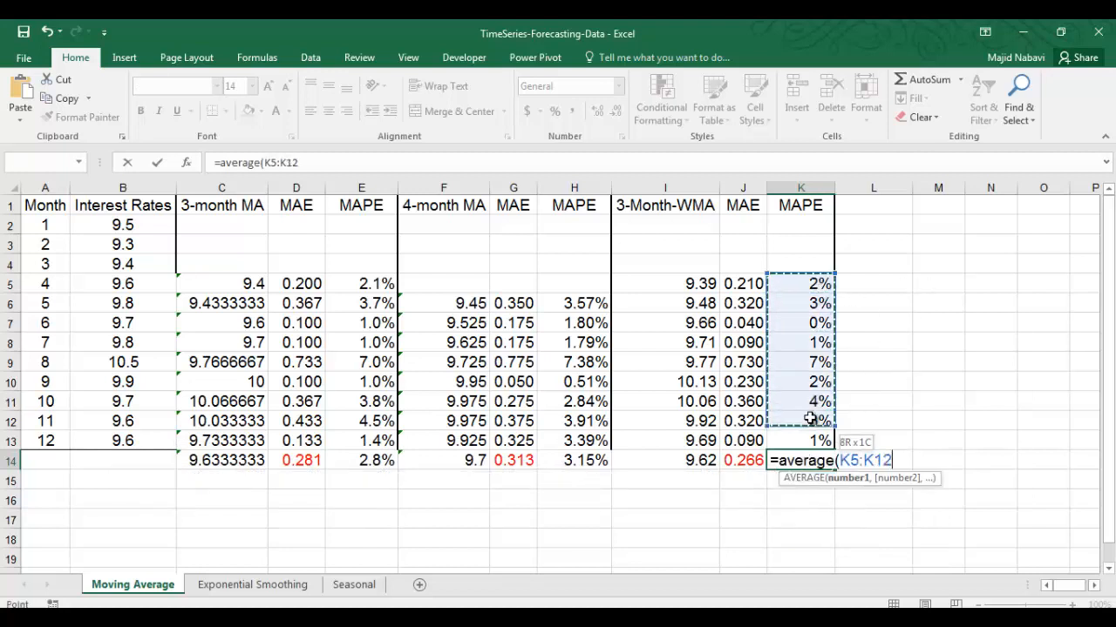
left_click(801, 440)
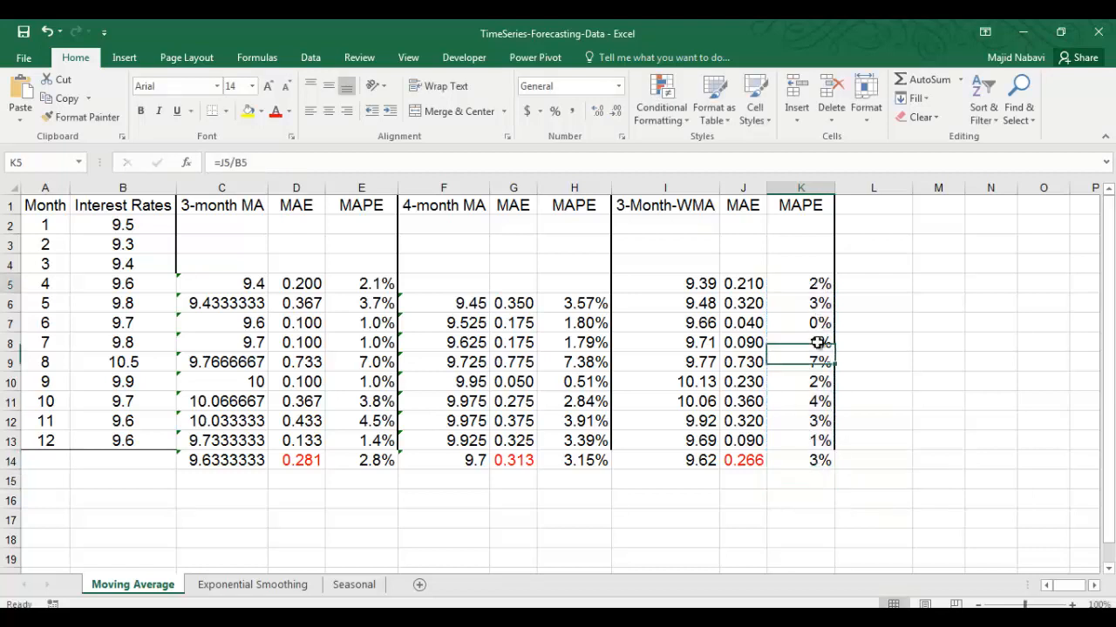
left_click_drag(800, 284, 800, 460)
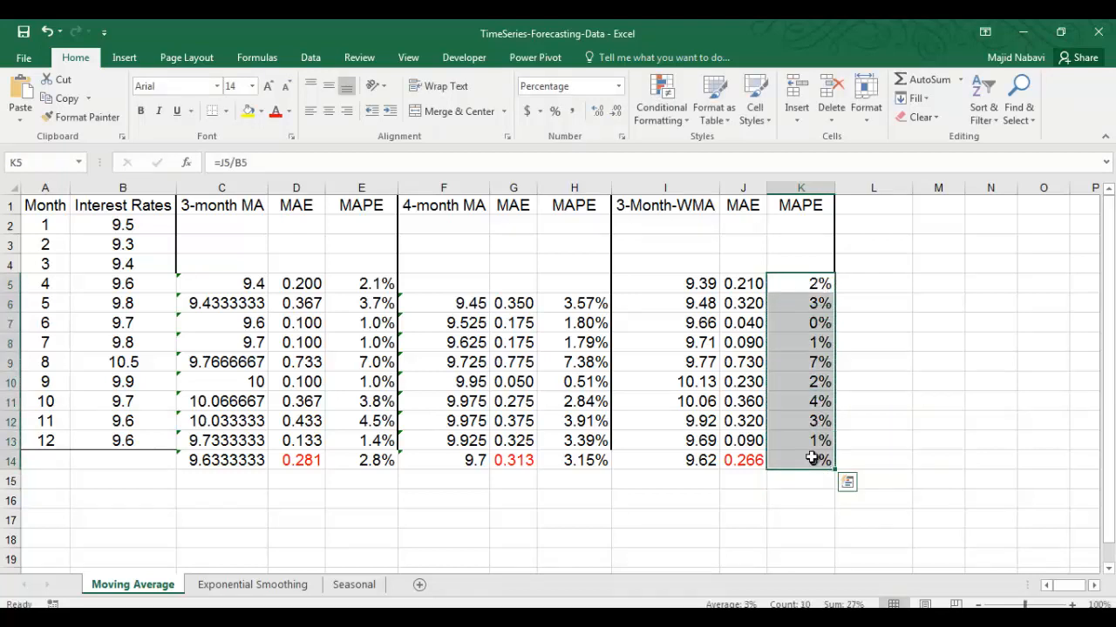
left_click(599, 111)
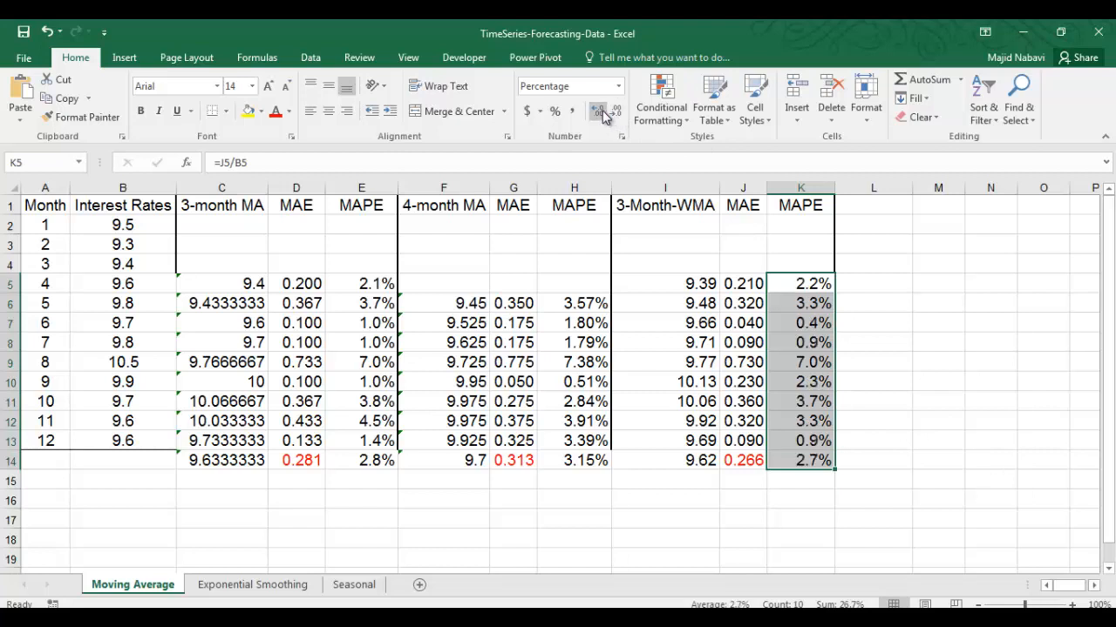
left_click(597, 111)
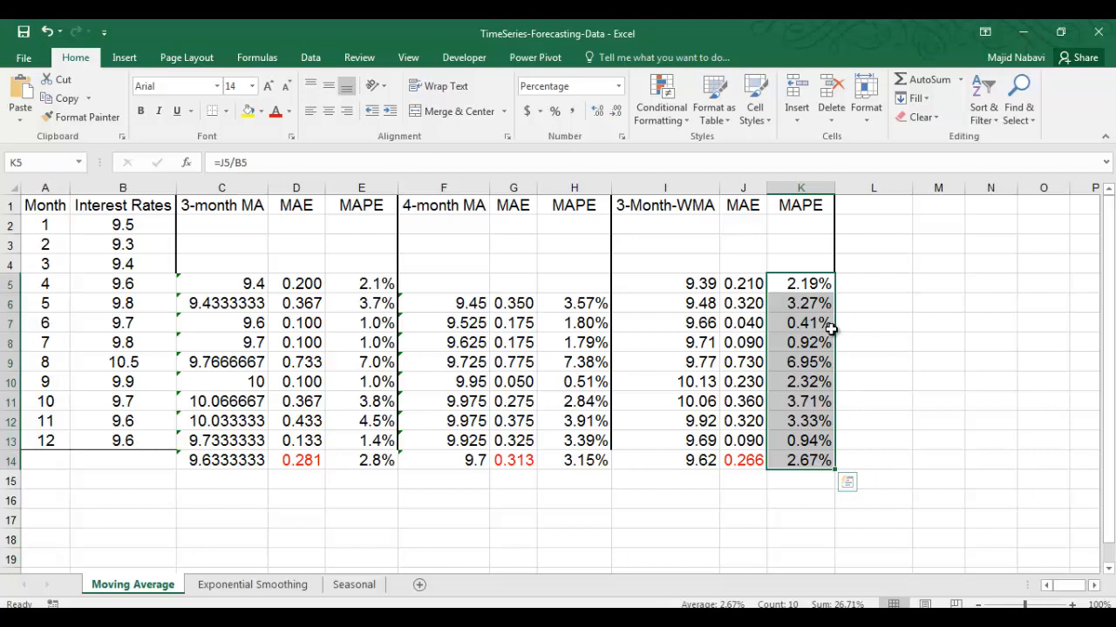
mouse_move(872, 331)
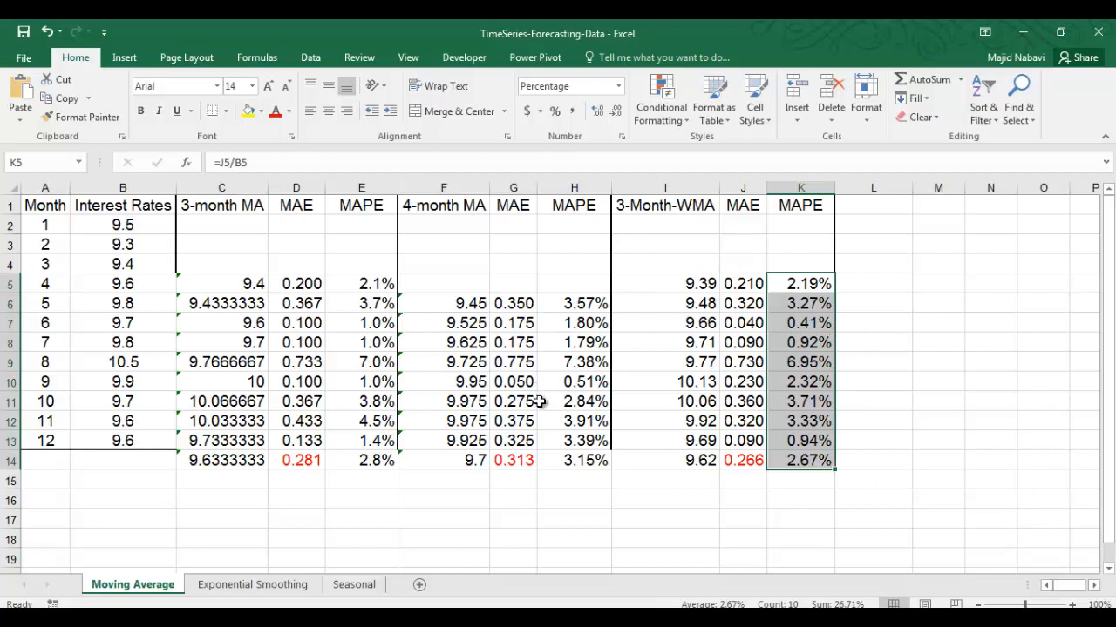
mouse_move(430, 538)
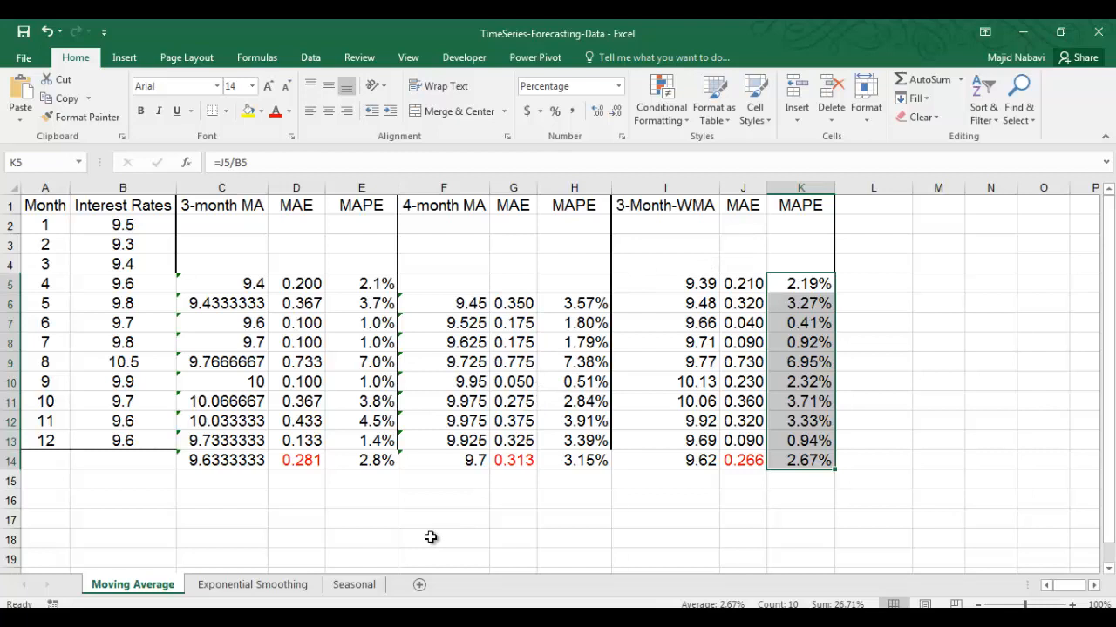
mouse_move(465, 523)
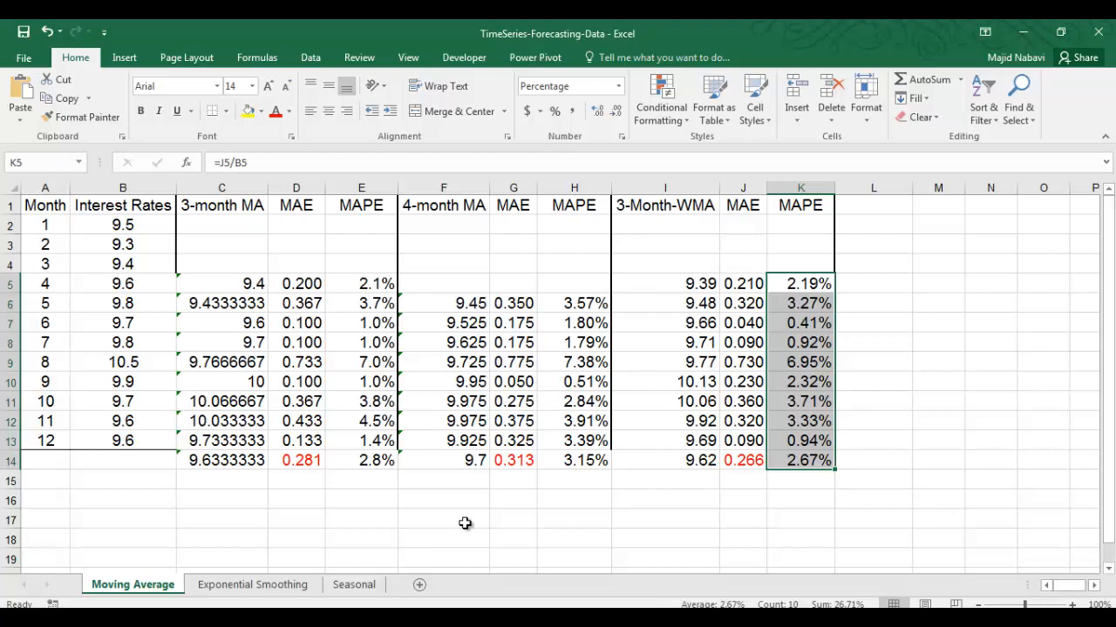